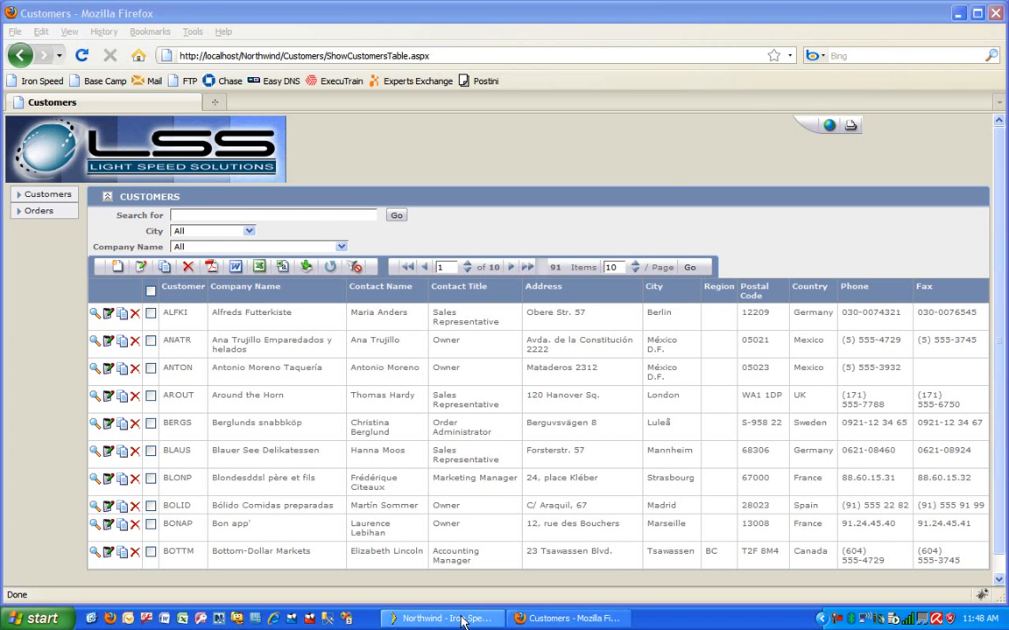
# - Load the Edit Customers page for ANATR from the Customers table in Firefox
pyautogui.click(442, 619)
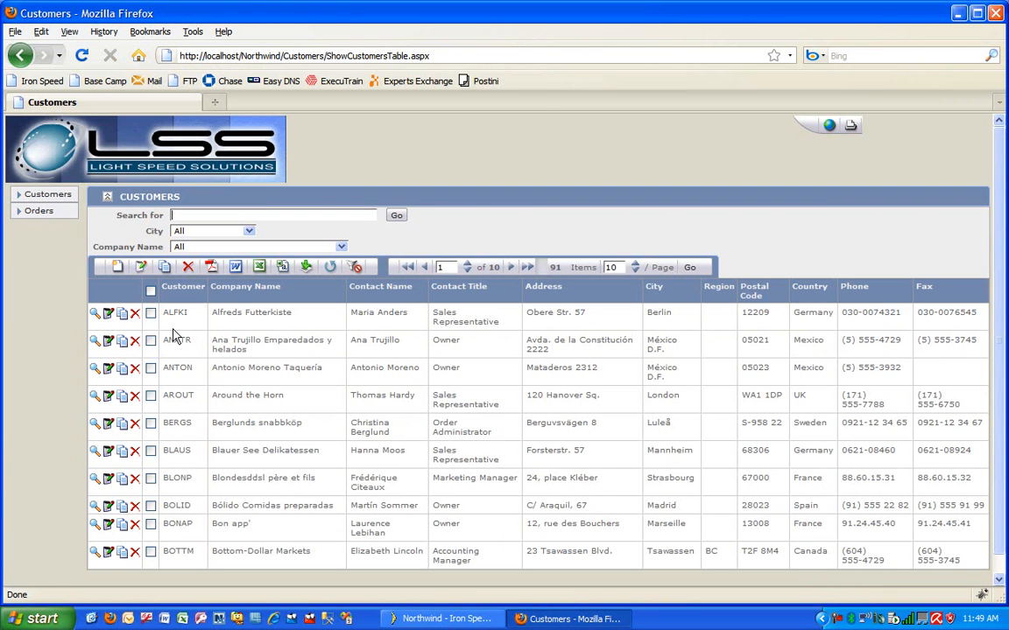
pyautogui.moveTo(108, 341)
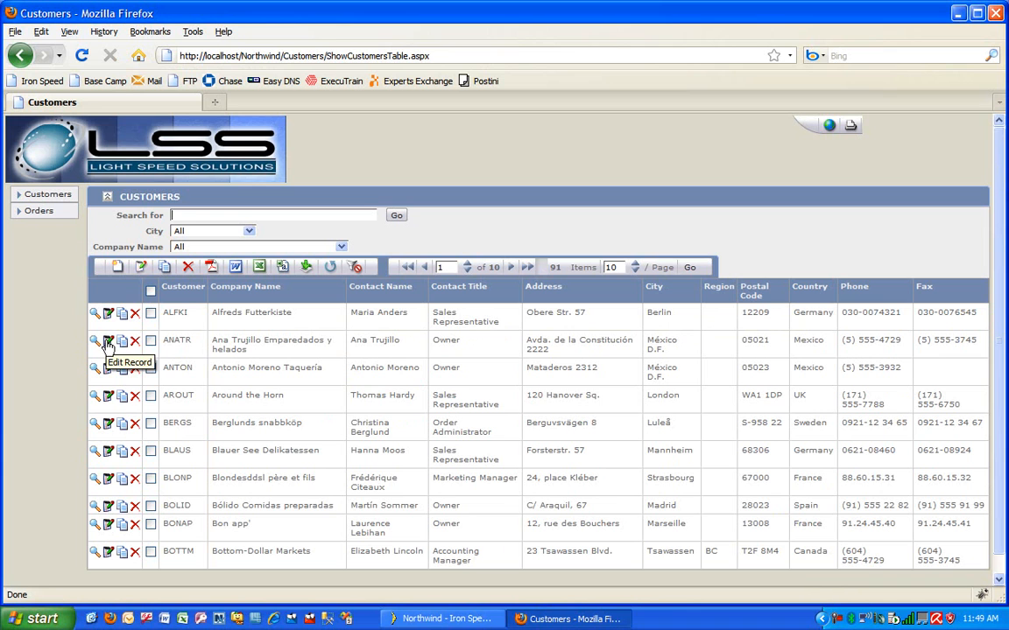
pyautogui.click(48, 194)
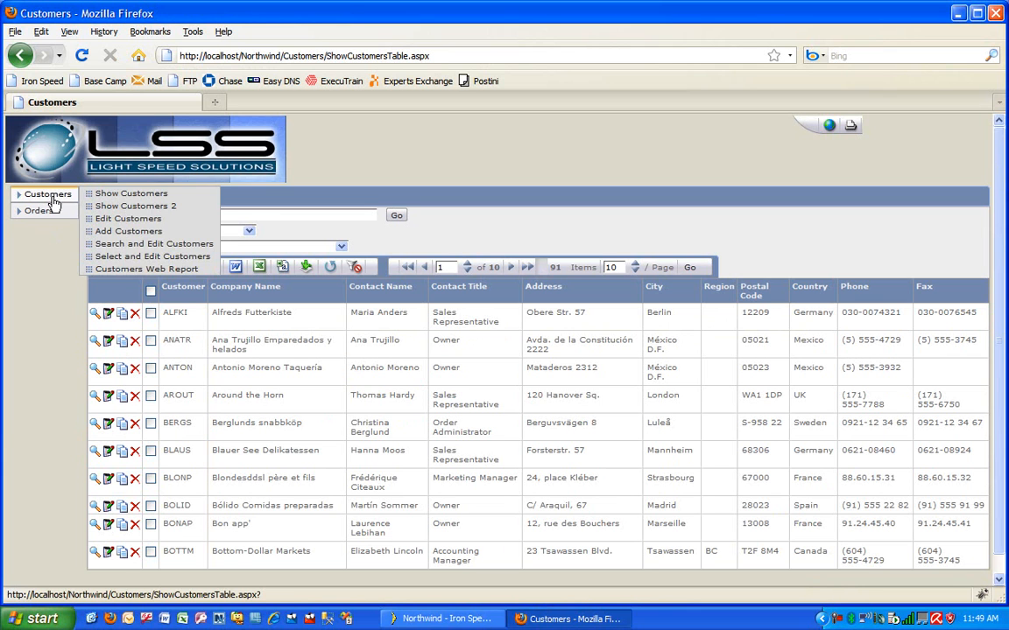
pyautogui.click(107, 341)
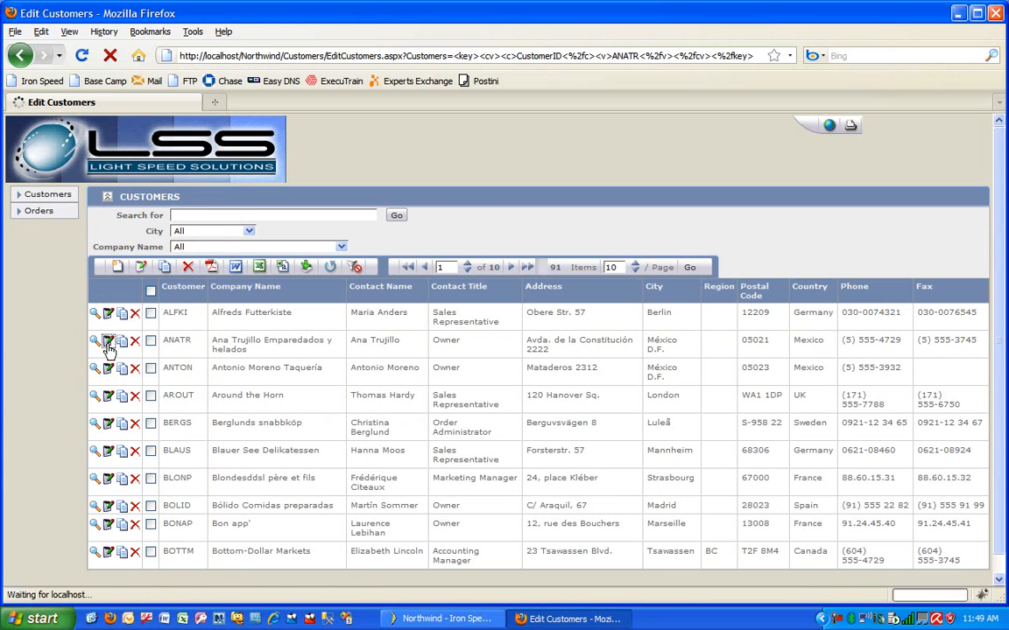
pyautogui.click(96, 342)
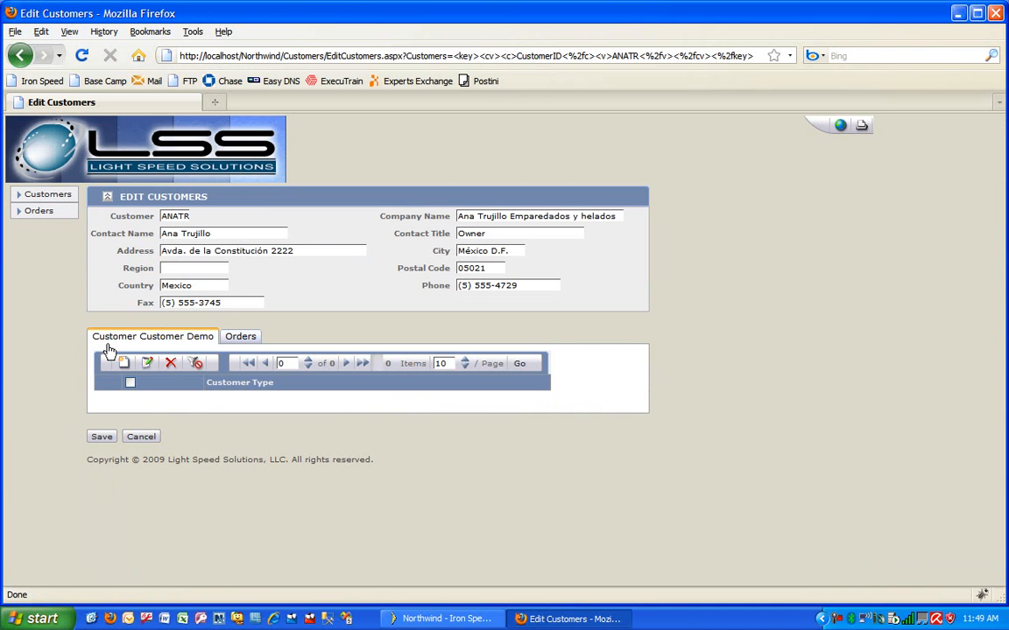
pyautogui.click(442, 619)
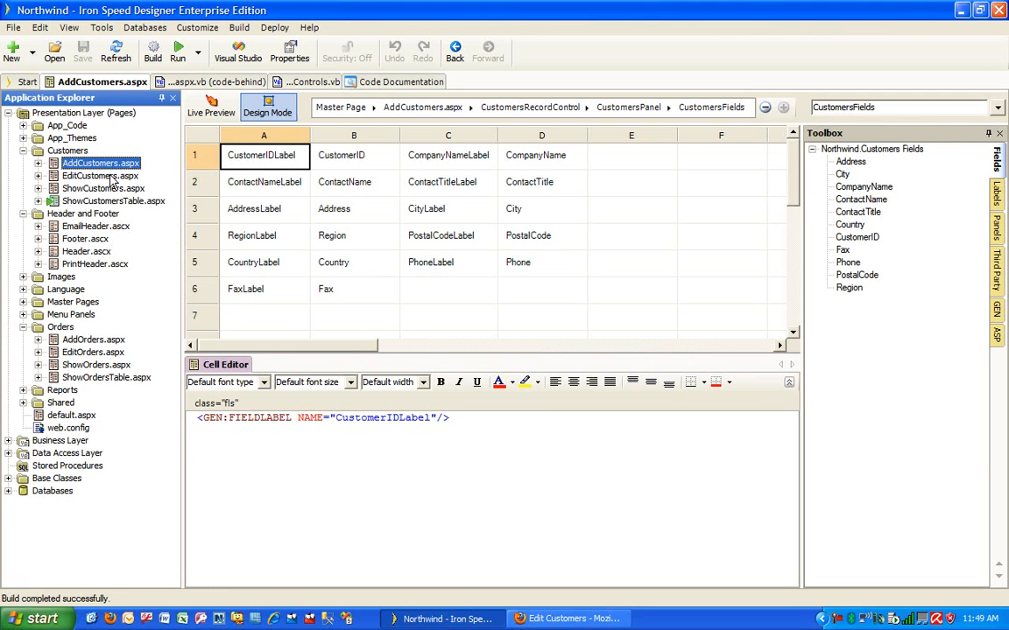
# - Browse the EditCustomers, AddCustomers, Footer, Header and EditOrders layouts, ending on ShowOrders.aspx
pyautogui.click(98, 176)
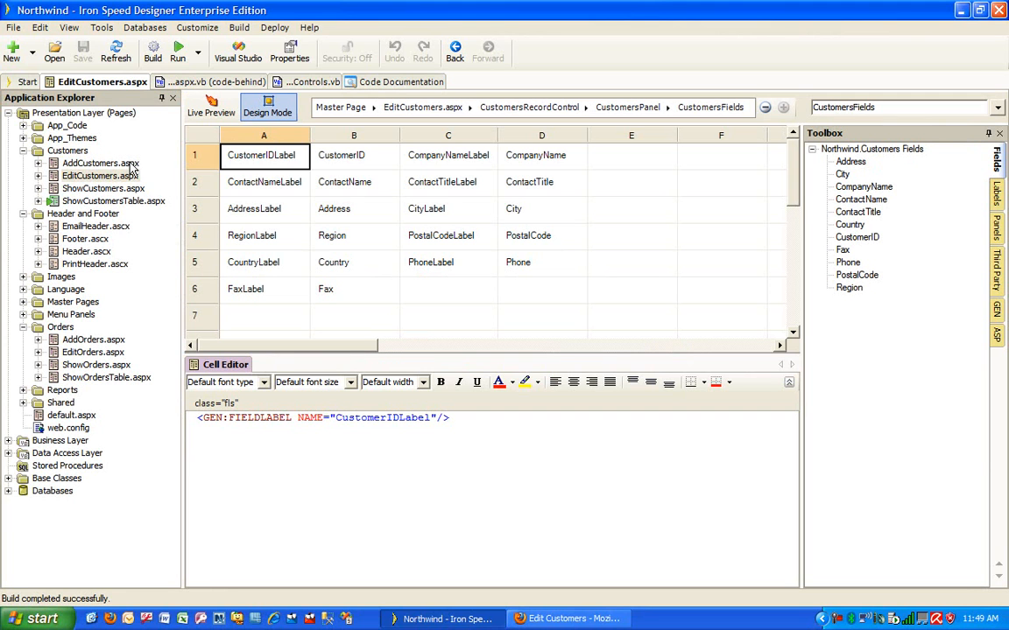
pyautogui.click(99, 164)
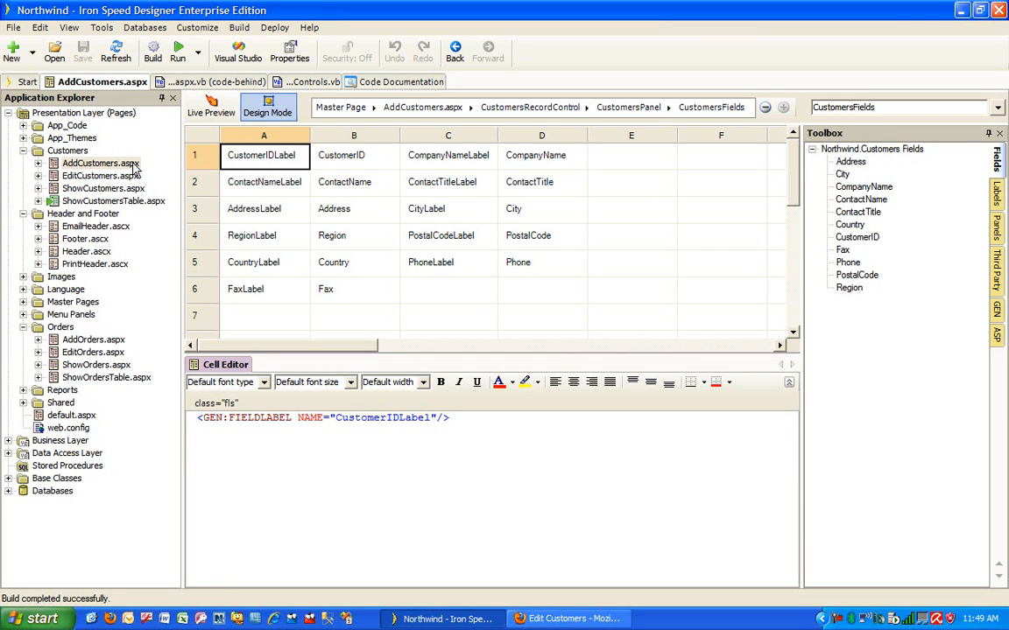
pyautogui.moveTo(95, 250)
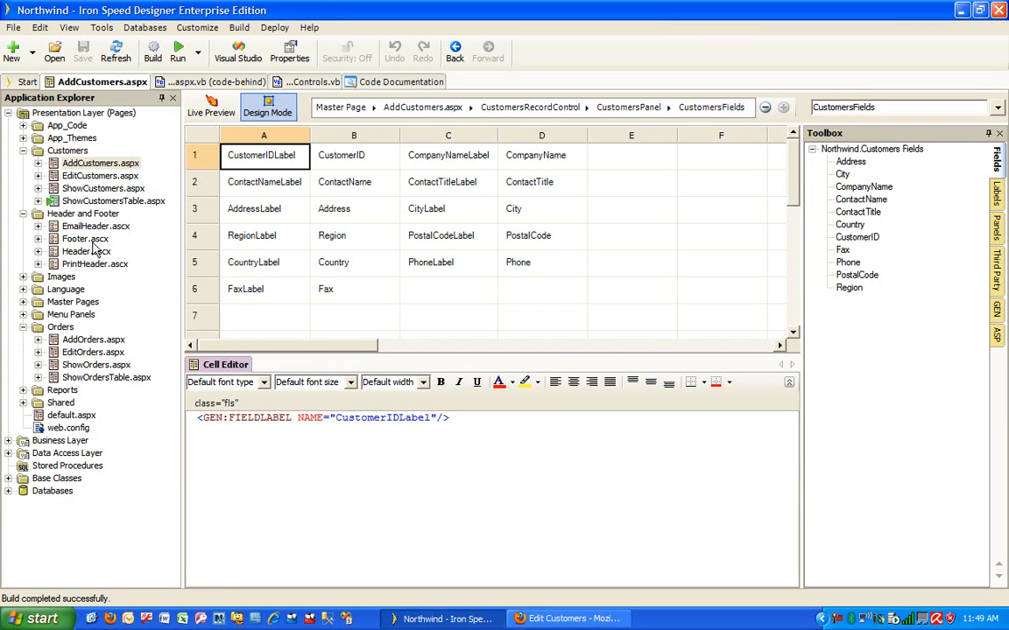
pyautogui.click(85, 238)
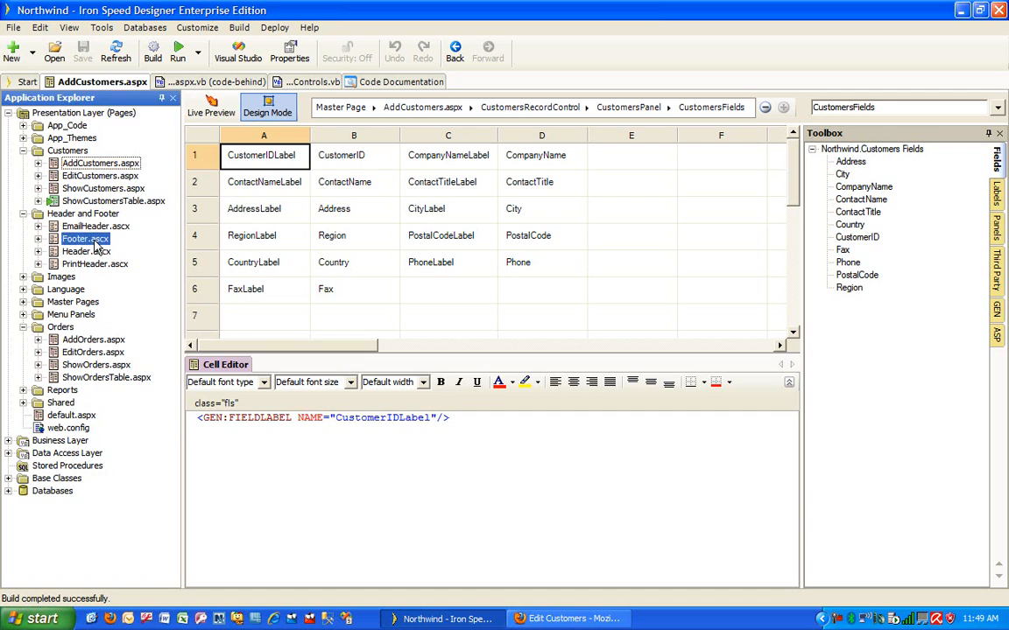
pyautogui.doubleClick(84, 238)
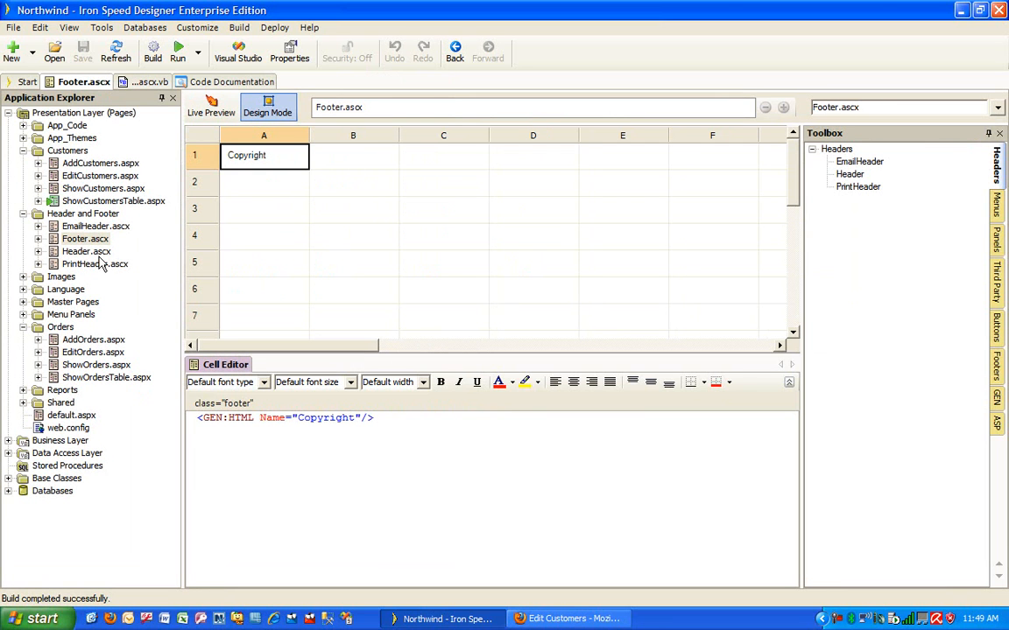
pyautogui.click(86, 252)
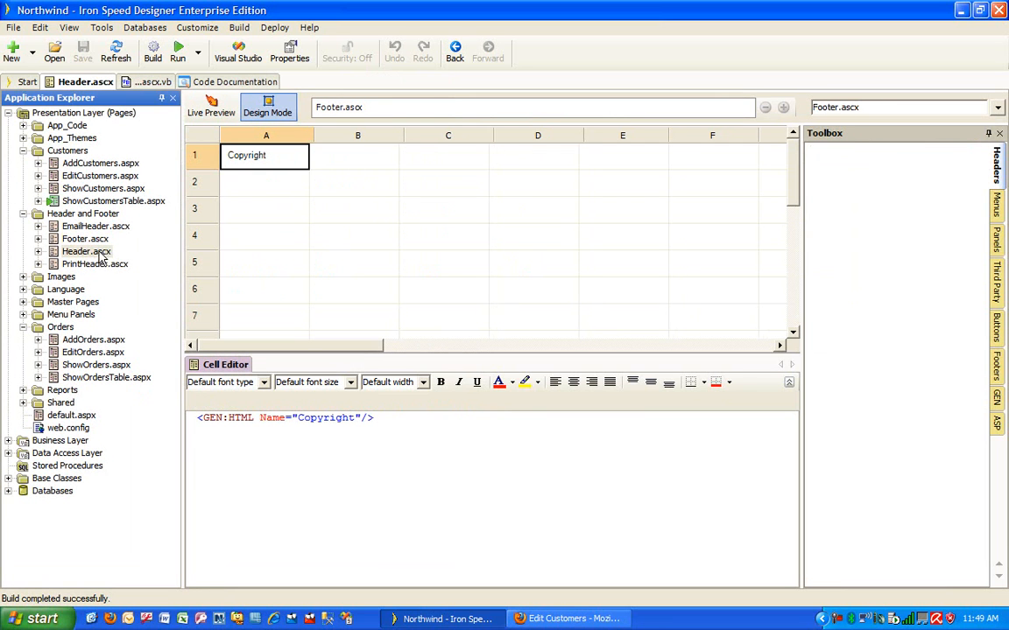
pyautogui.click(86, 251)
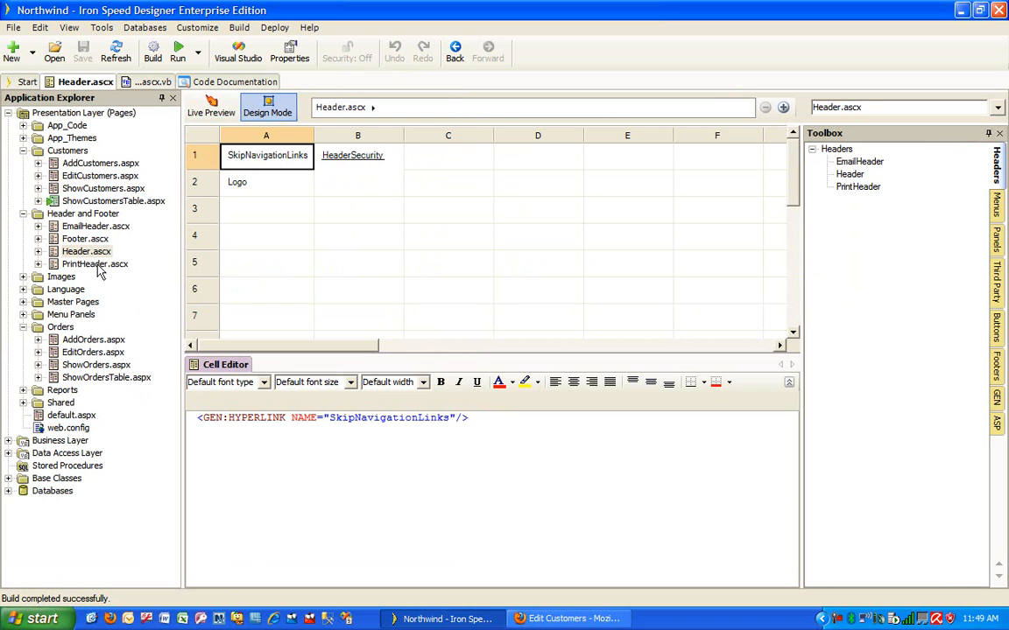
pyautogui.moveTo(99, 251)
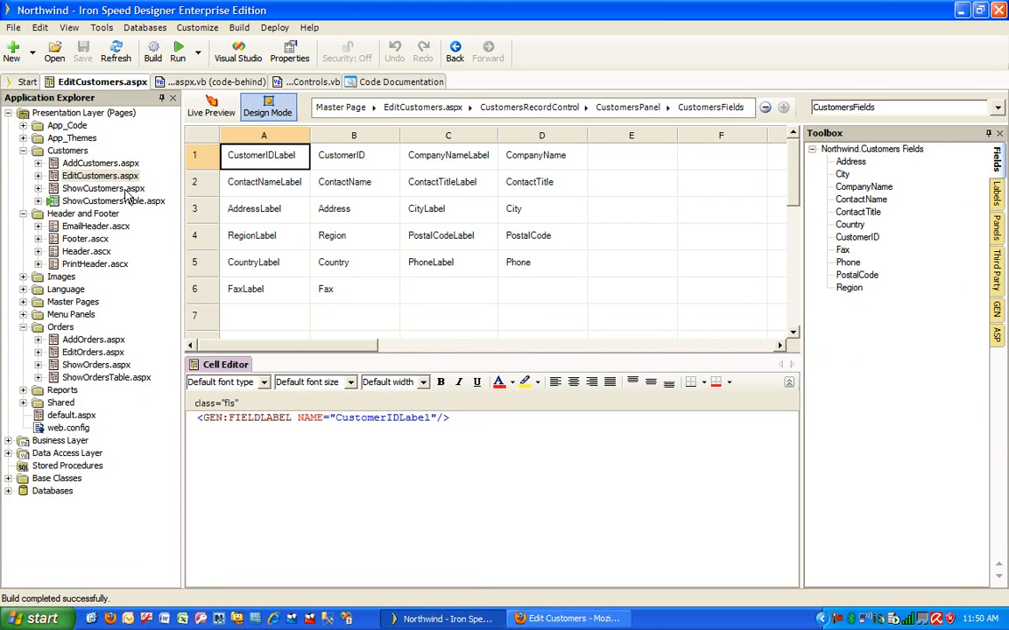
pyautogui.click(102, 189)
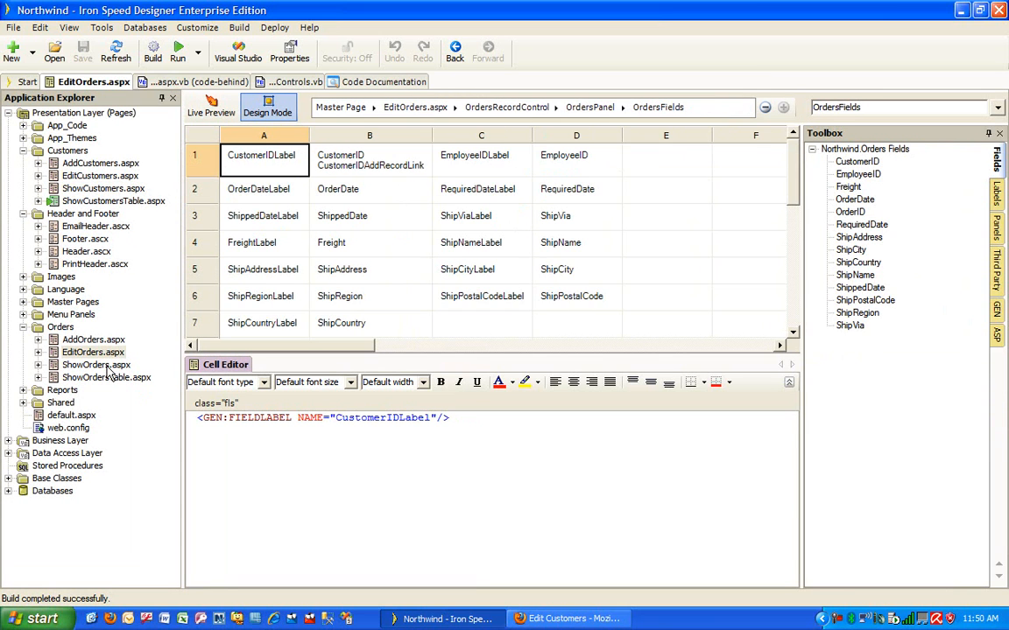
pyautogui.click(95, 364)
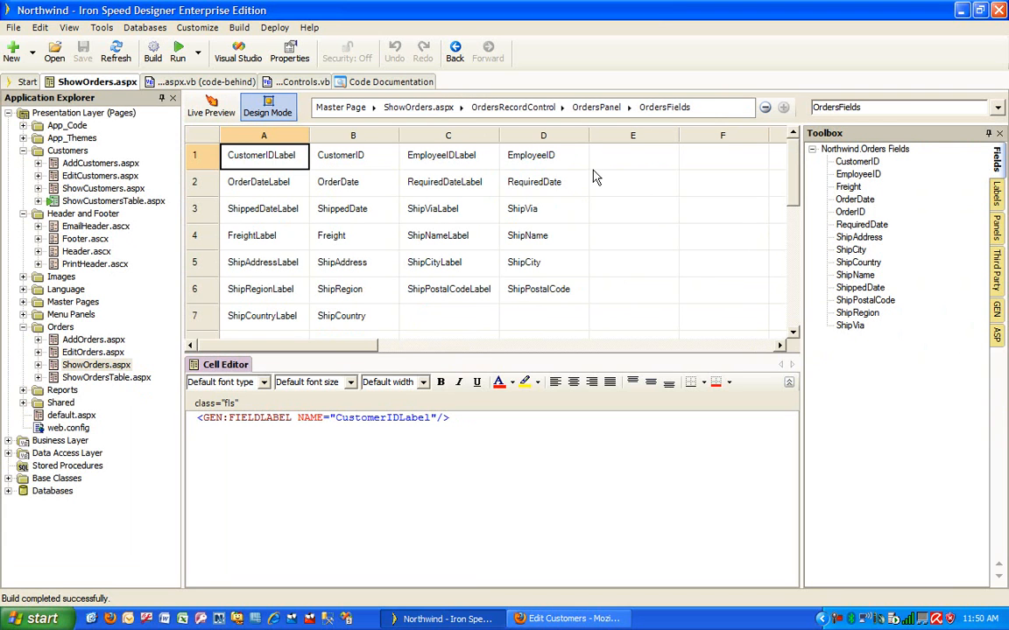
pyautogui.moveTo(615, 306)
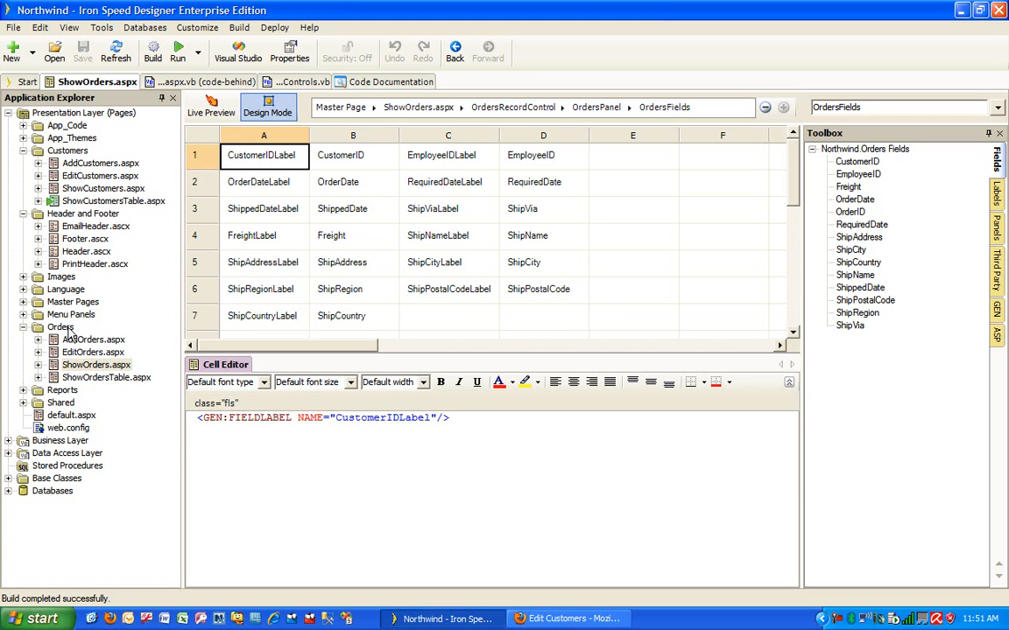
# - Create a new Control (ASCX) in the Orders folder named MyLastFiveOrders
pyautogui.click(60, 327)
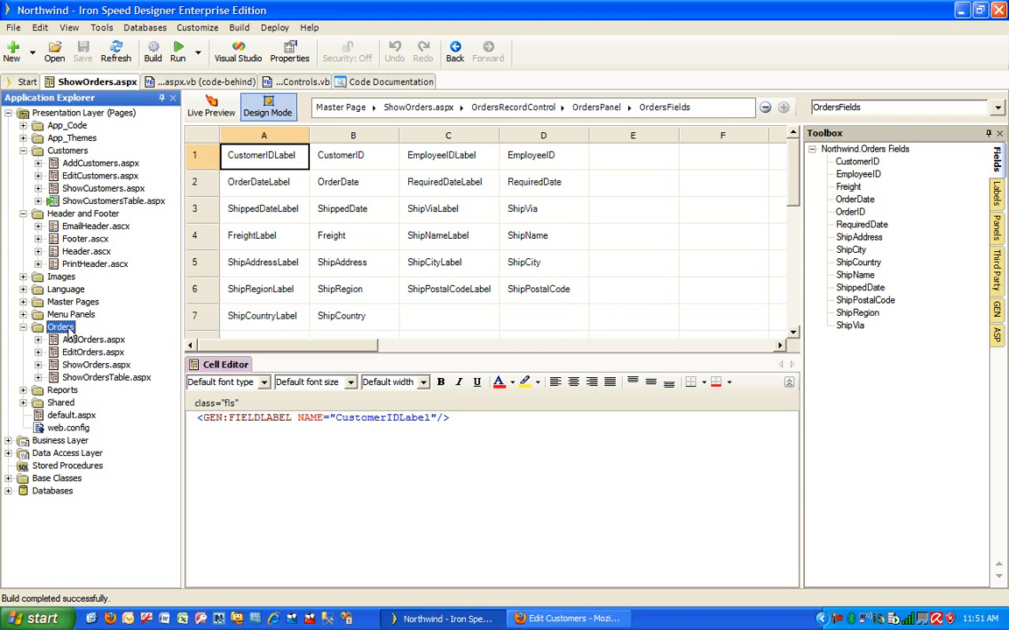
pyautogui.rightClick(60, 327)
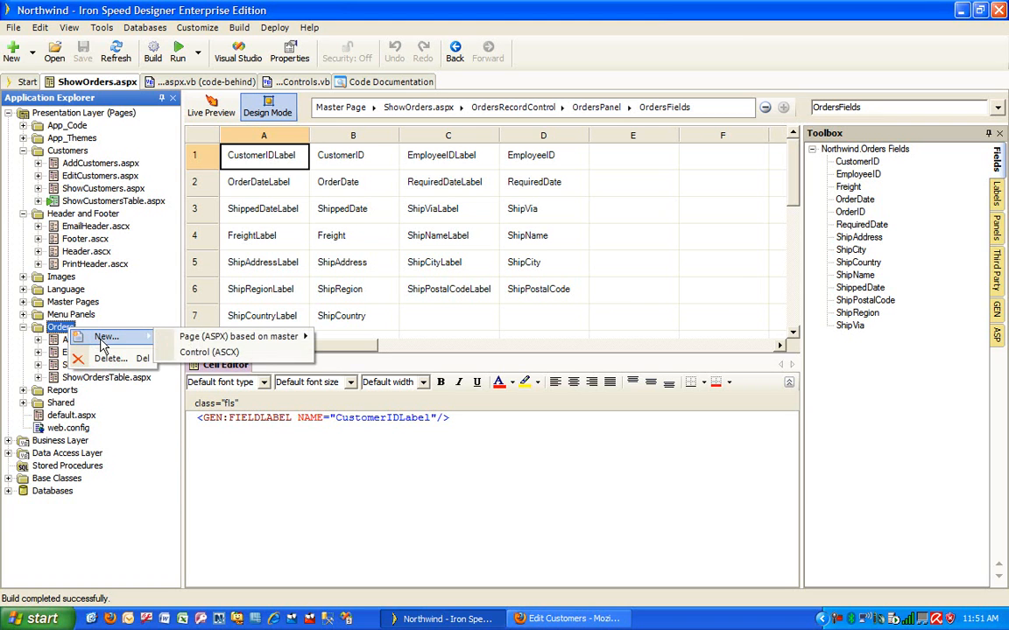
pyautogui.moveTo(210, 352)
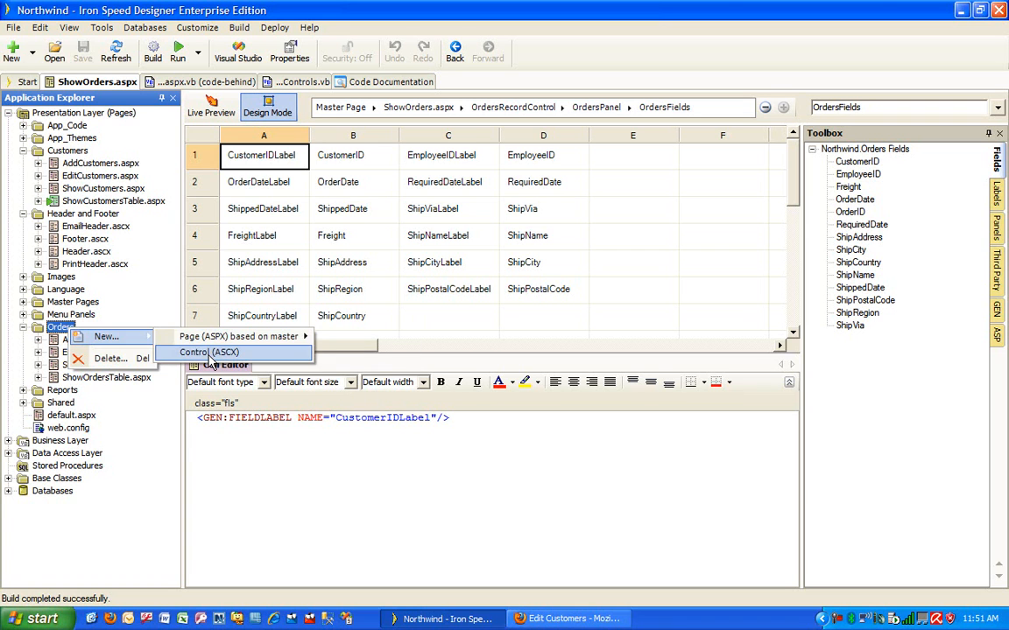
pyautogui.click(207, 352)
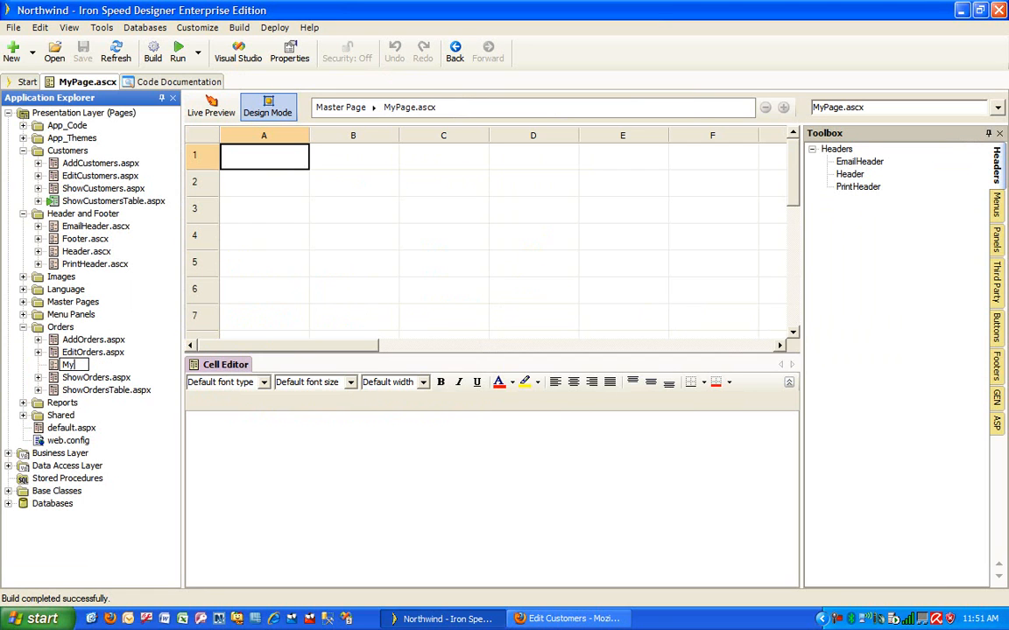
pyautogui.write('LastFiveOrders.ascx')
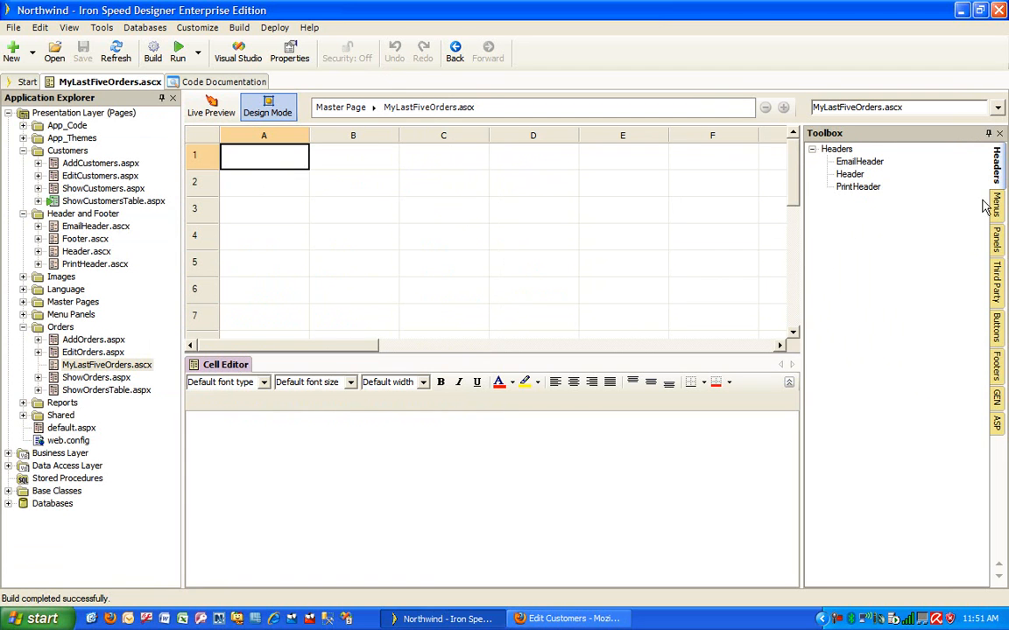
# - Add a Show Table panel for Orders from Unrelated Tables in the Toolbox
pyautogui.click(996, 236)
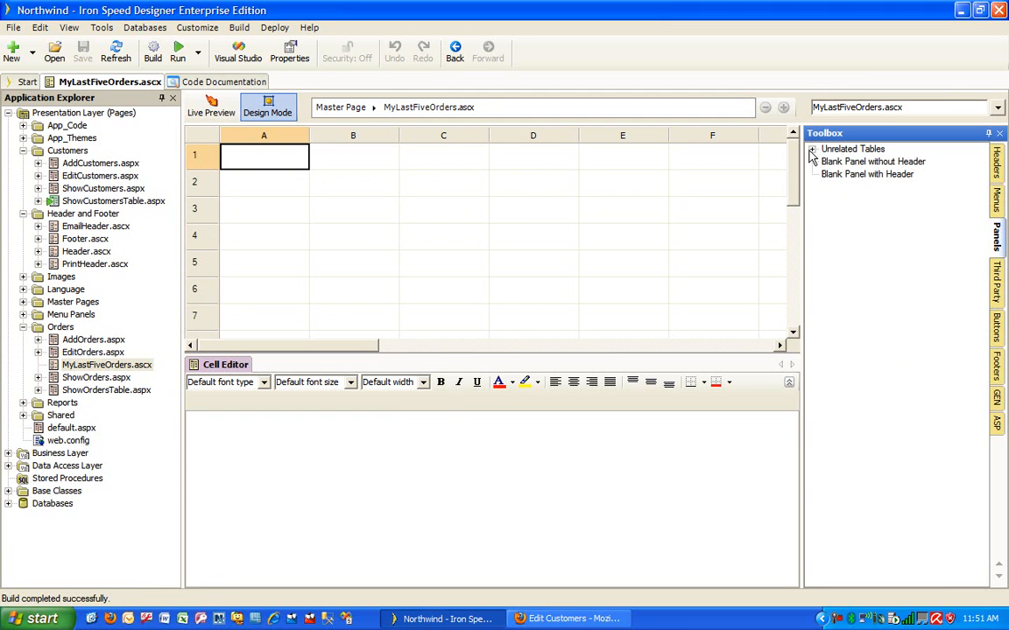
pyautogui.click(811, 149)
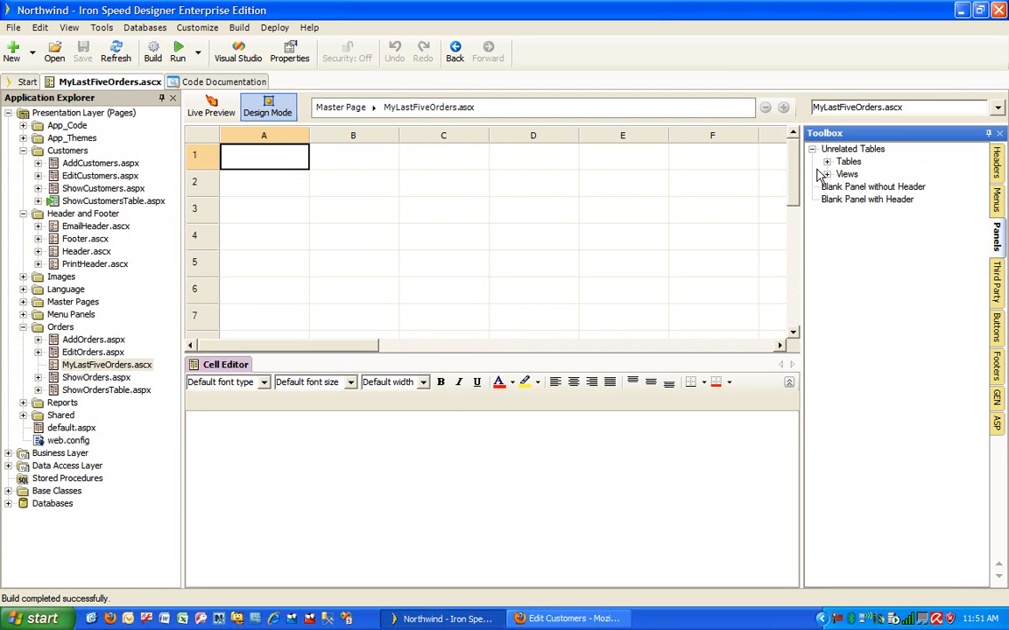
pyautogui.click(826, 161)
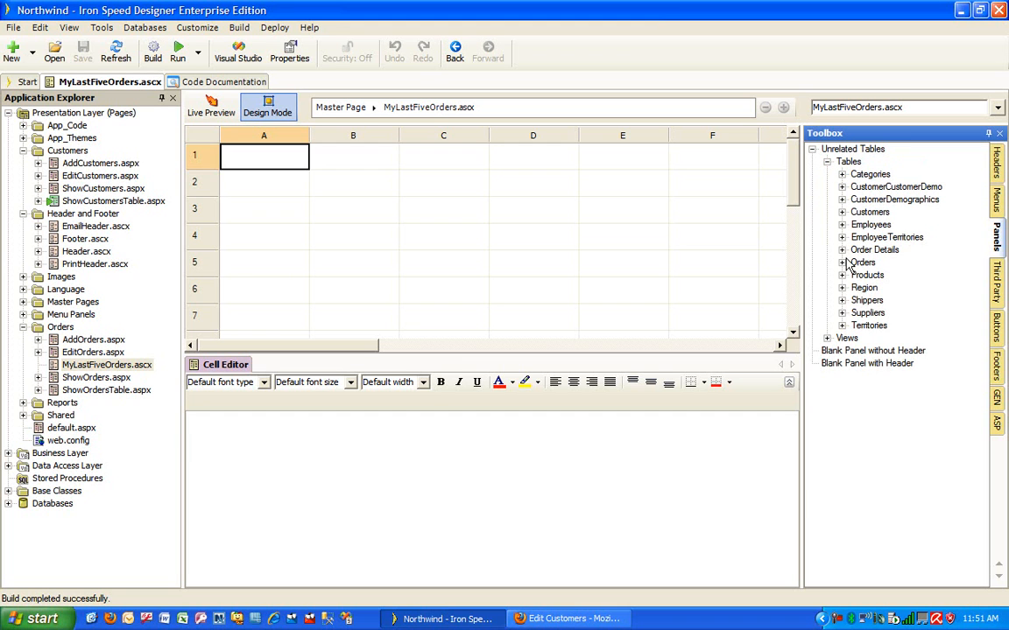
pyautogui.click(842, 263)
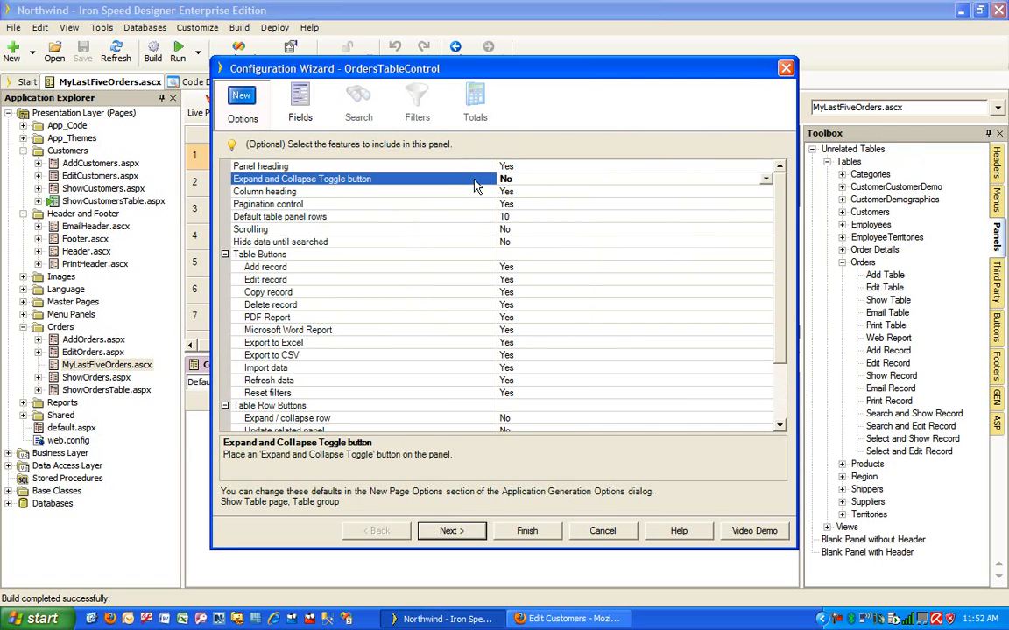
pyautogui.moveTo(477, 195)
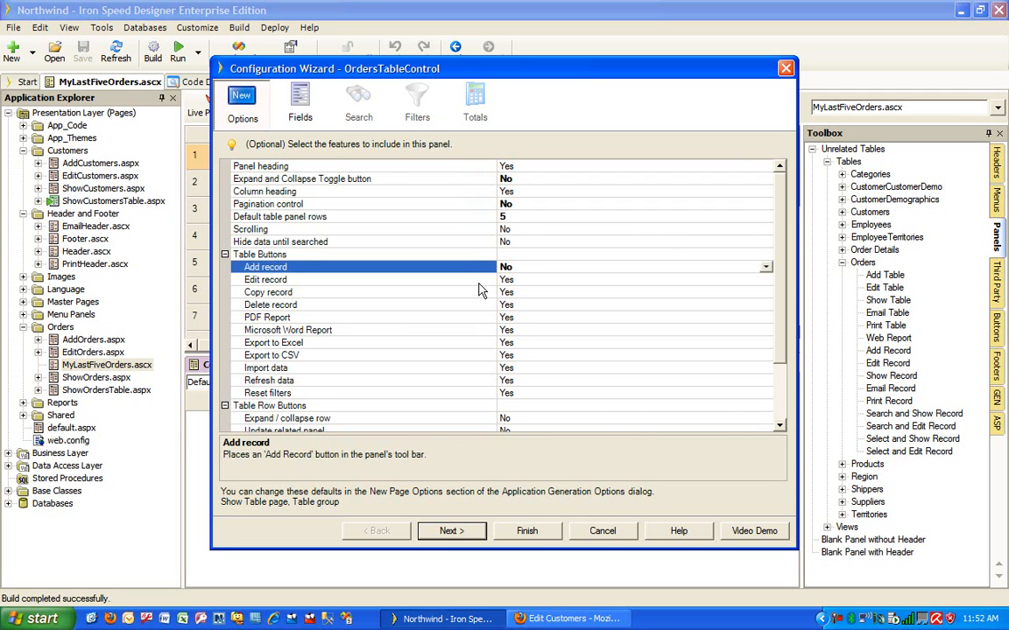
# - Turn off the editing, PDF, export, import, refresh and reset table buttons
pyautogui.click(267, 317)
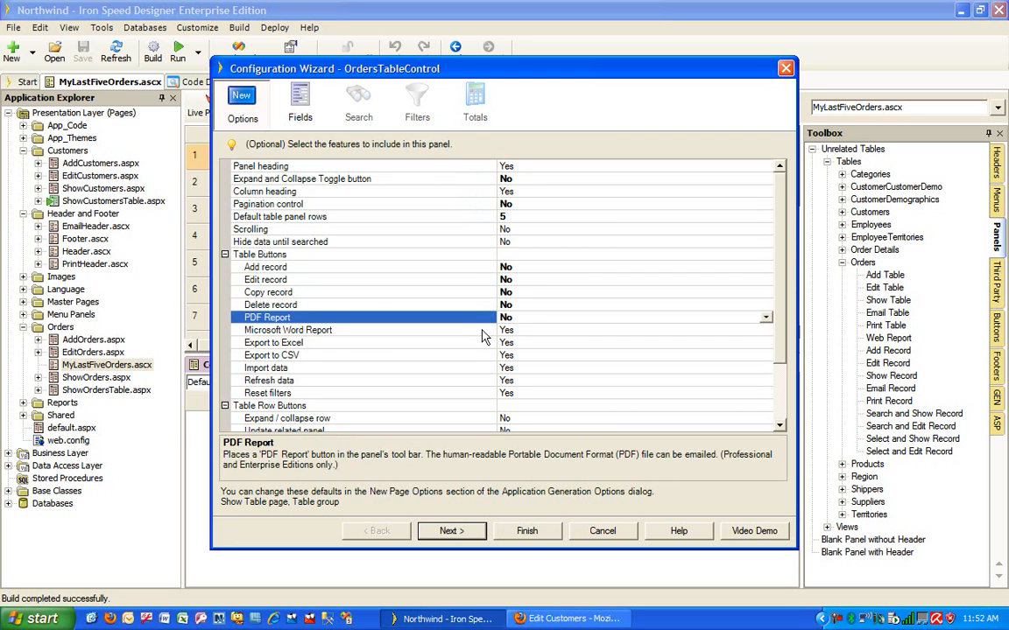
pyautogui.click(271, 355)
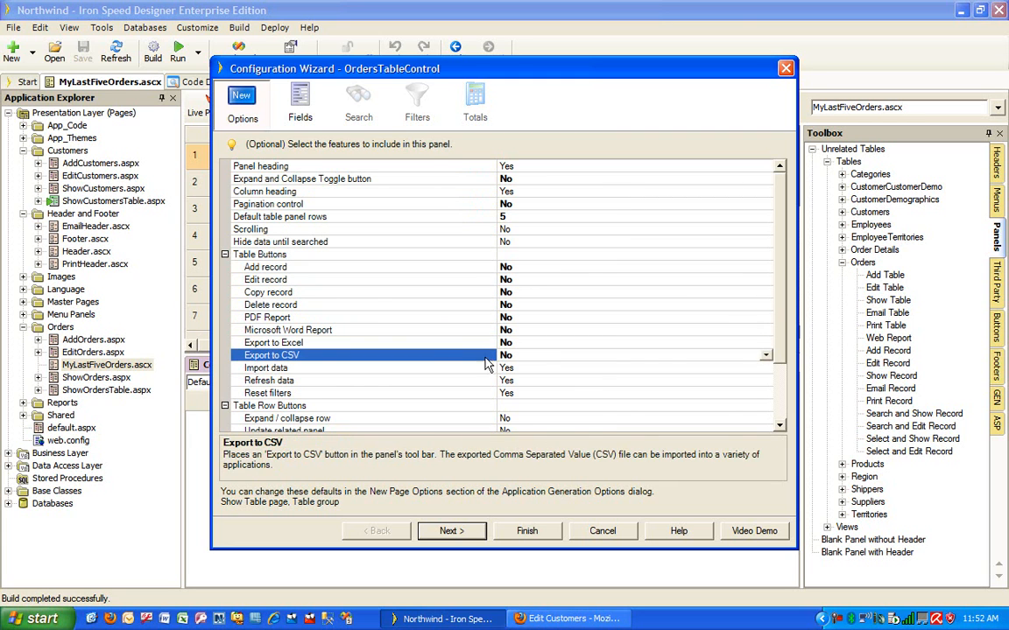
pyautogui.click(267, 392)
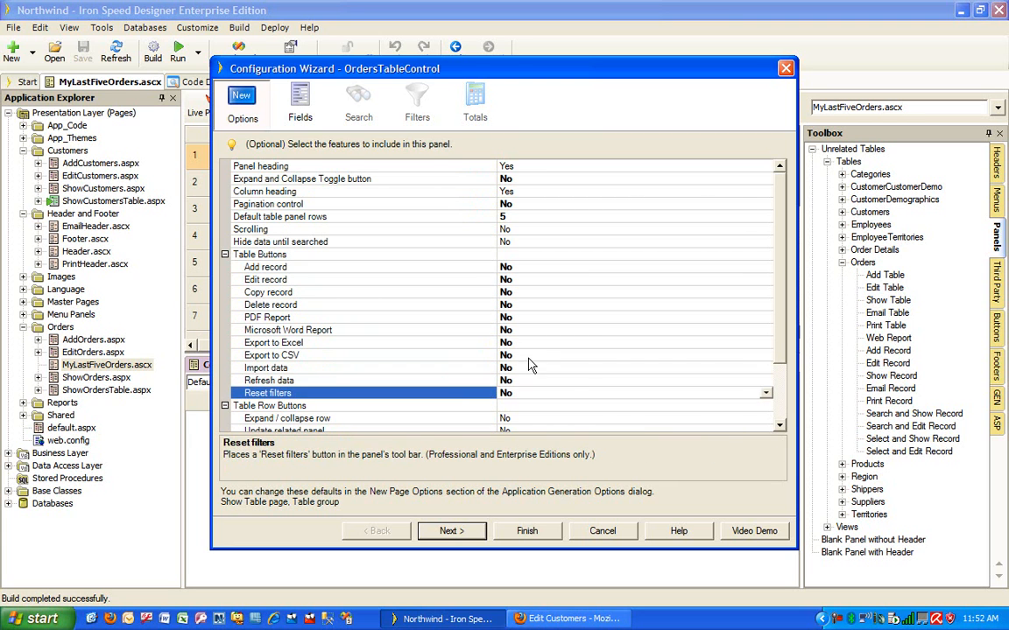
pyautogui.scroll(-3)
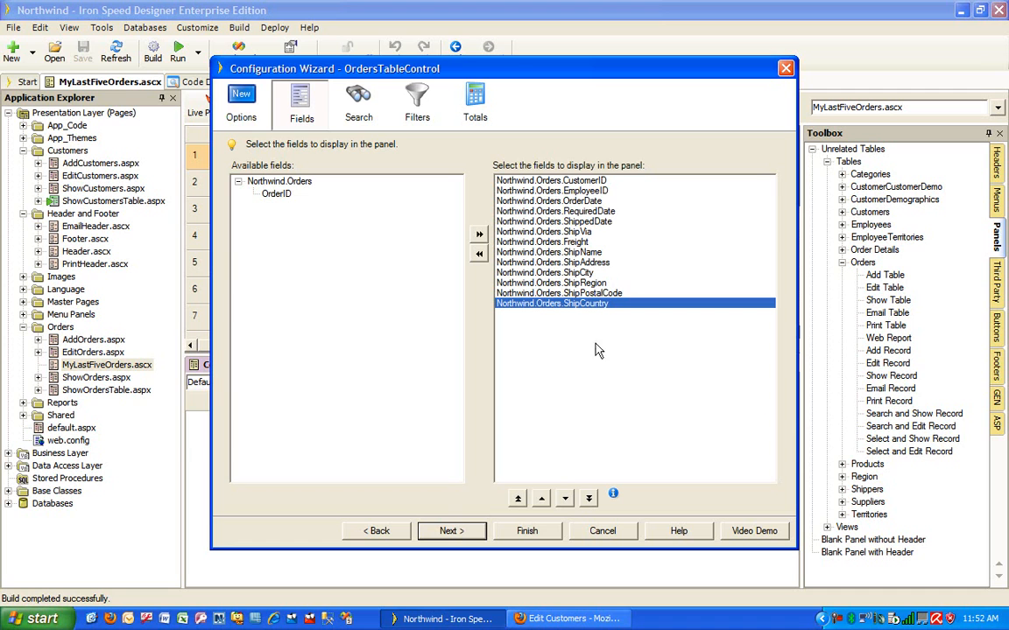
pyautogui.moveTo(617, 191)
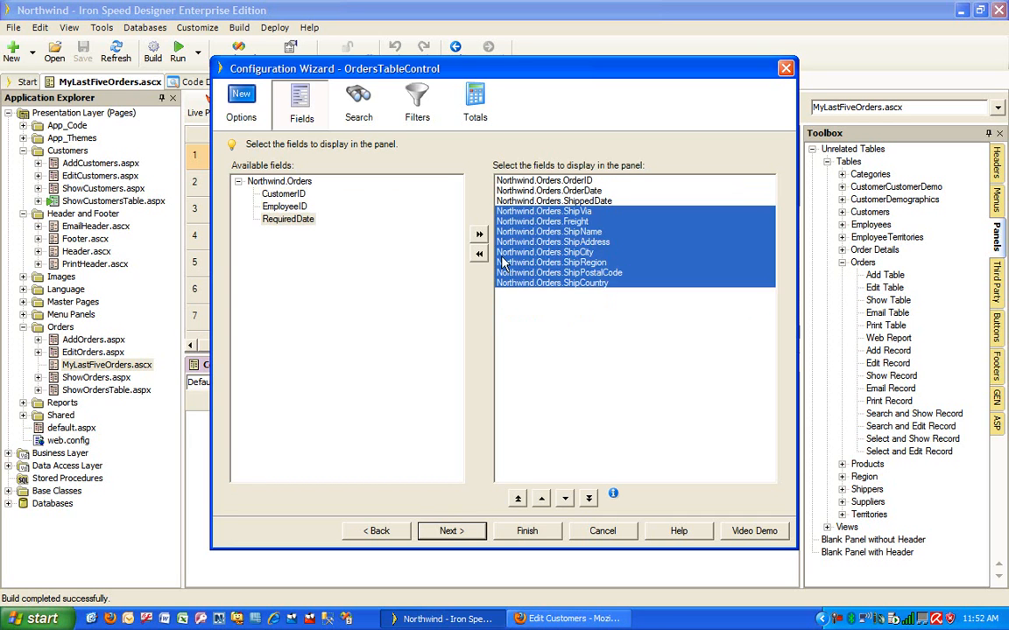
# - Keep only OrderID, OrderDate and ShippedDate fields, and uncheck the Above Table filters
pyautogui.click(479, 254)
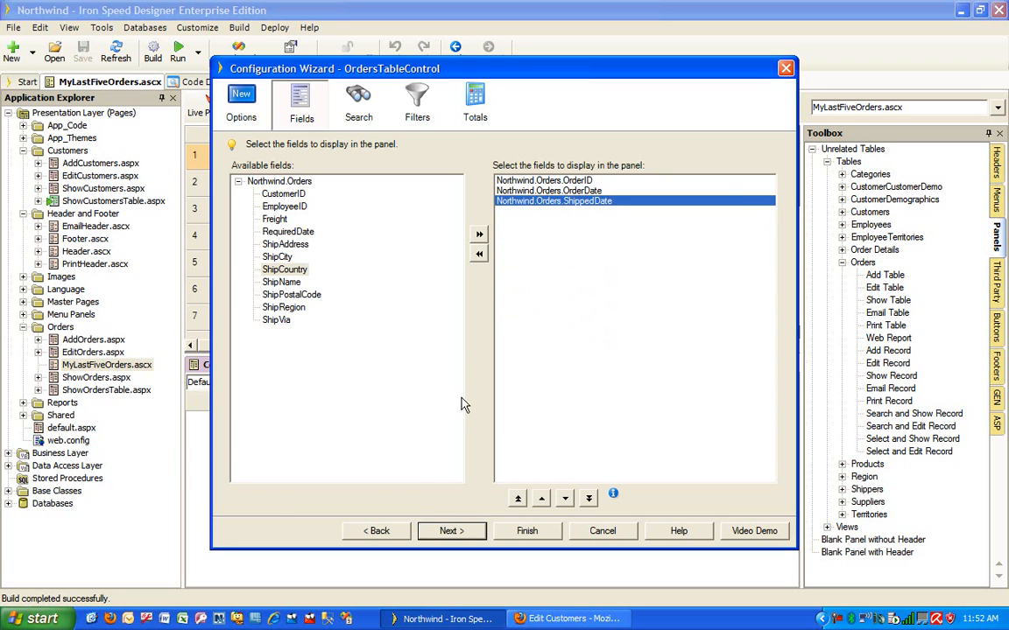
pyautogui.moveTo(462, 500)
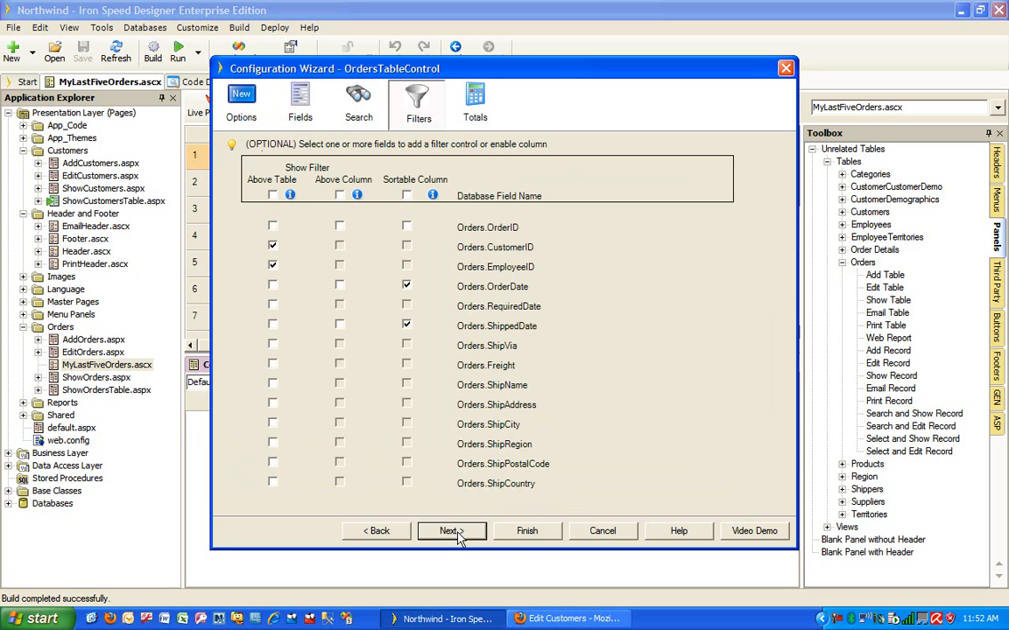
pyautogui.click(272, 195)
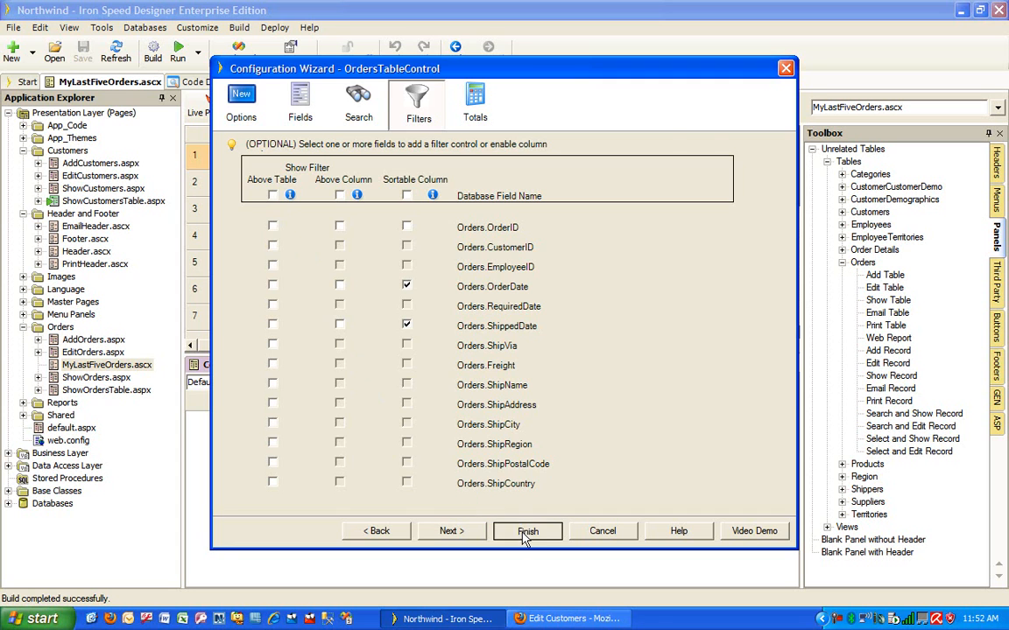
# - Finish the table wizard, build the application, and dismiss the build summary
pyautogui.click(527, 530)
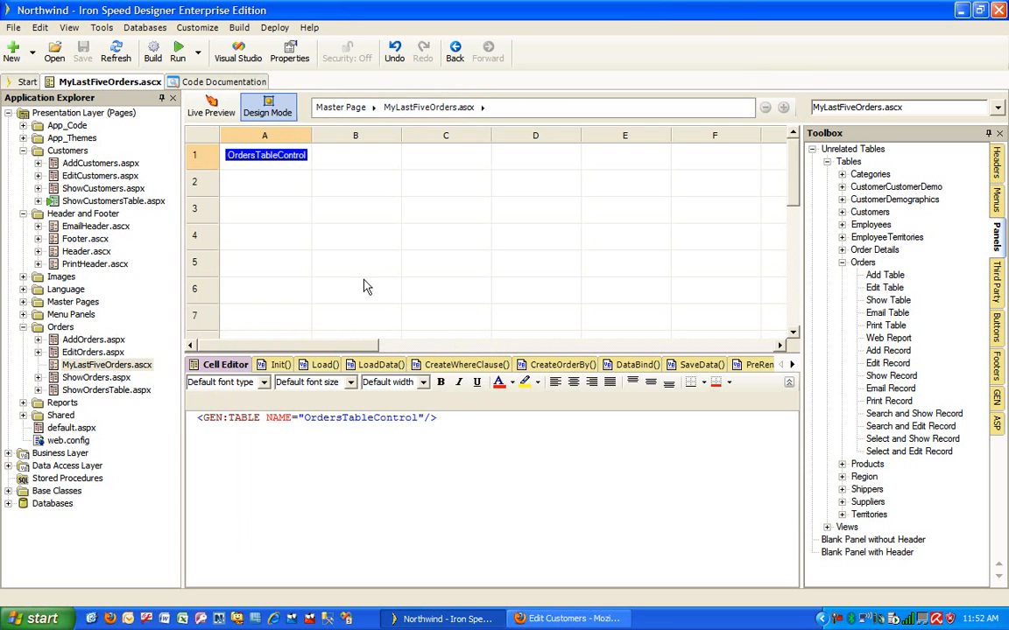
pyautogui.click(152, 51)
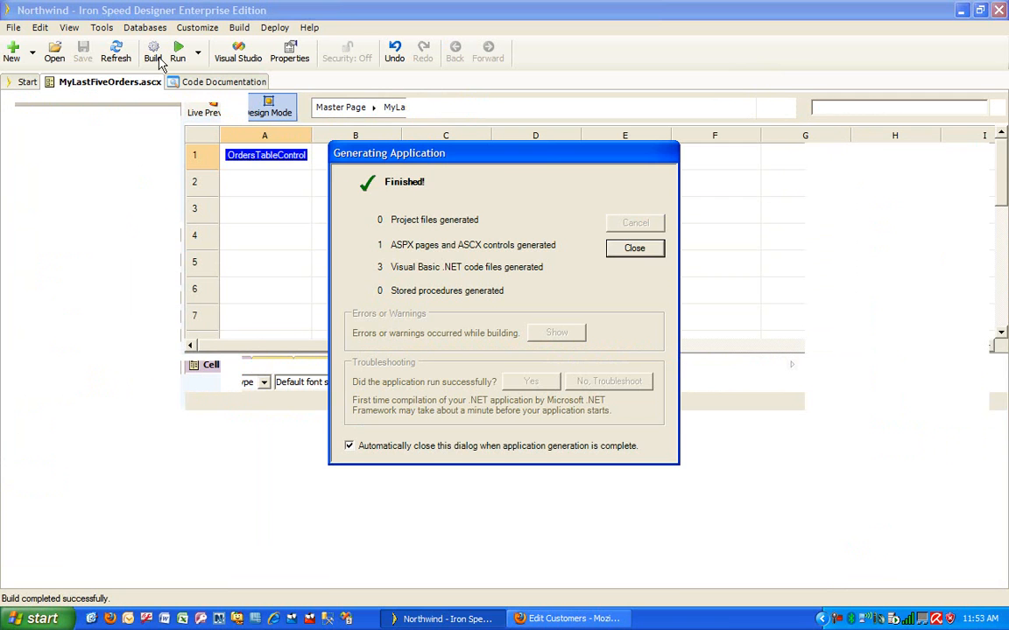
pyautogui.click(634, 248)
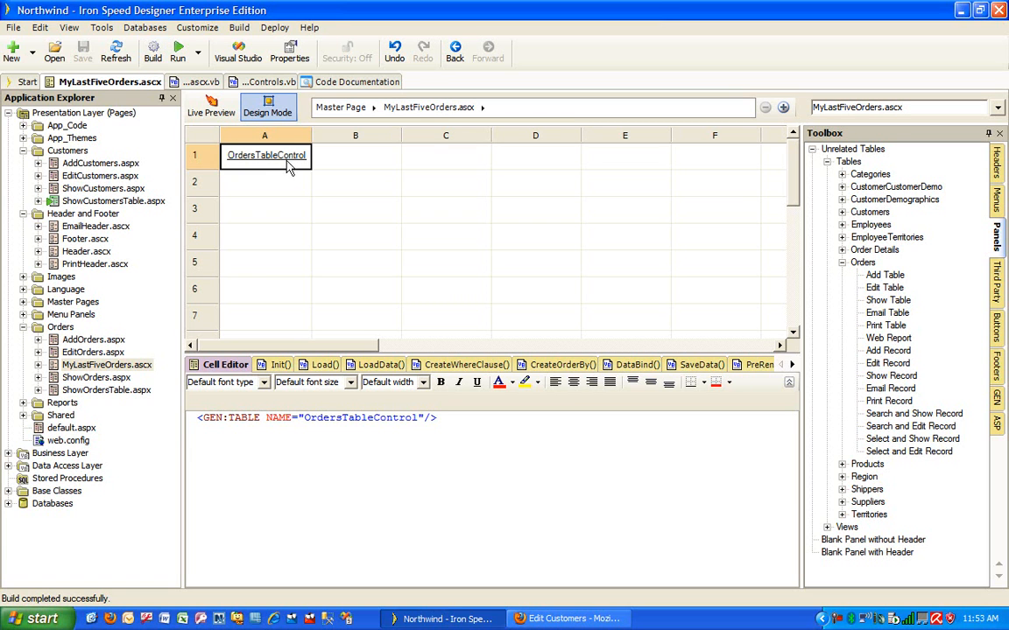
pyautogui.moveTo(230, 308)
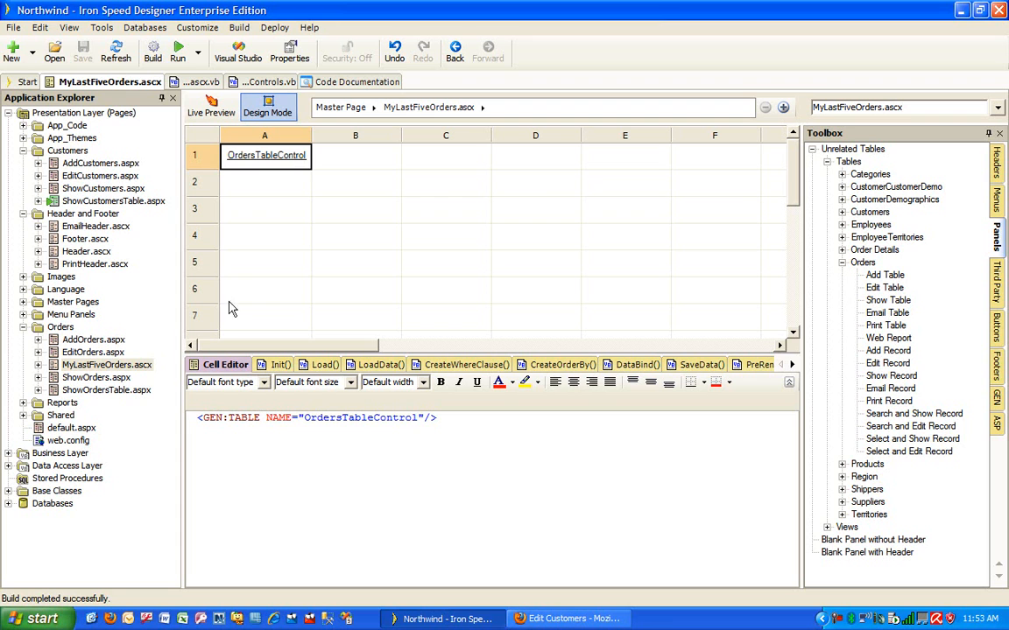
pyautogui.moveTo(149, 372)
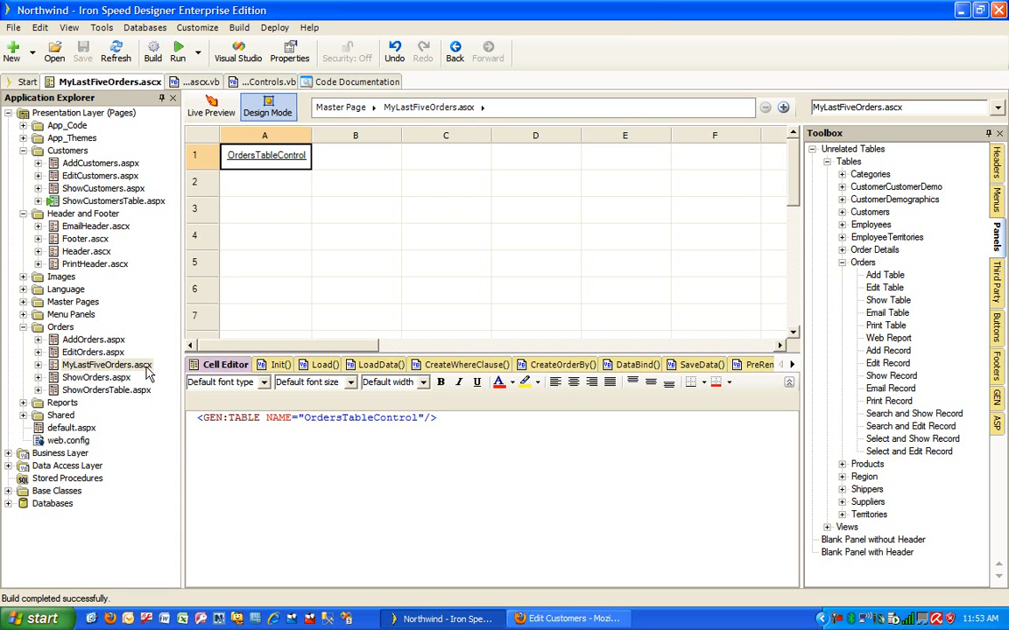
pyautogui.rightClick(105, 364)
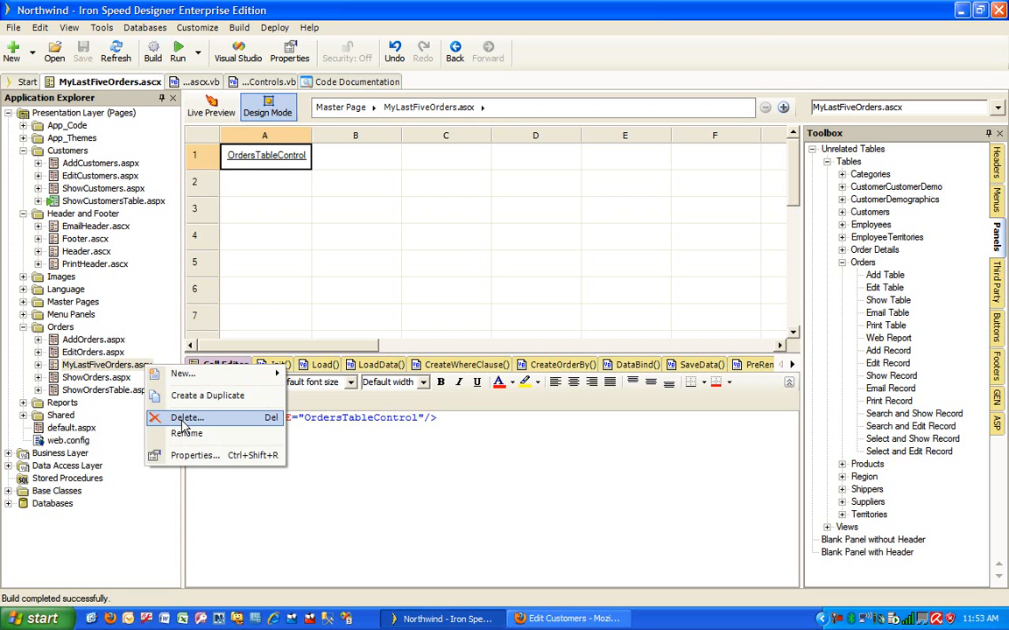
pyautogui.moveTo(142, 374)
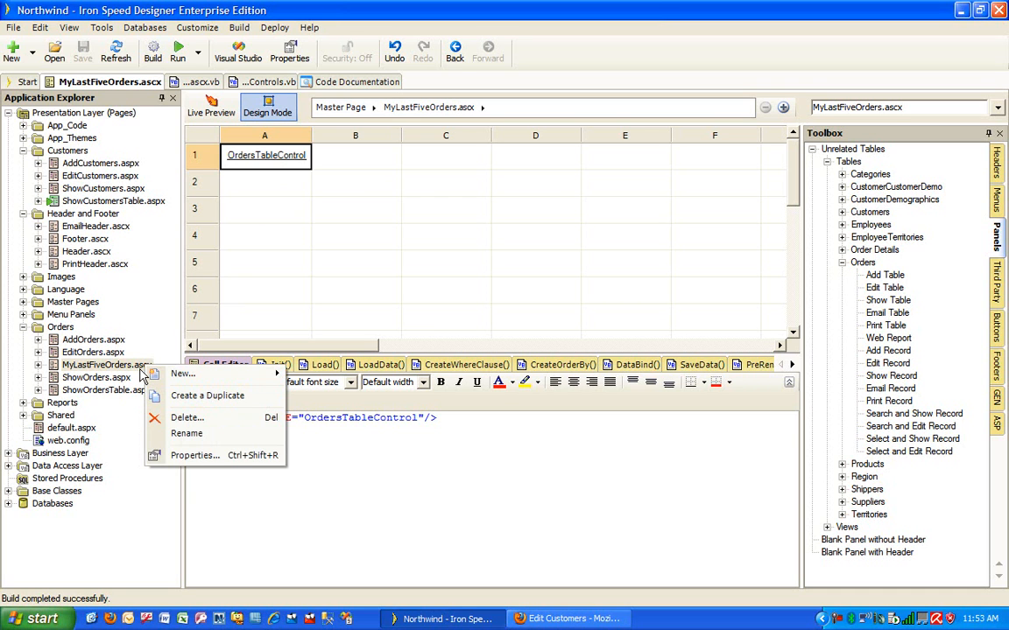
pyautogui.moveTo(150, 330)
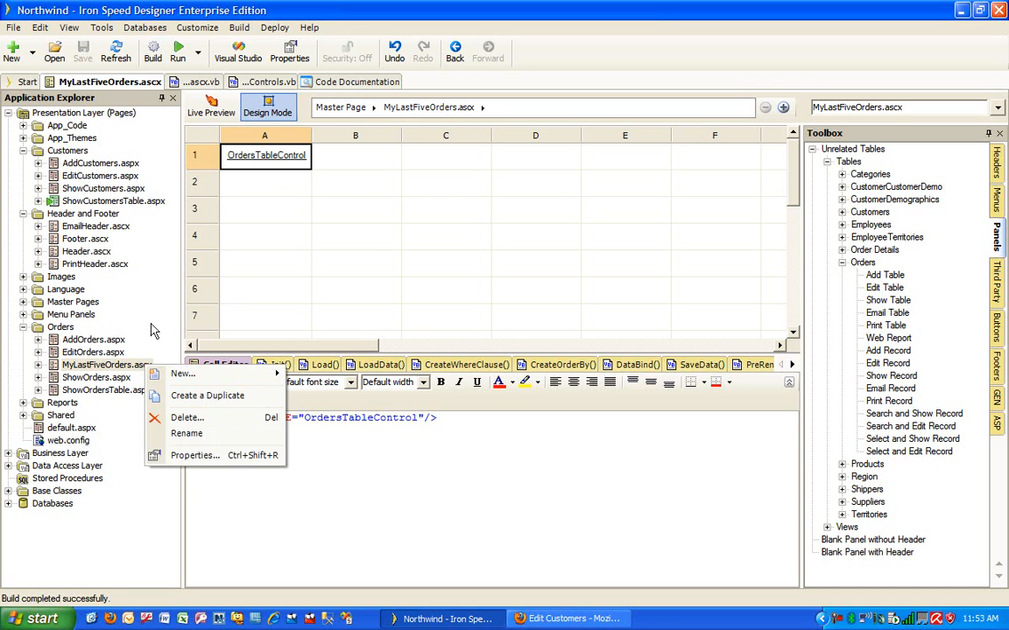
pyautogui.moveTo(276, 164)
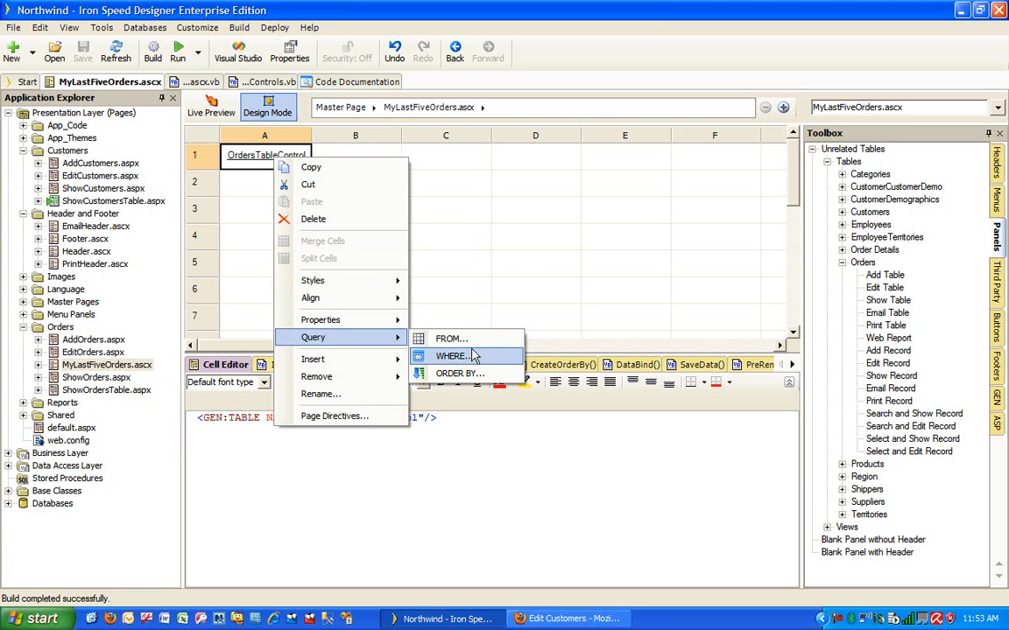
# - Filter orders by Orders.CustomerID equal to the Customers URL parameter, sorted by OrderDate descending
pyautogui.click(451, 356)
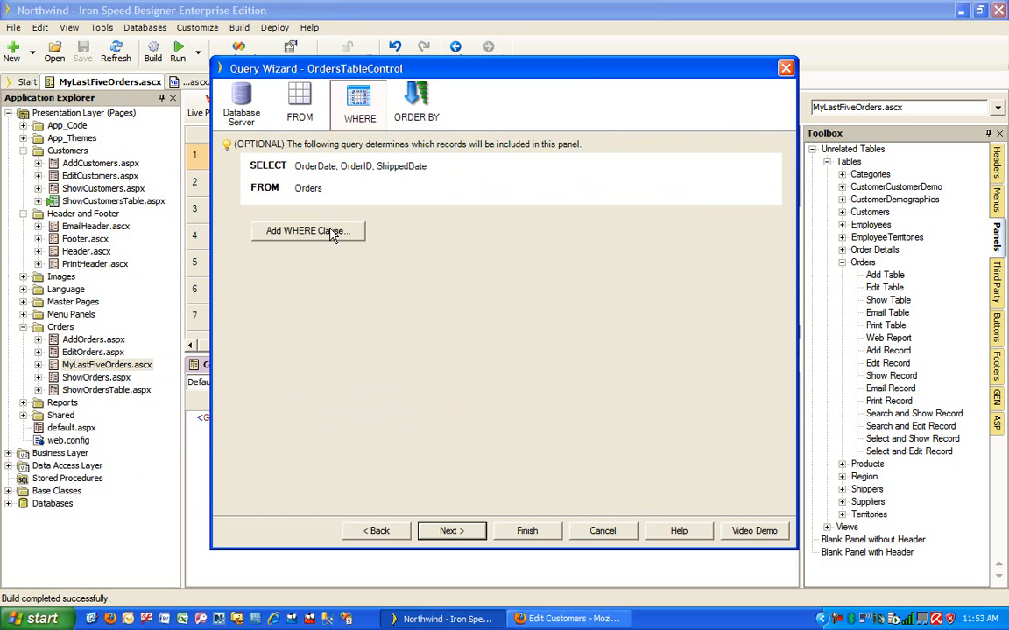
pyautogui.click(308, 230)
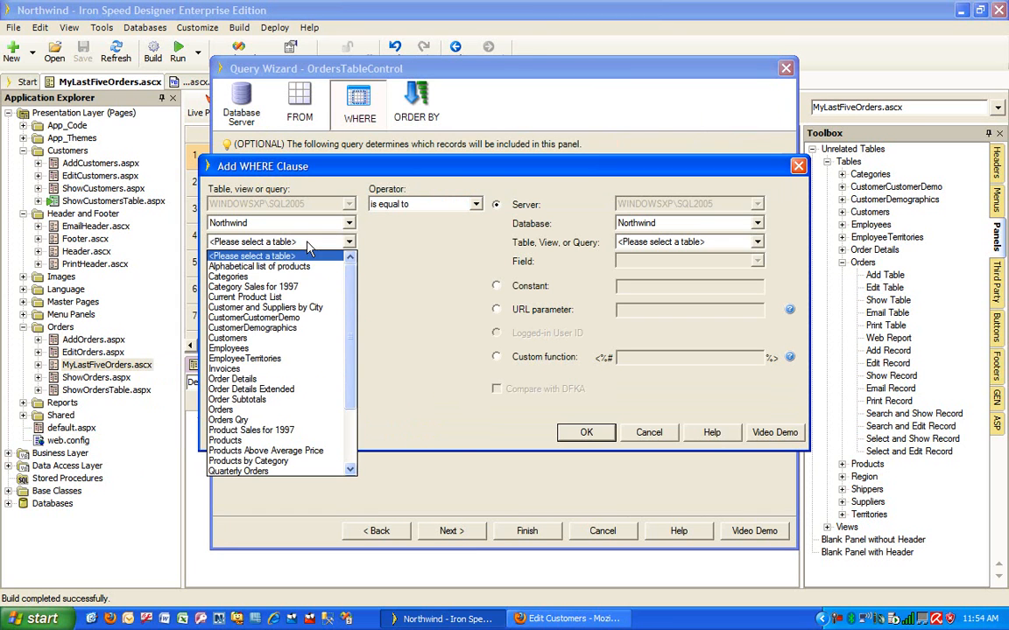
pyautogui.click(220, 409)
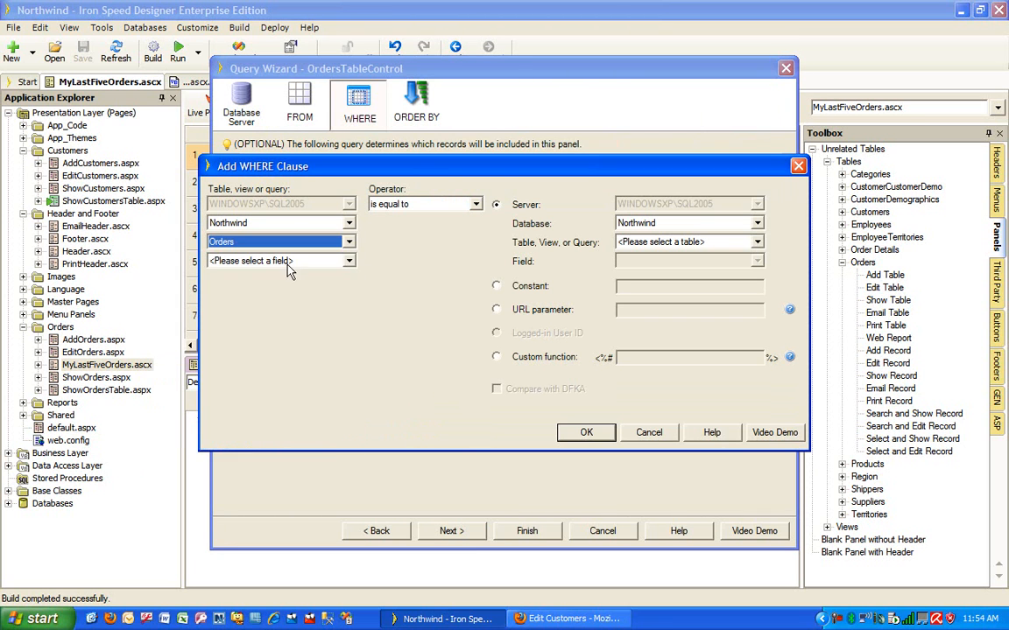
pyautogui.click(280, 260)
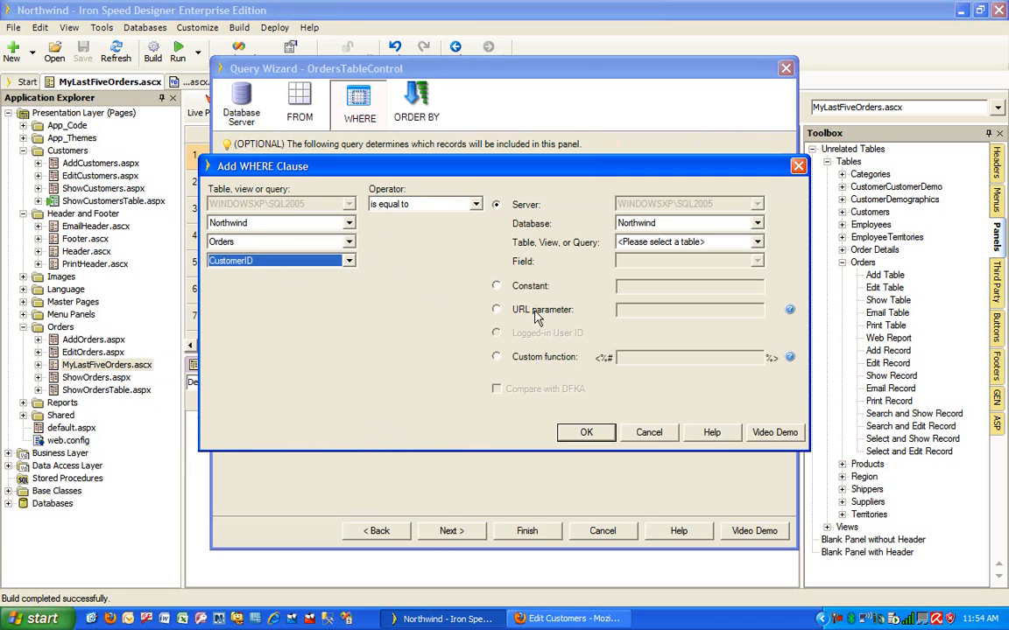
pyautogui.write('Customers')
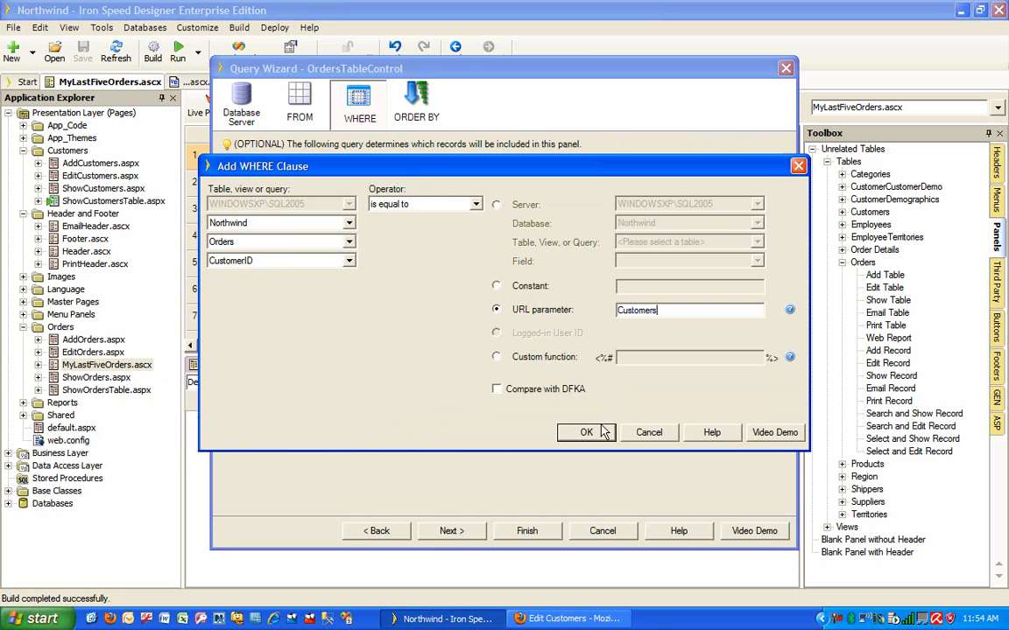
pyautogui.click(586, 432)
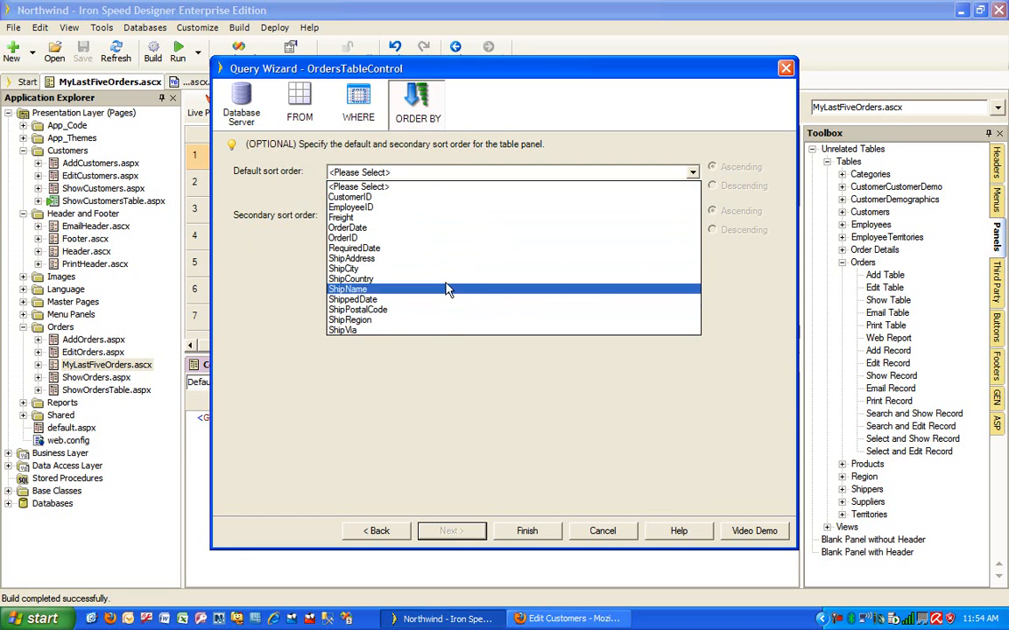
pyautogui.click(347, 228)
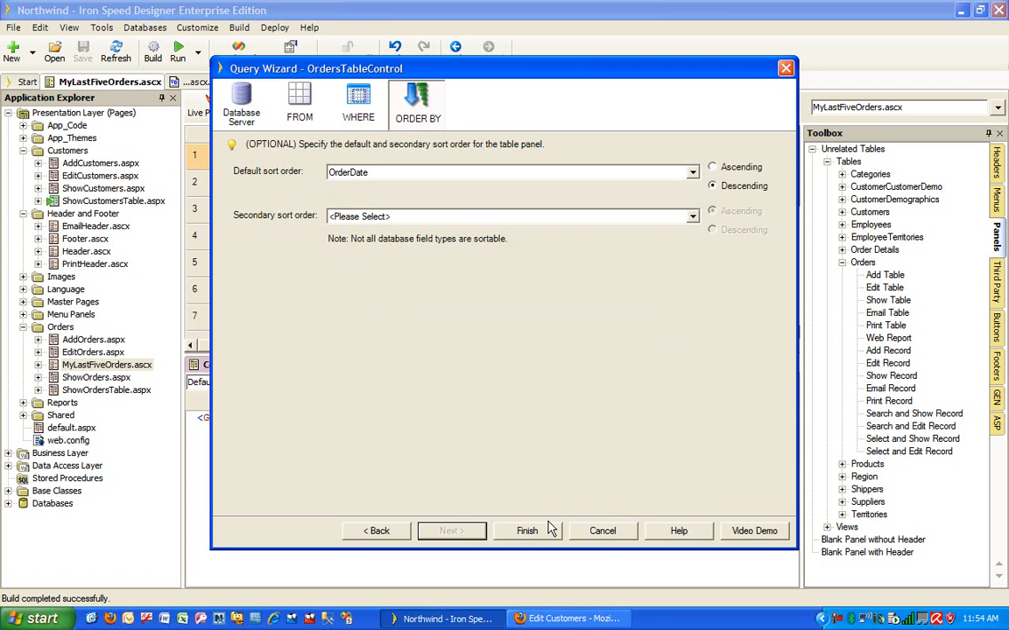
pyautogui.click(526, 531)
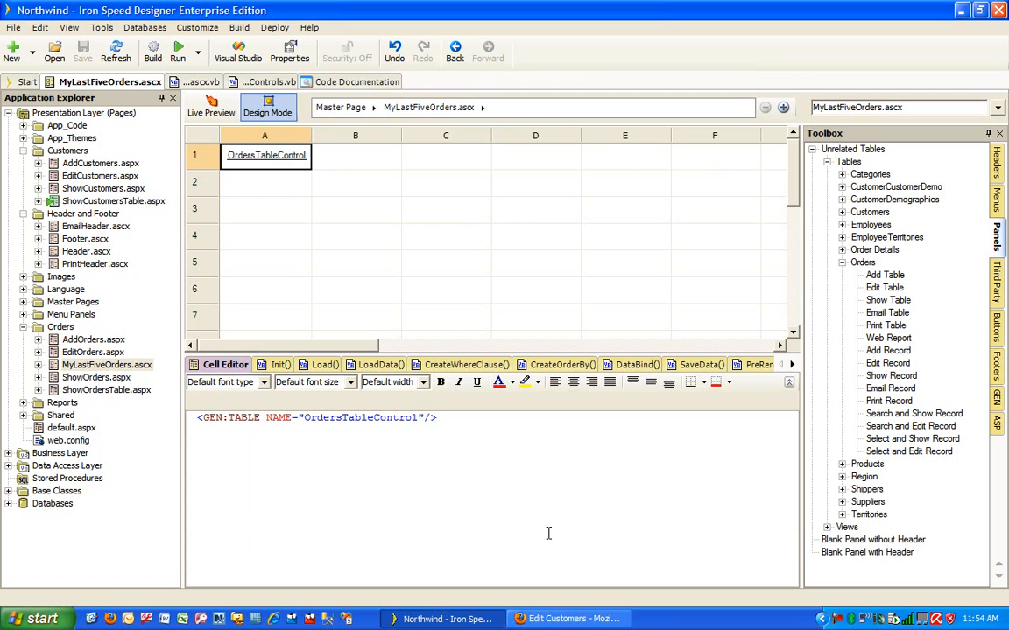
# - Rebuild the application with the new query and dismiss the build summary
pyautogui.click(152, 50)
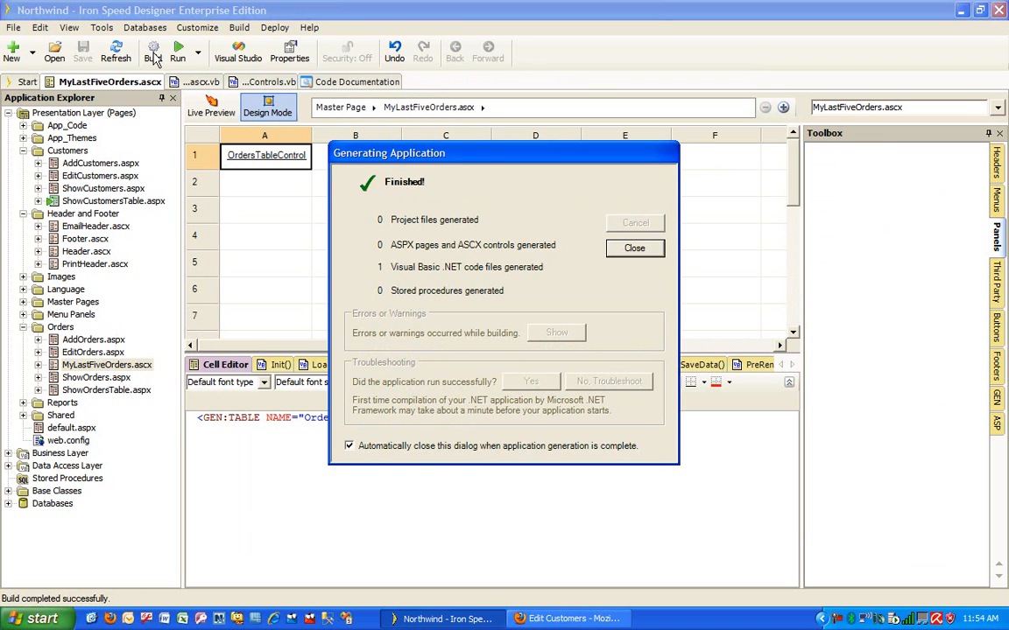
pyautogui.click(634, 248)
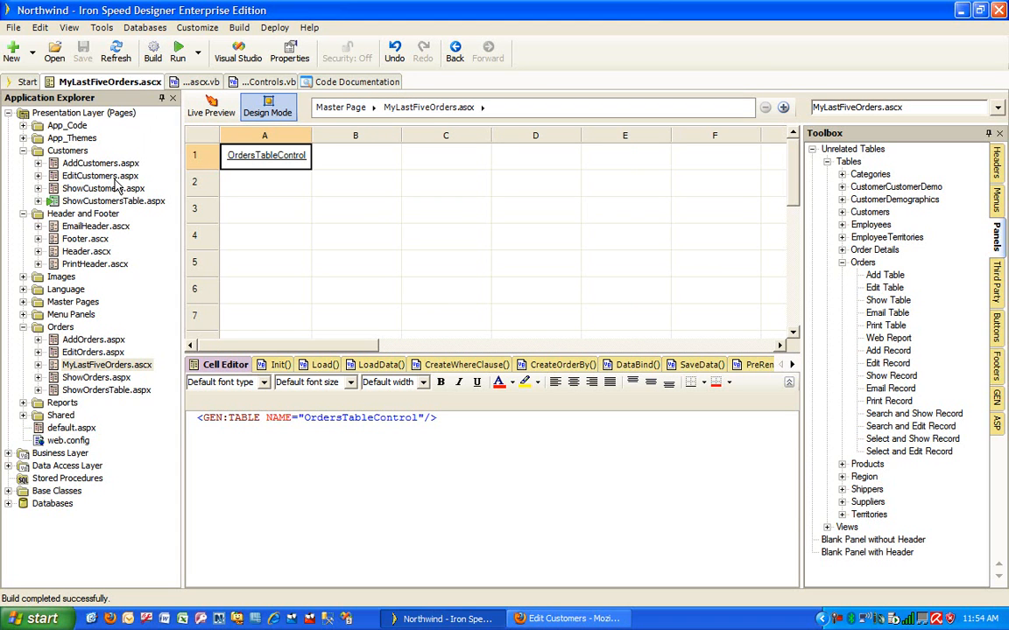
# - In EditCustomers.aspx, insert column E after D and merge cells E1–E6 into one
pyautogui.doubleClick(99, 176)
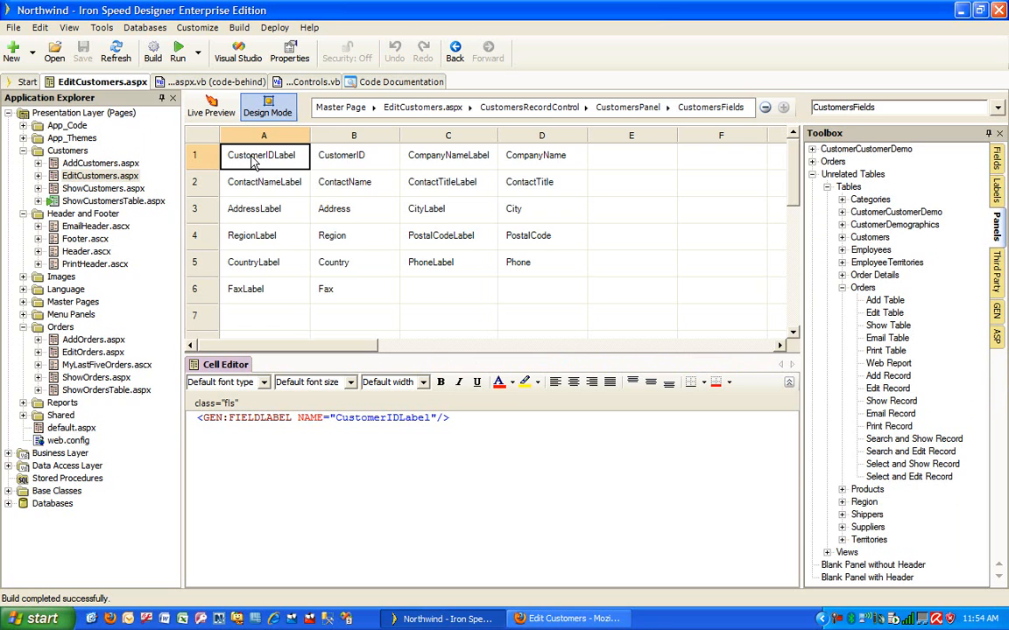
pyautogui.moveTo(602, 213)
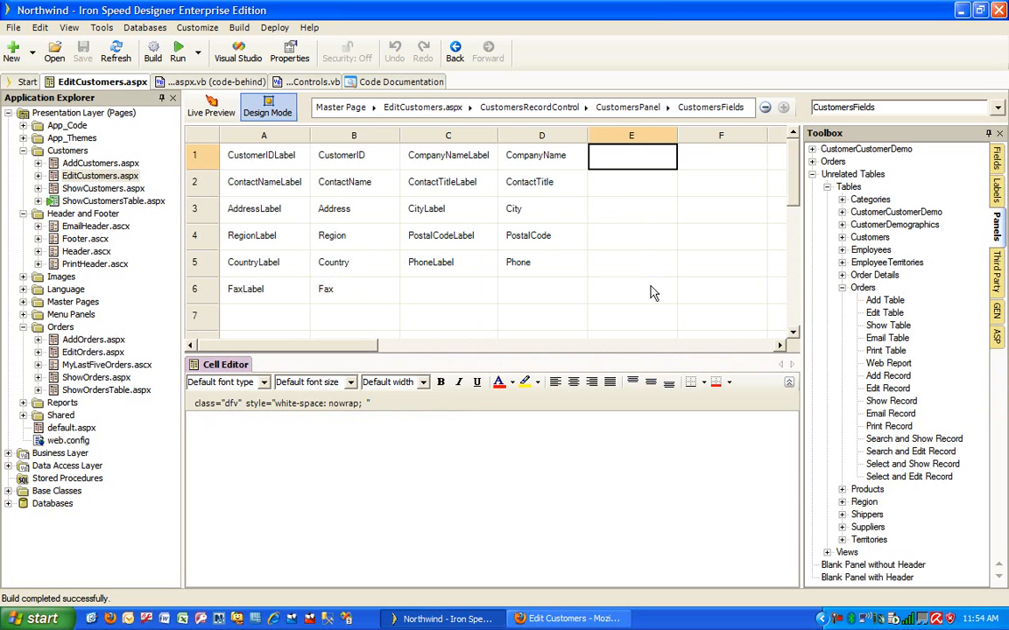
pyautogui.rightClick(632, 219)
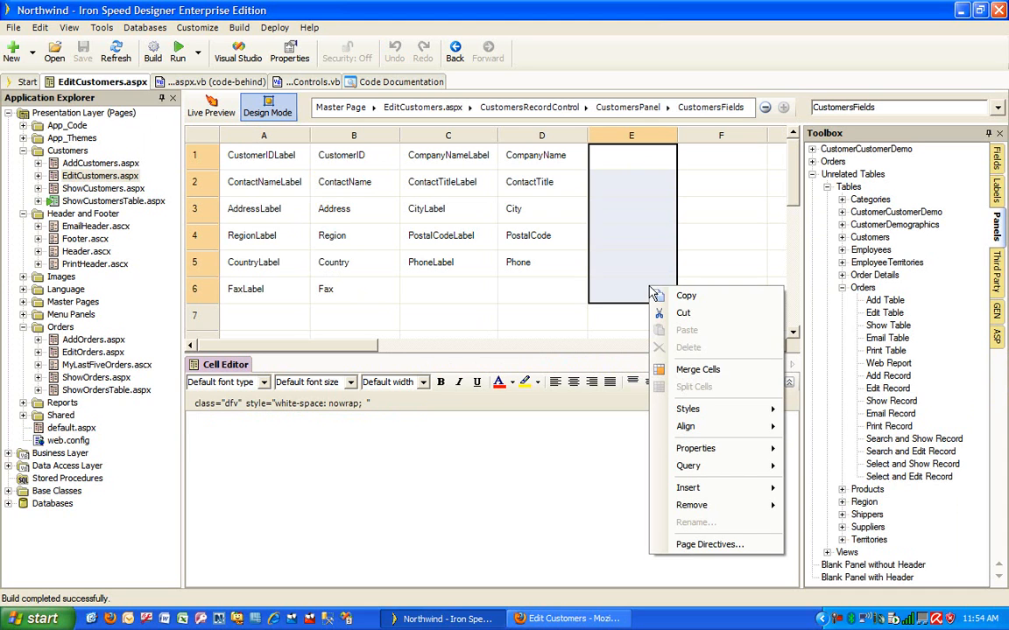
pyautogui.moveTo(698, 369)
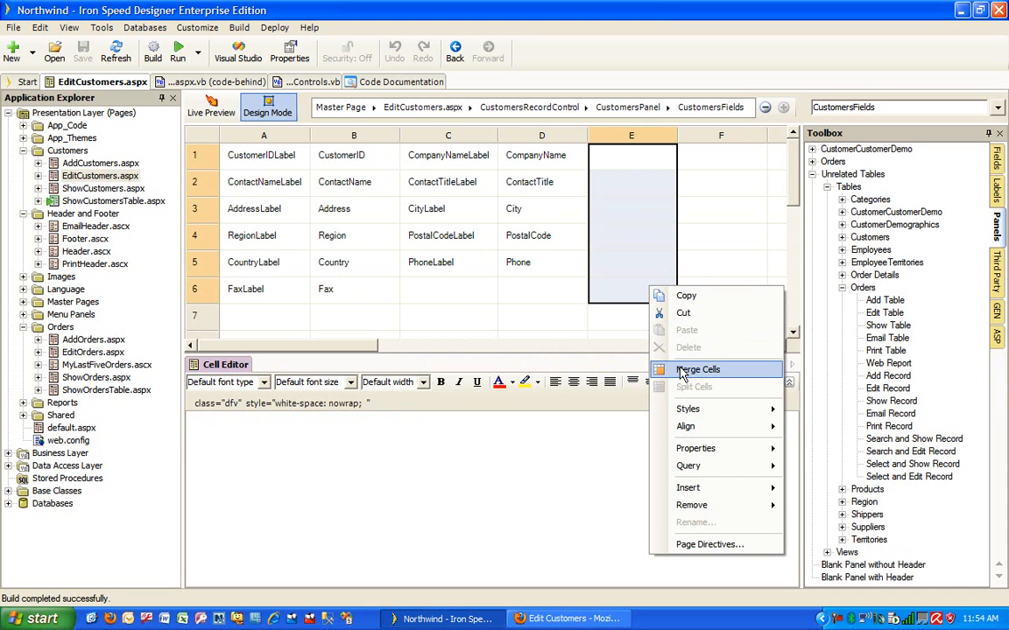
pyautogui.click(698, 368)
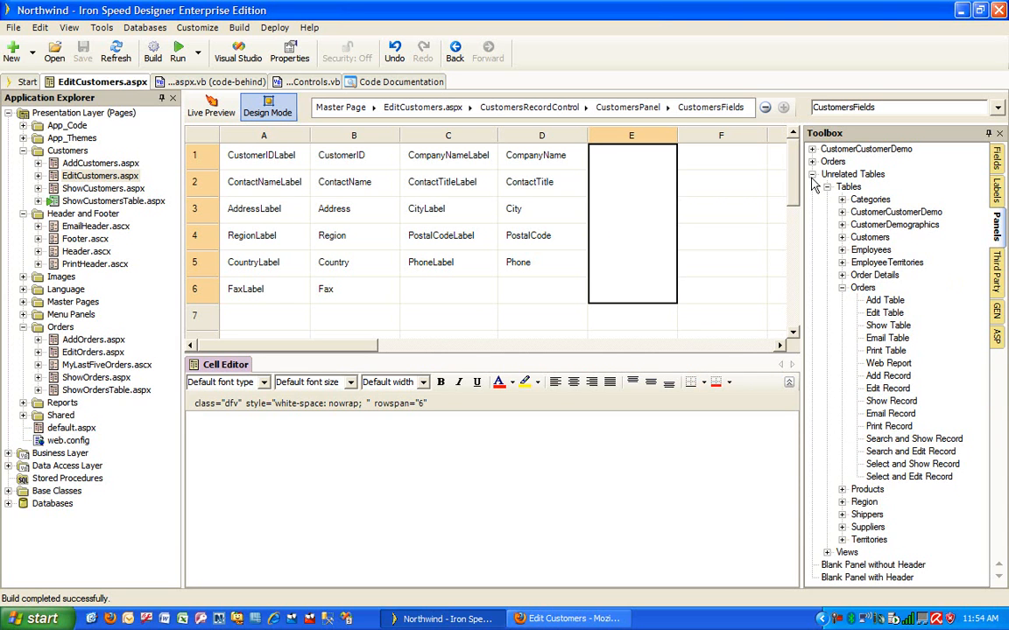
pyautogui.click(813, 174)
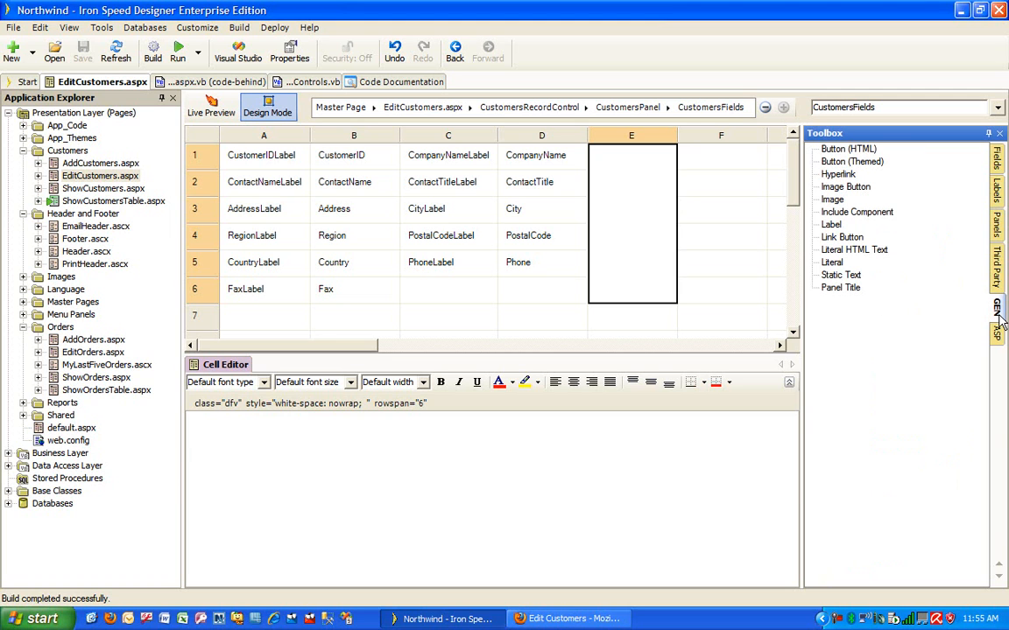
pyautogui.moveTo(830, 162)
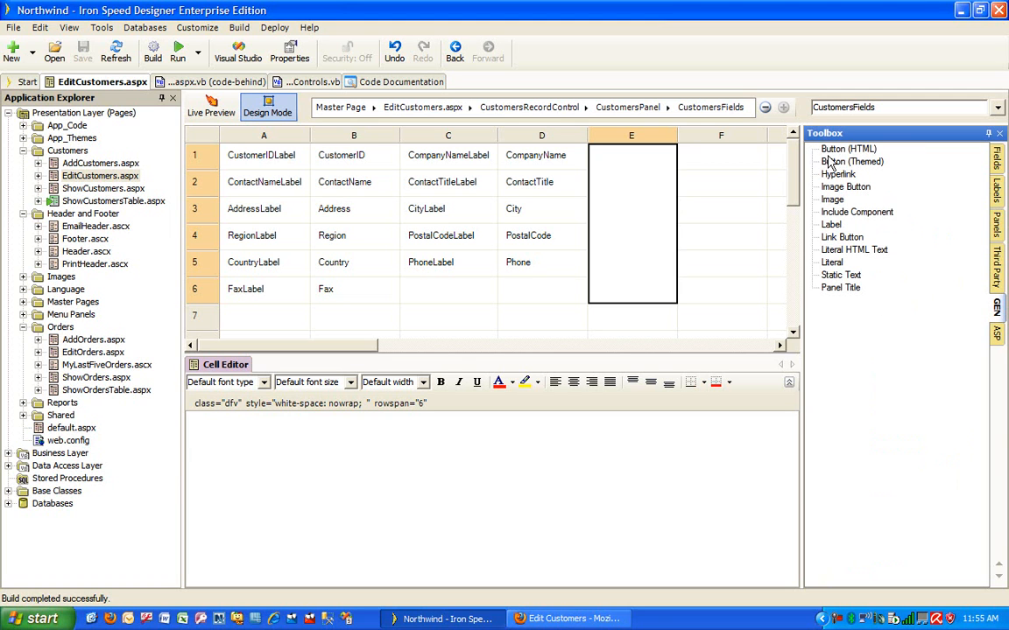
pyautogui.moveTo(859, 221)
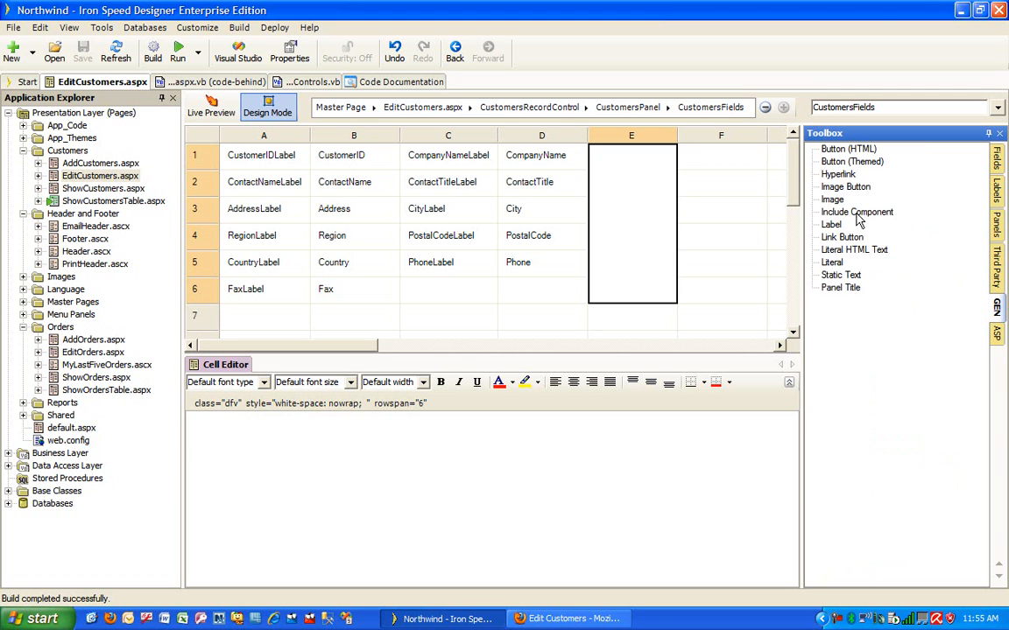
# - Place an Include component in cell E1 pointing to Orders\MyLastFiveOrders.ascx
pyautogui.click(856, 212)
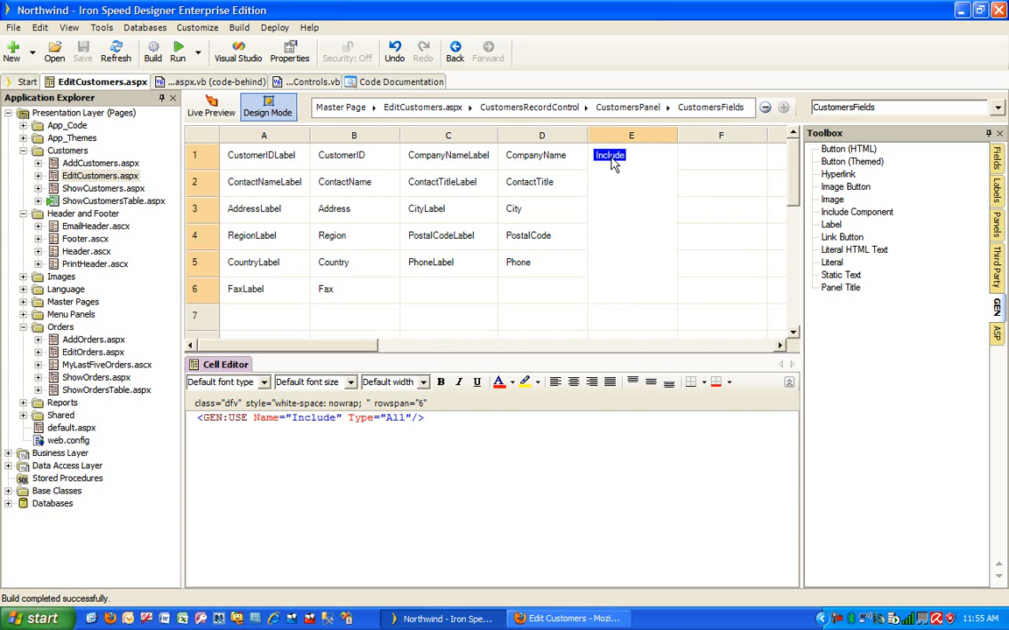
pyautogui.doubleClick(610, 155)
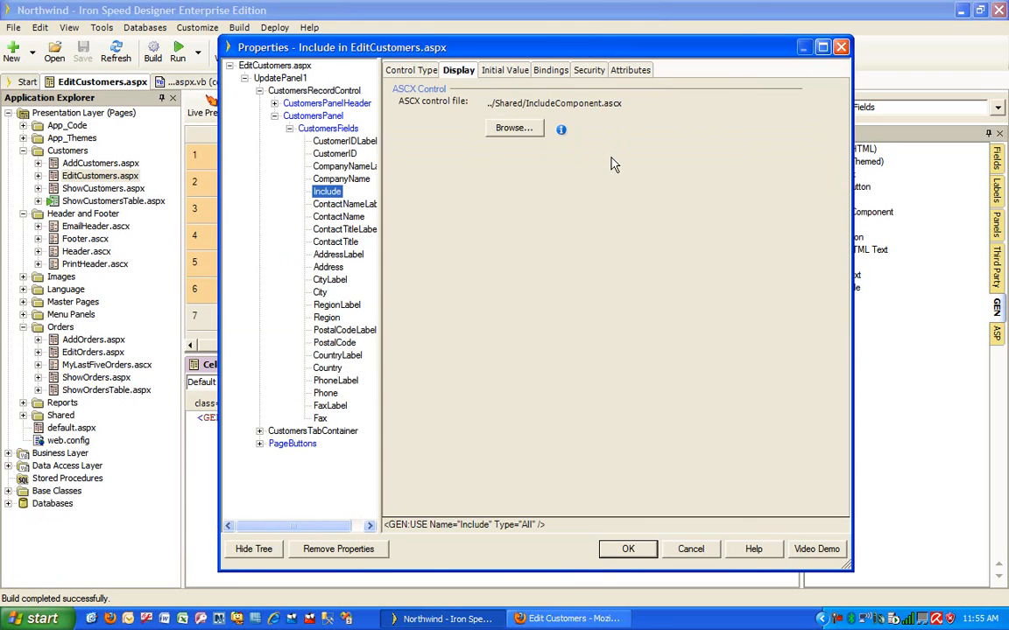
pyautogui.click(514, 128)
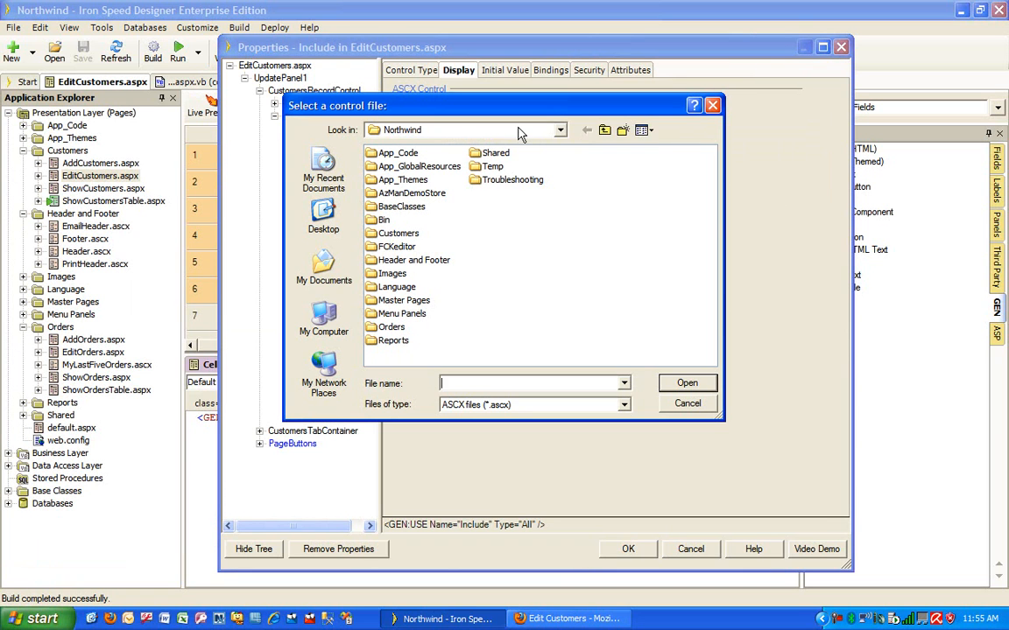
pyautogui.doubleClick(392, 327)
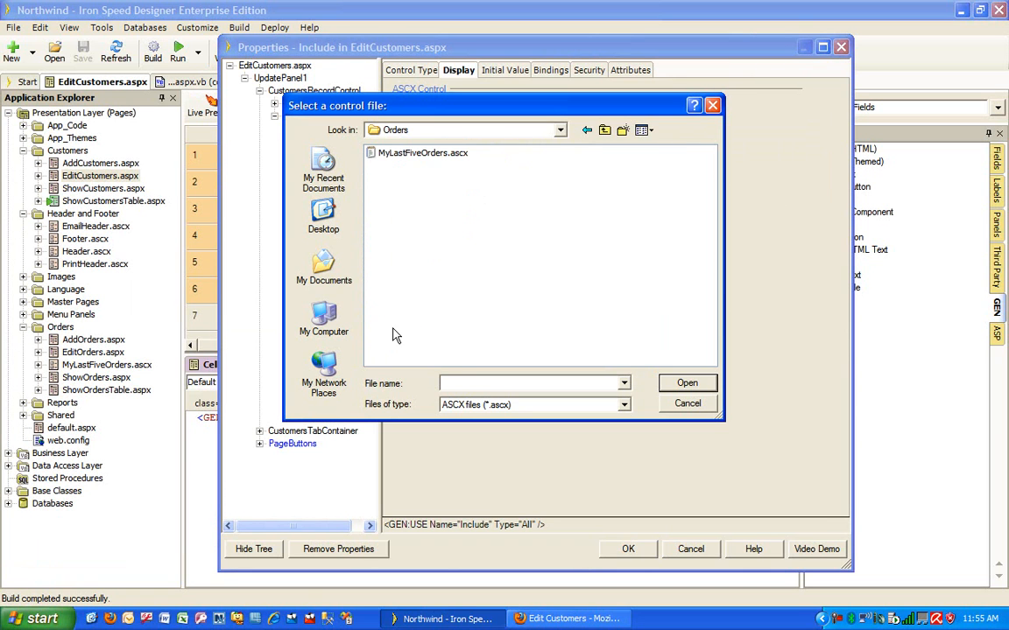
pyautogui.click(423, 152)
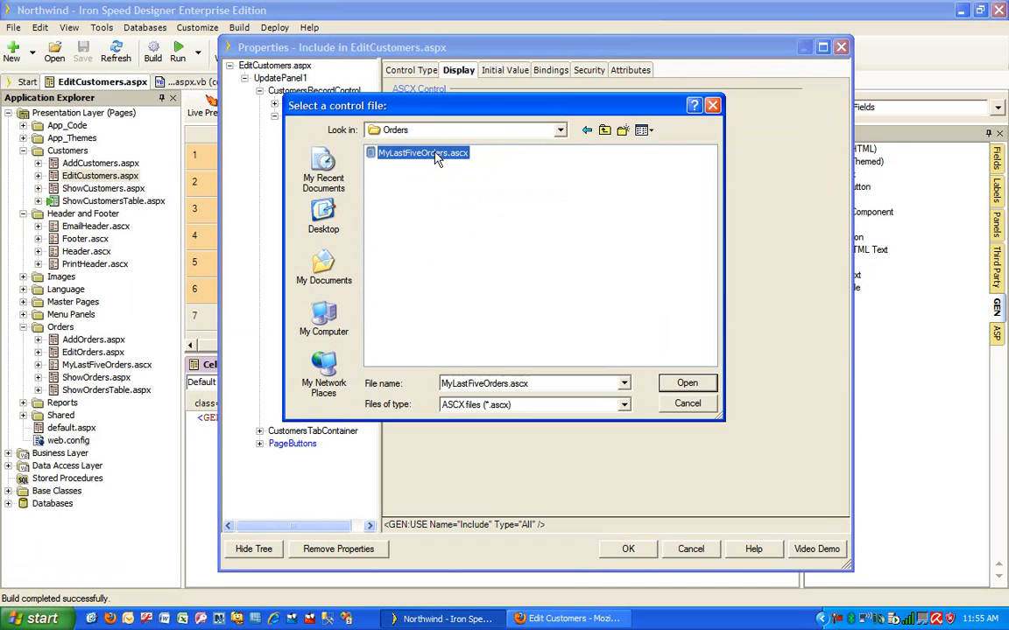
pyautogui.click(688, 383)
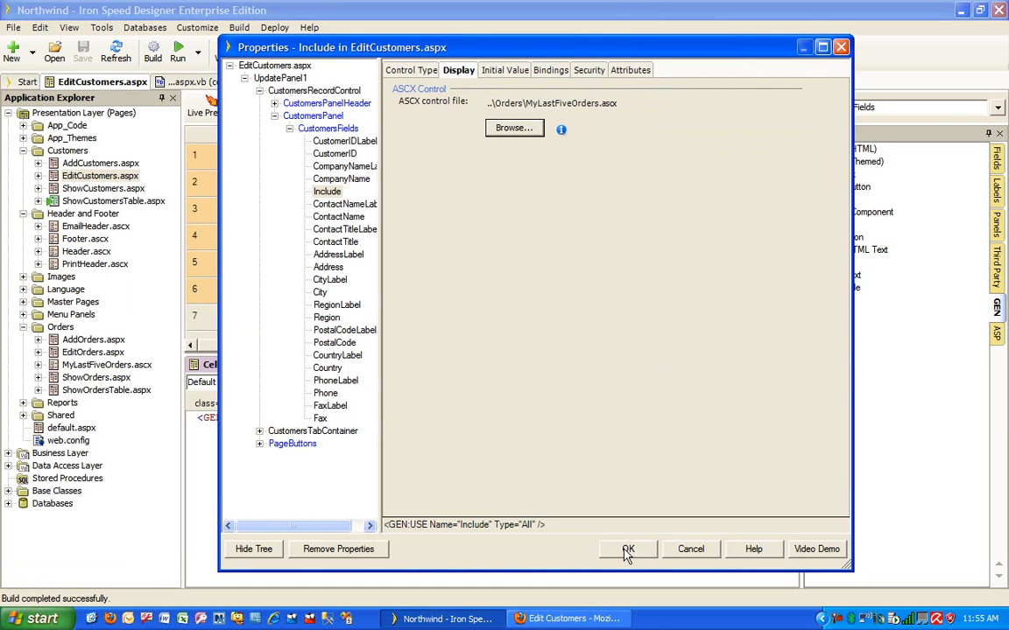
pyautogui.click(628, 549)
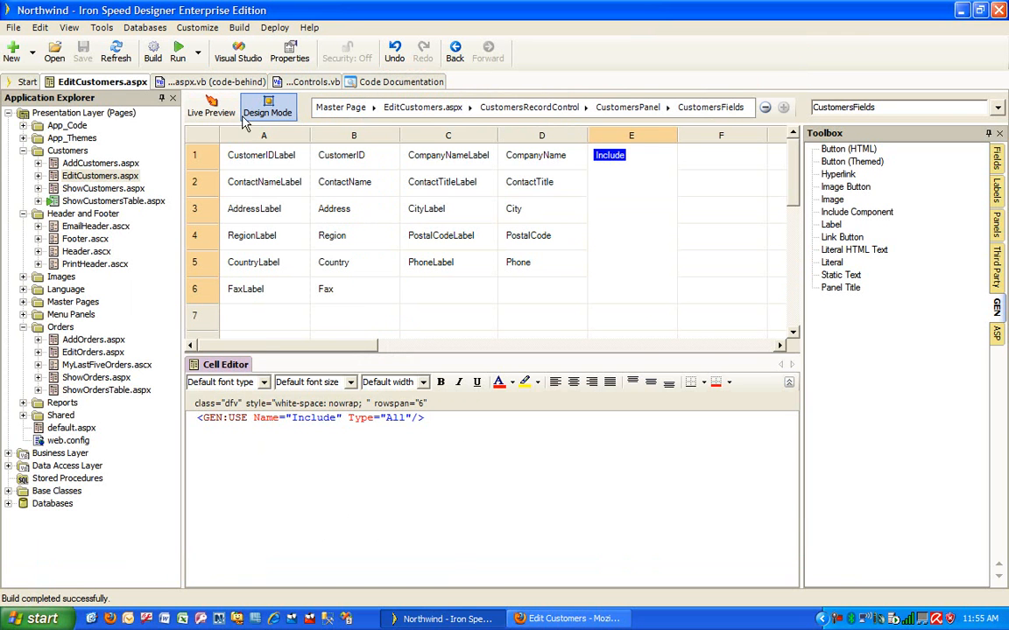
pyautogui.click(152, 51)
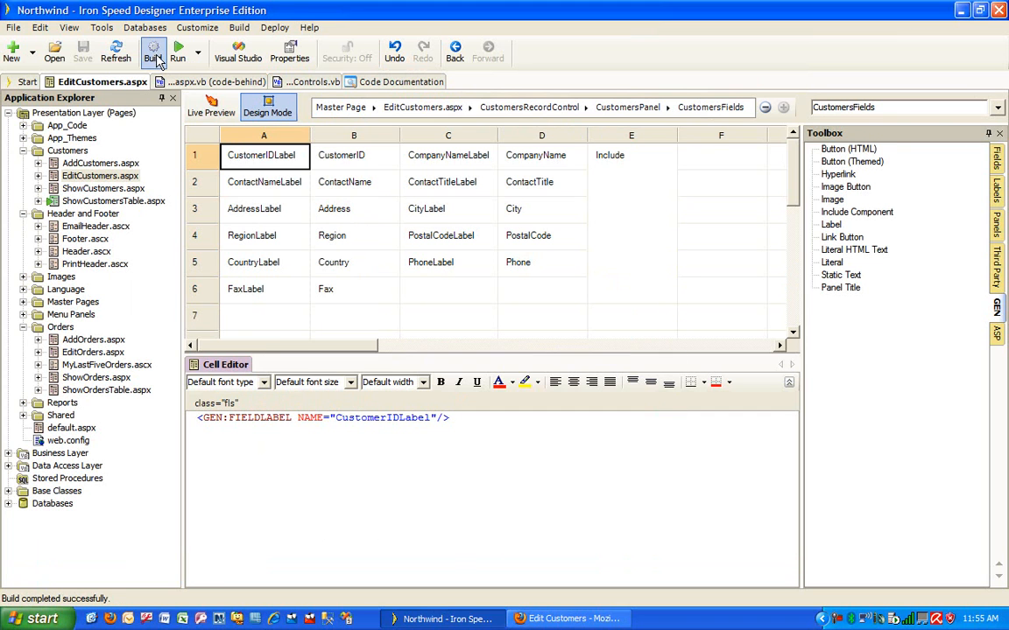
# - Open ShowCustomersTable.aspx and view CustomersRowEditButton's Bindings and its EditCustomers.aspx redirect
pyautogui.click(113, 201)
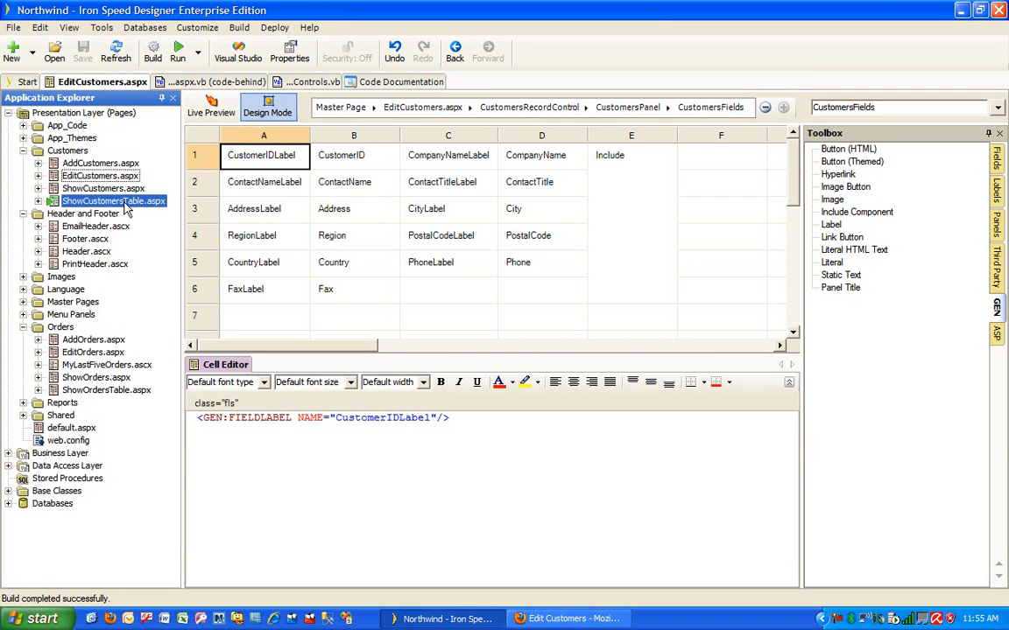
pyautogui.doubleClick(113, 201)
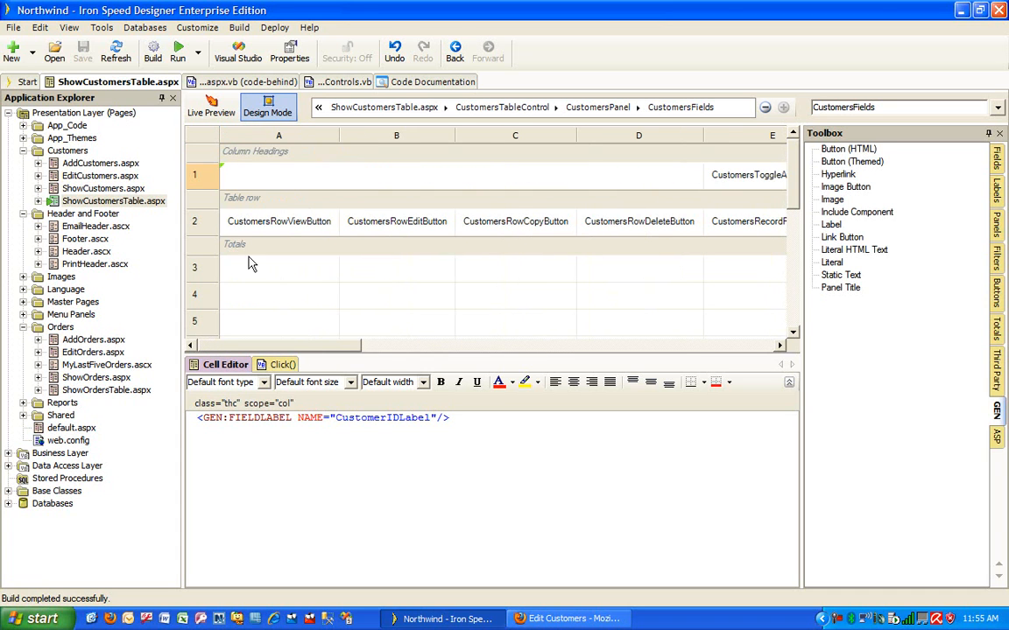
pyautogui.moveTo(417, 228)
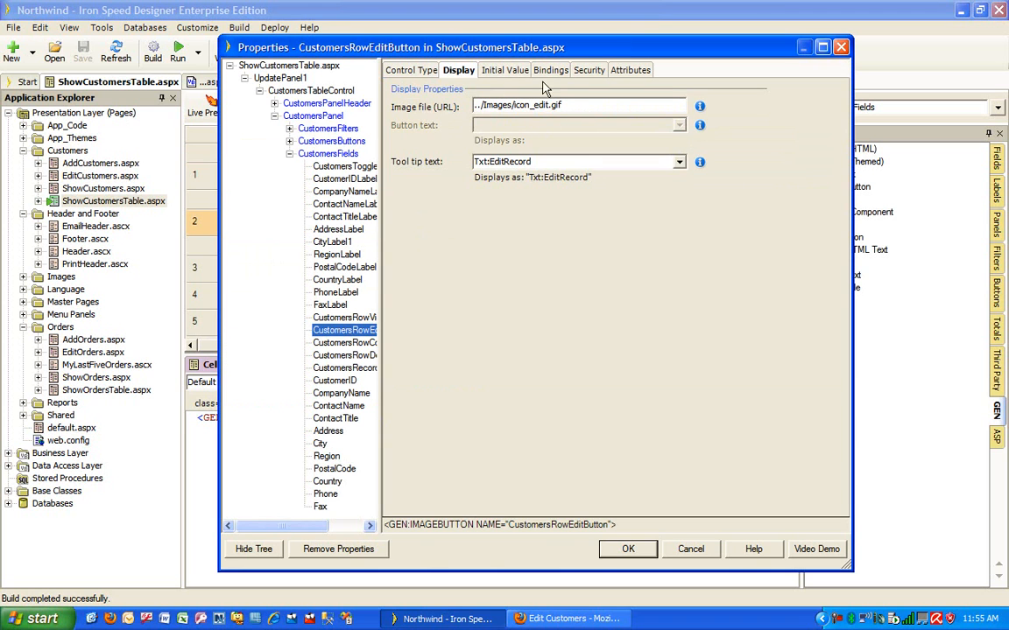
pyautogui.click(550, 70)
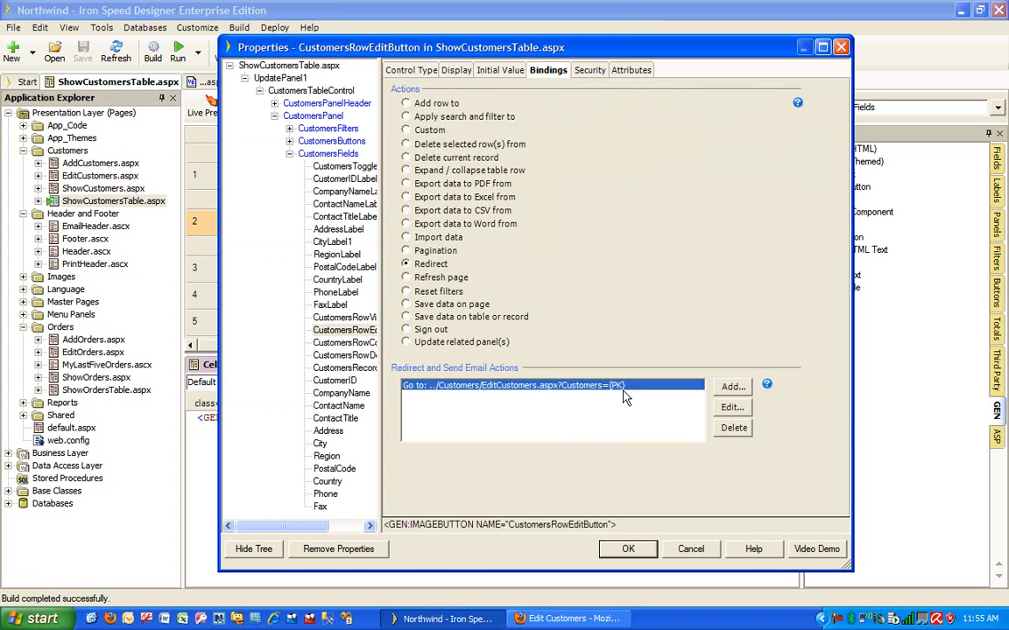
# - Change the EditCustomers.aspx redirect so its Customers parameter uses the CustomerID field value
pyautogui.click(732, 407)
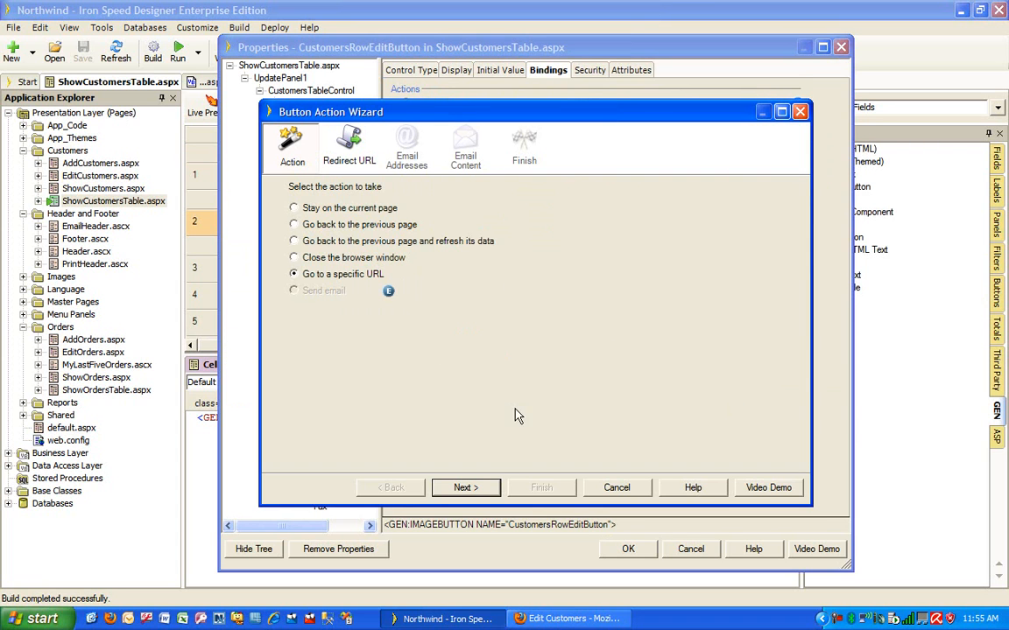
pyautogui.click(465, 488)
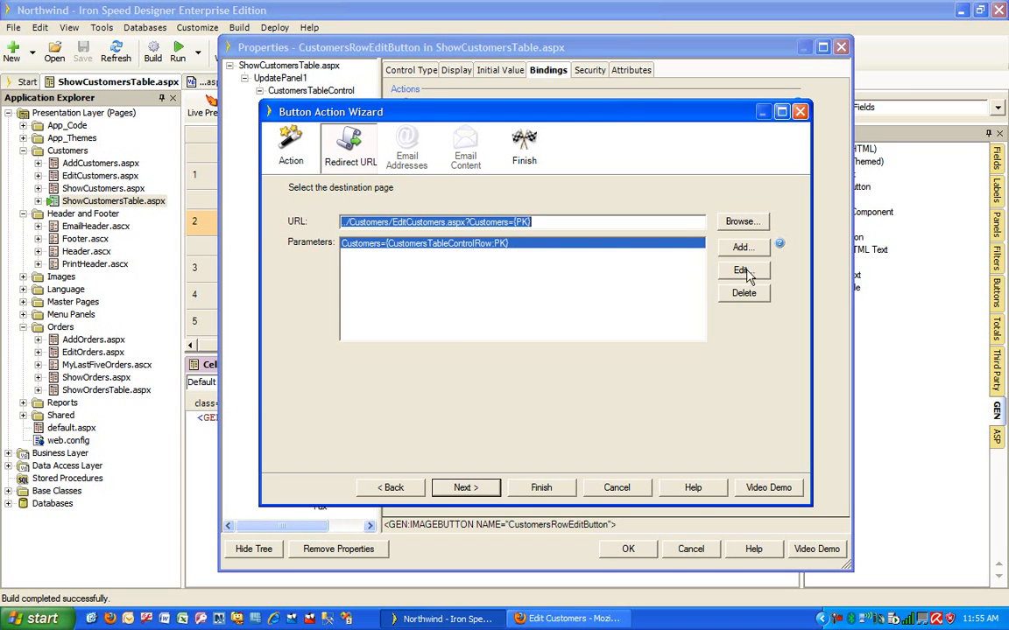
pyautogui.click(742, 270)
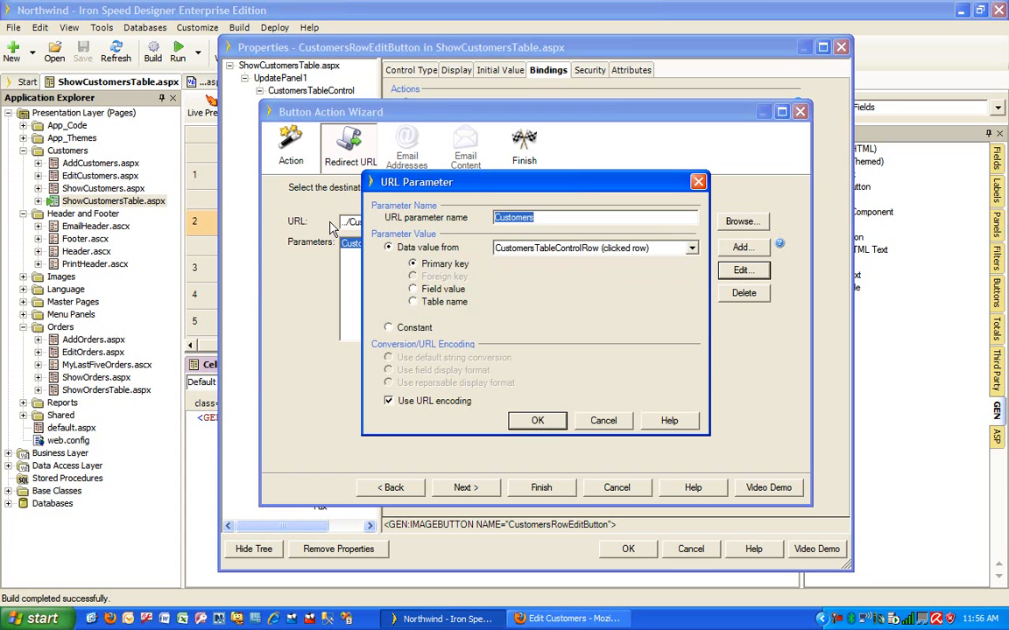
pyautogui.moveTo(535, 233)
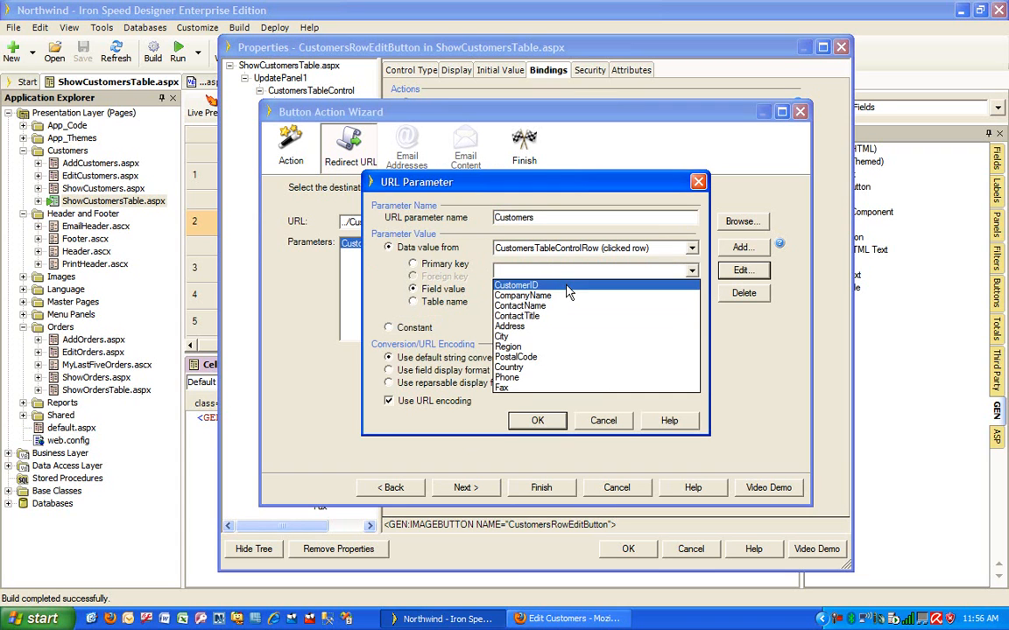
pyautogui.click(537, 421)
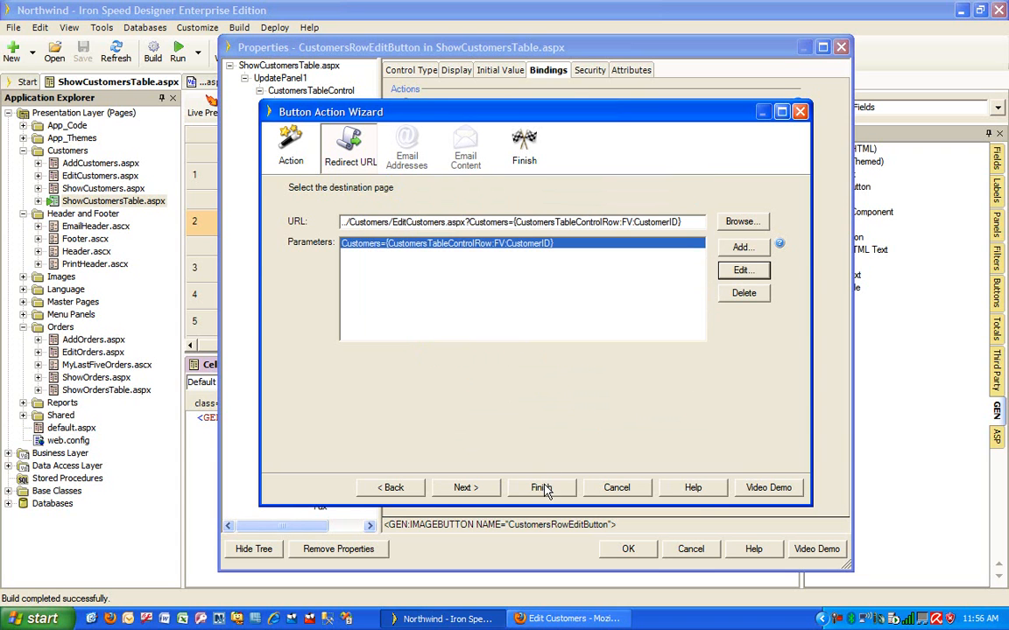
pyautogui.click(541, 488)
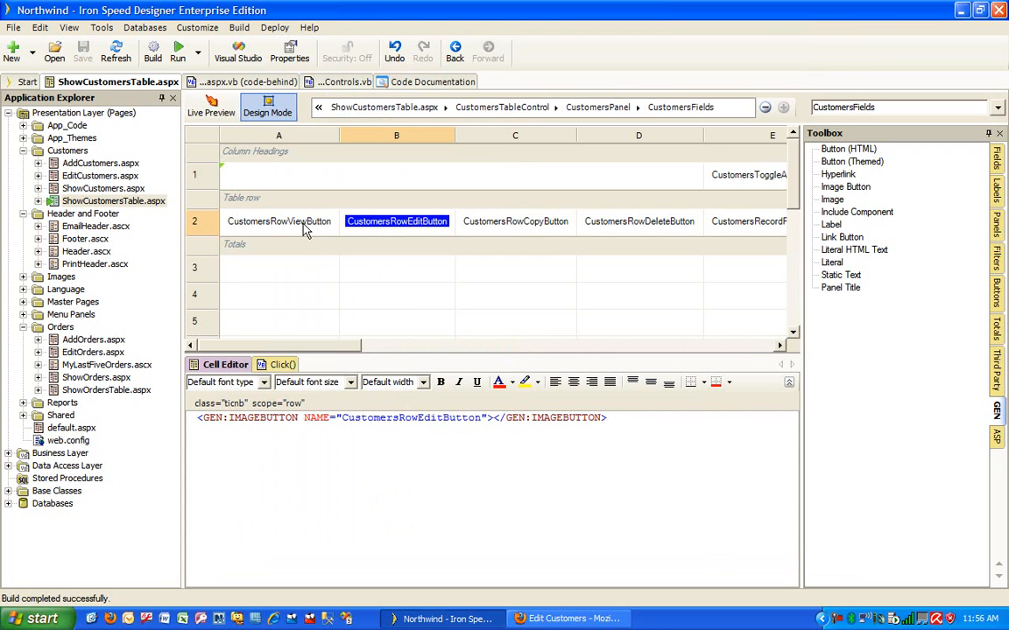
# - Set CustomersRowViewButton's ShowCustomers.aspx redirect parameter Customers to the CustomerID field value
pyautogui.doubleClick(279, 221)
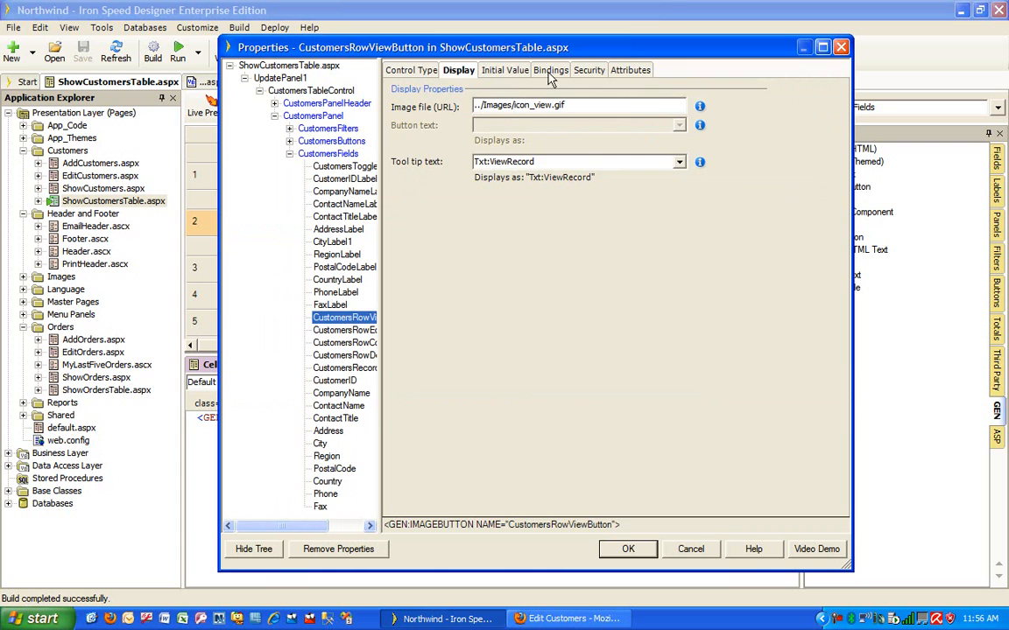
pyautogui.click(549, 70)
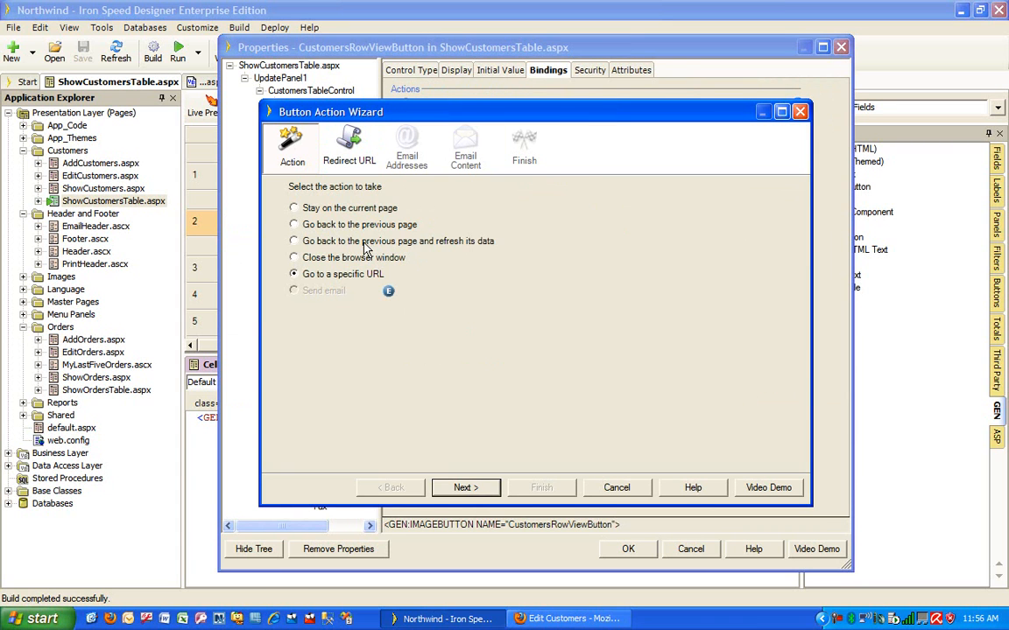
pyautogui.click(464, 488)
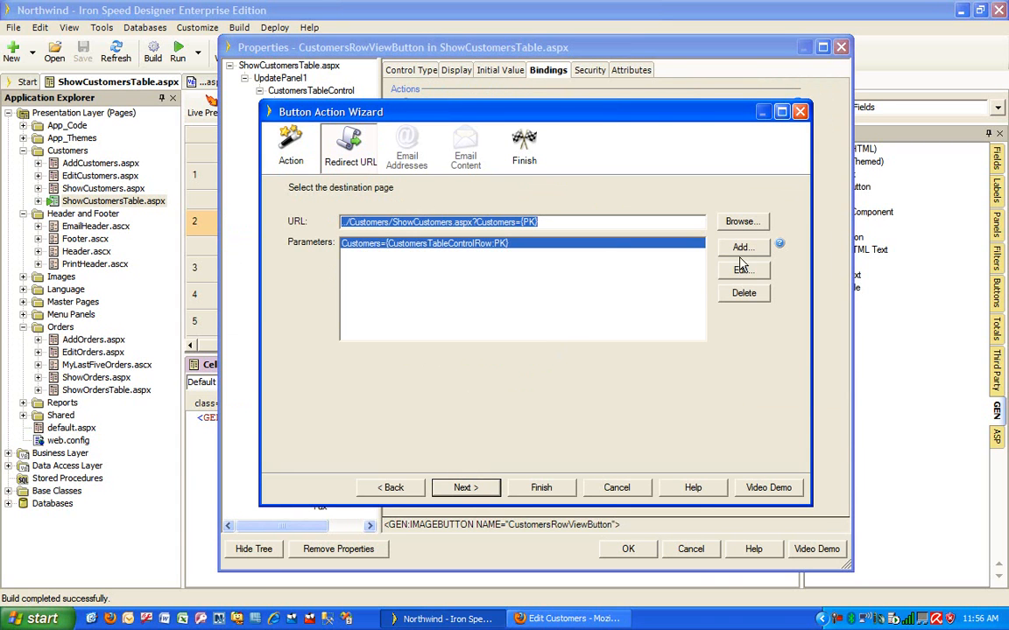
pyautogui.click(743, 270)
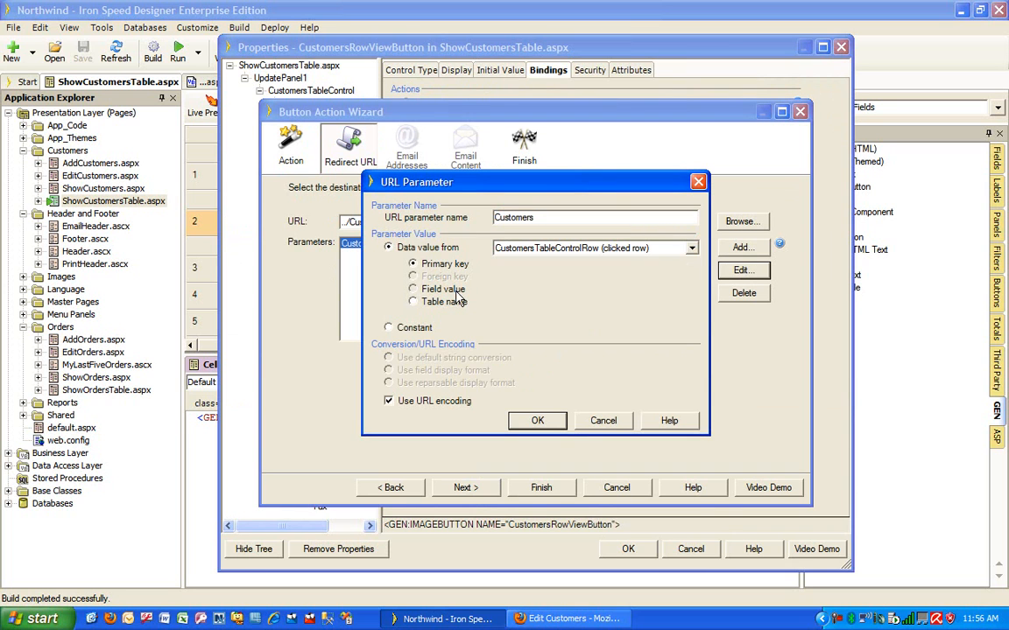
pyautogui.click(412, 289)
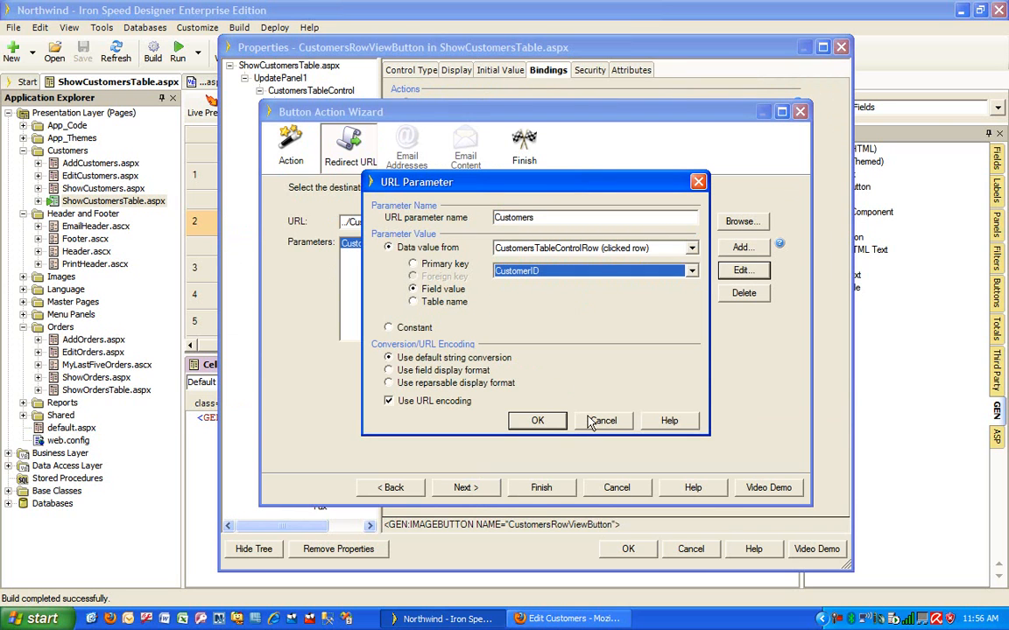
pyautogui.click(537, 422)
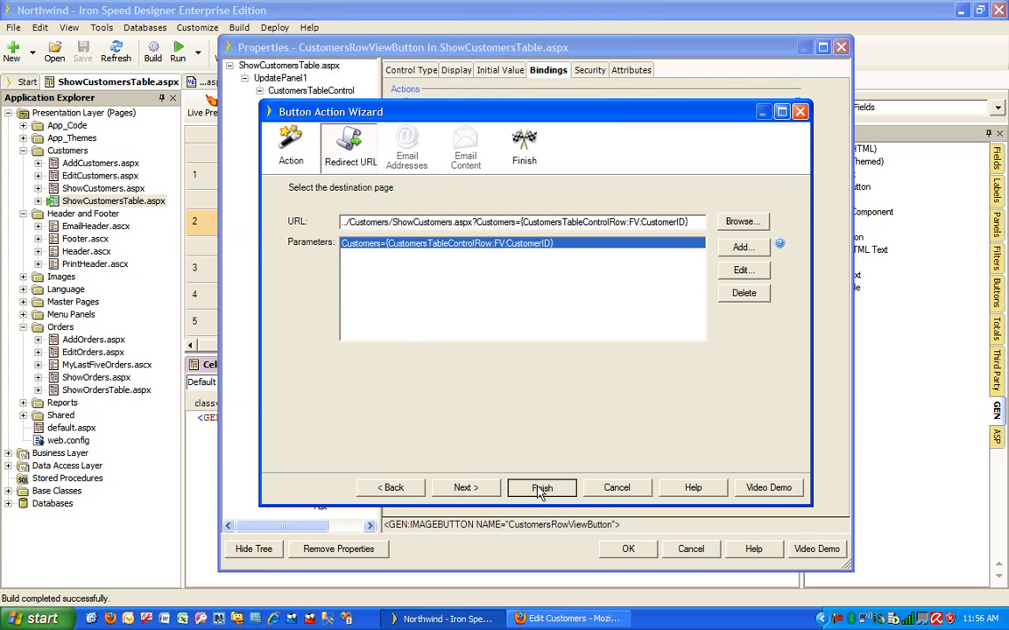
pyautogui.click(542, 488)
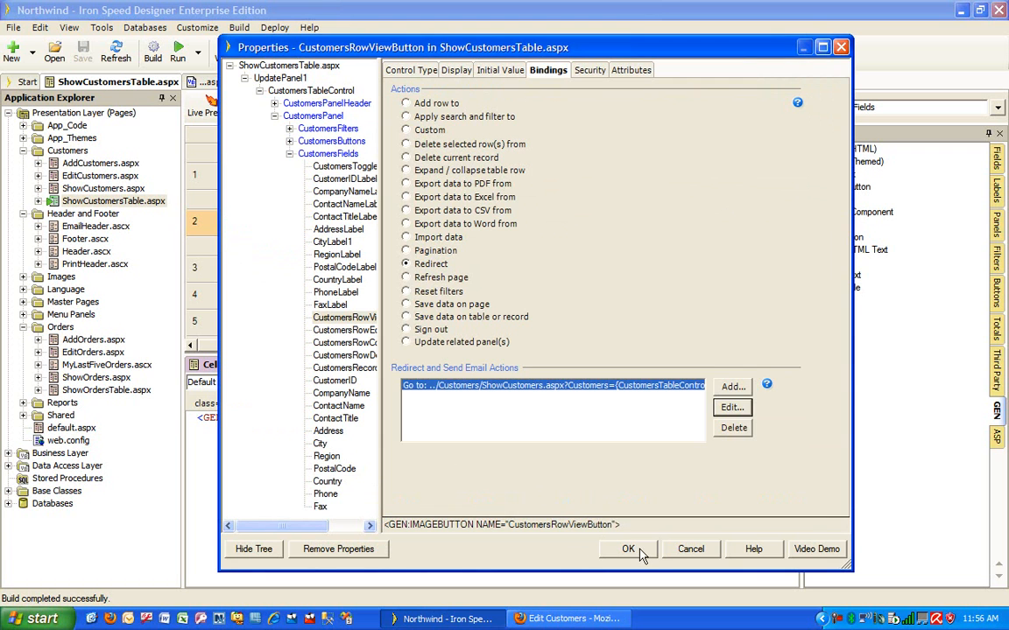
pyautogui.click(627, 549)
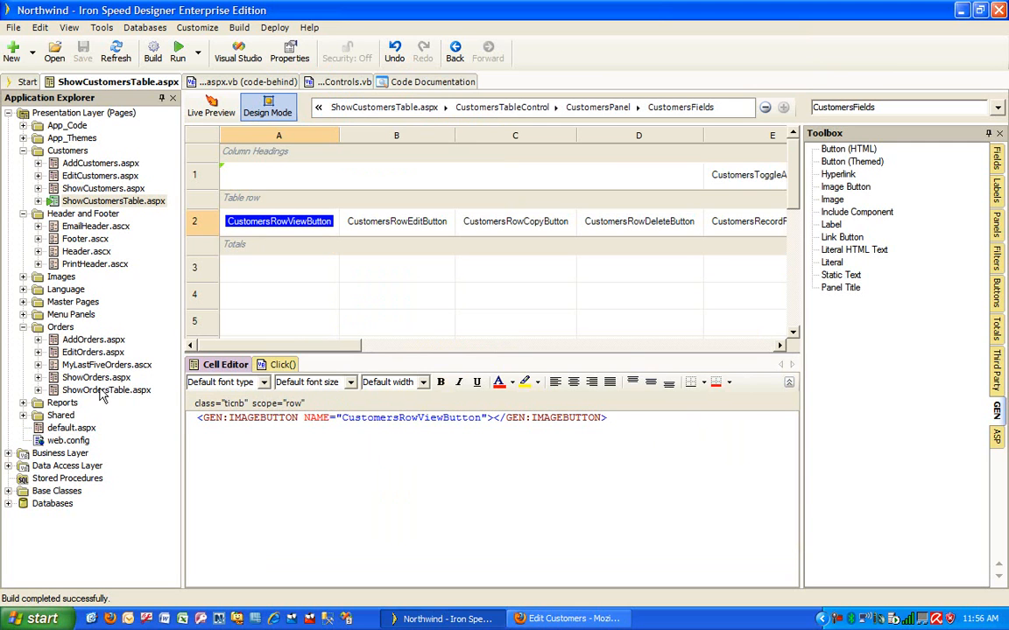
pyautogui.moveTo(100, 395)
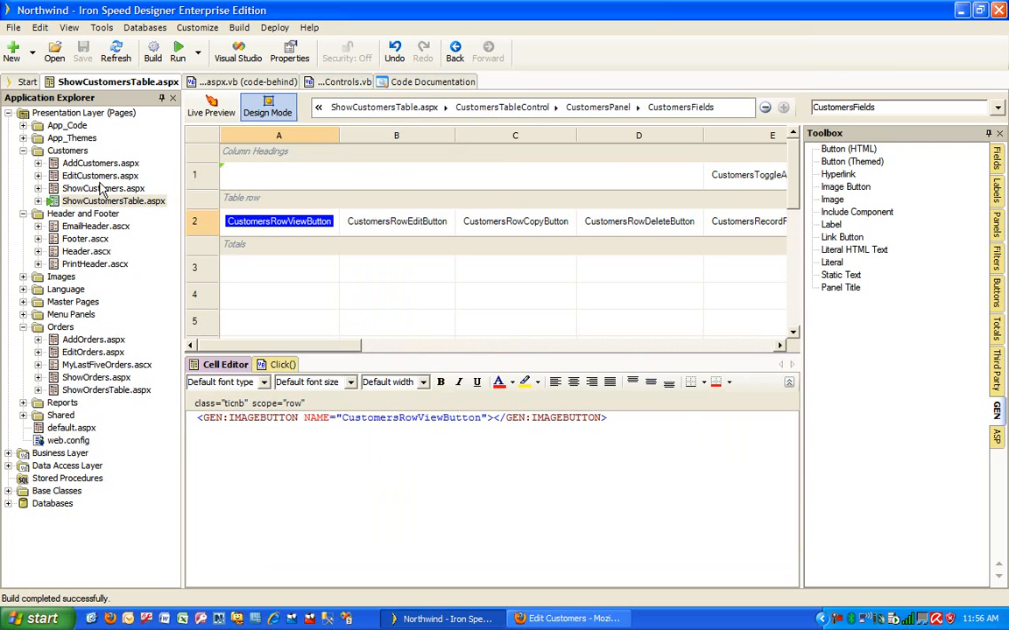
# - Open ShowOrdersTable.aspx and show OrdersRowEditButton's action bindings
pyautogui.click(106, 390)
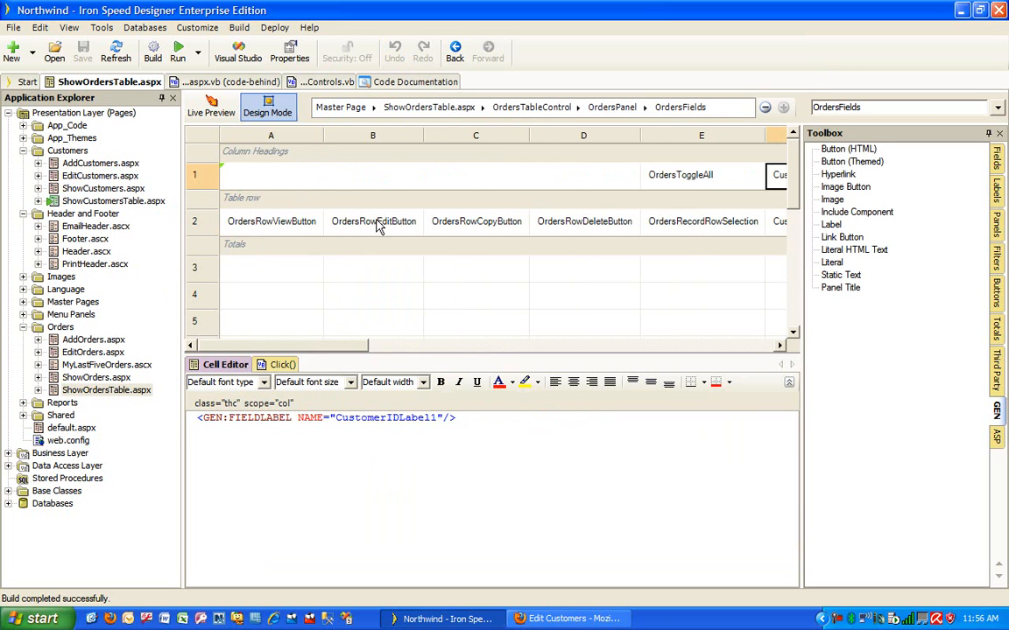
pyautogui.doubleClick(373, 220)
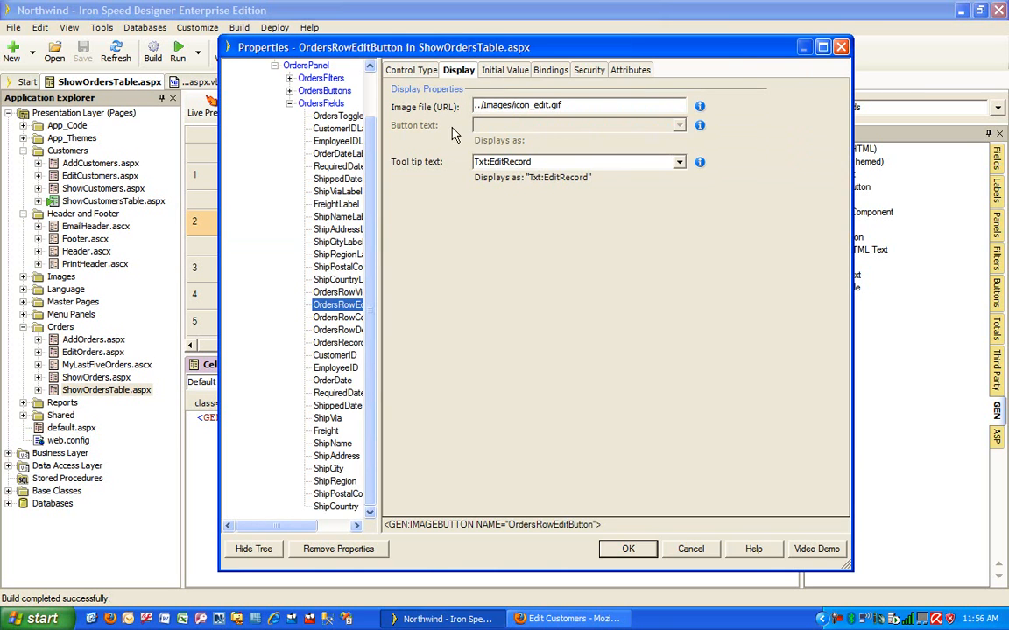
pyautogui.click(548, 70)
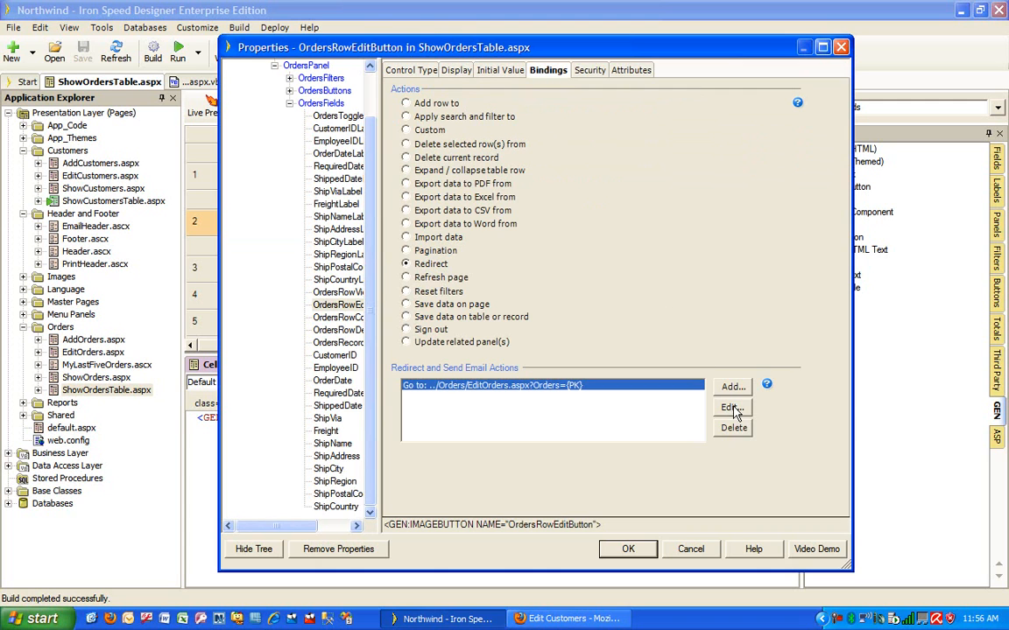
# - Add a Customers URL parameter, from an OrdersTableControlRow field, to the EditOrders.aspx redirect
pyautogui.click(731, 408)
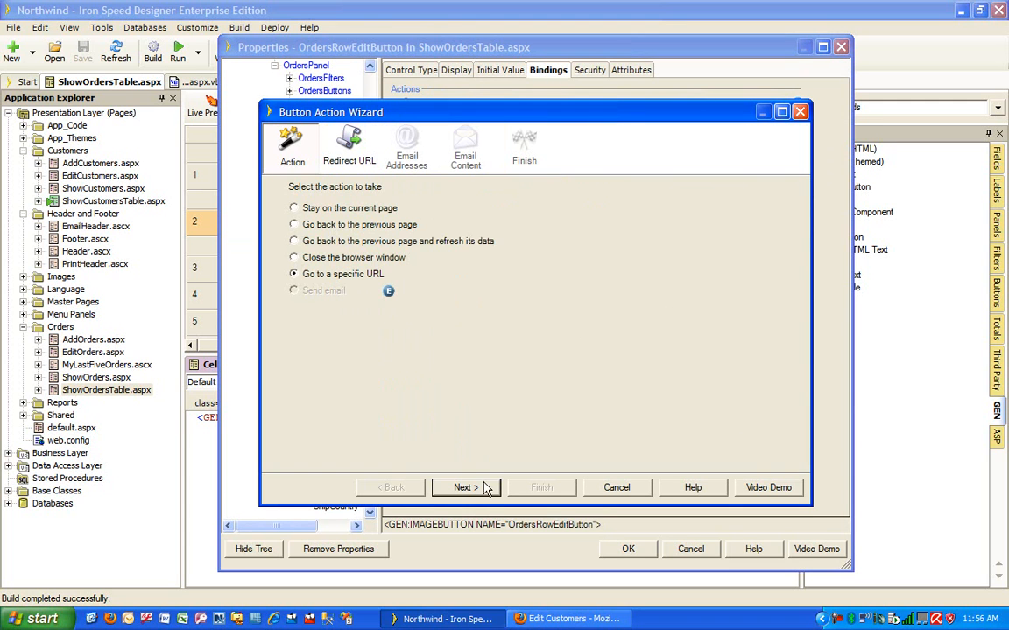
pyautogui.click(465, 487)
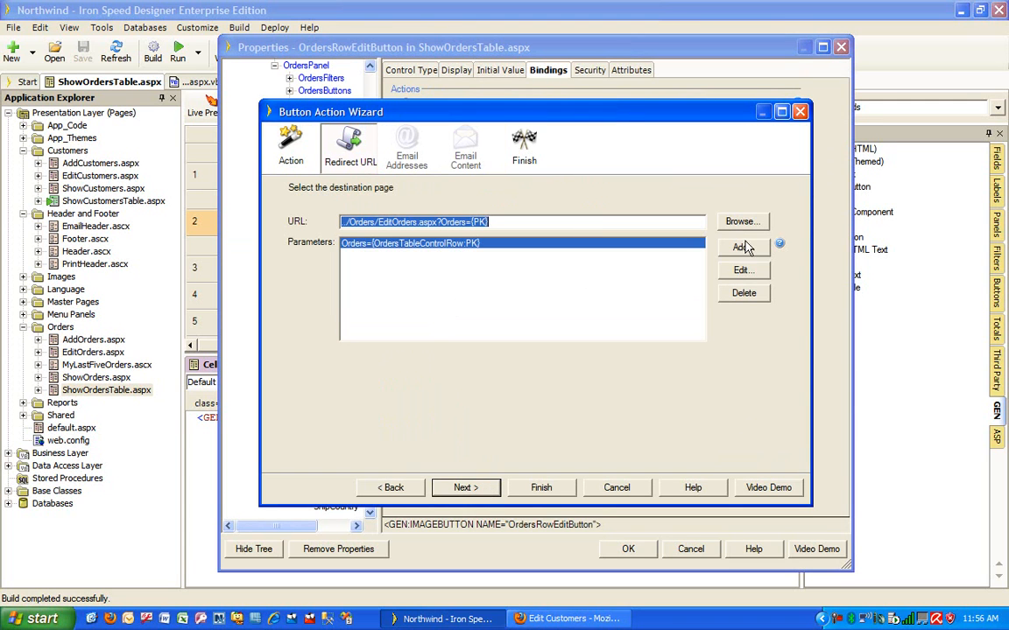
pyautogui.click(743, 247)
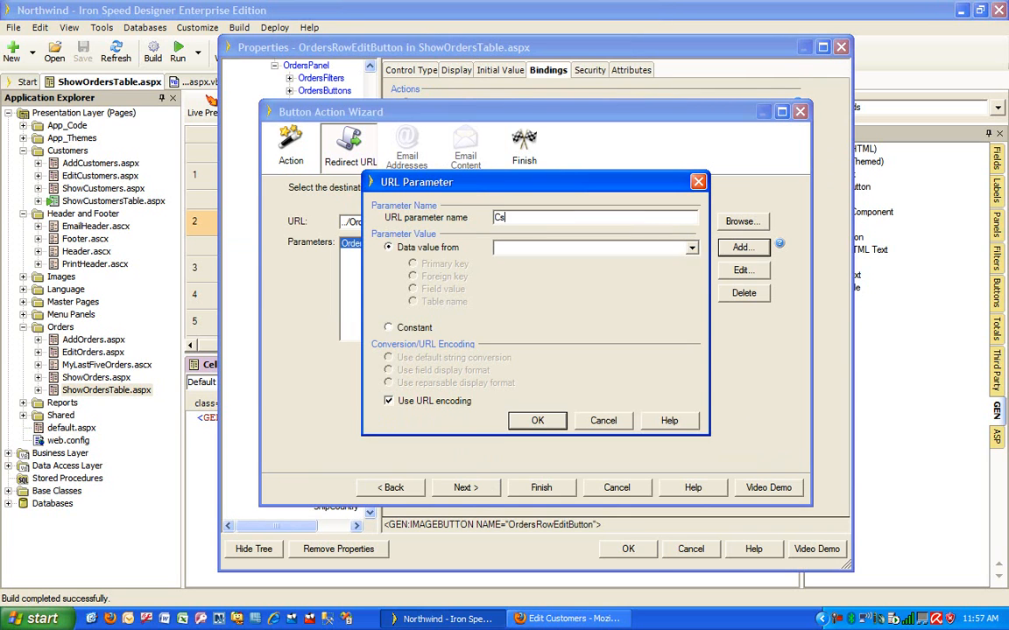
pyautogui.write('ustomers')
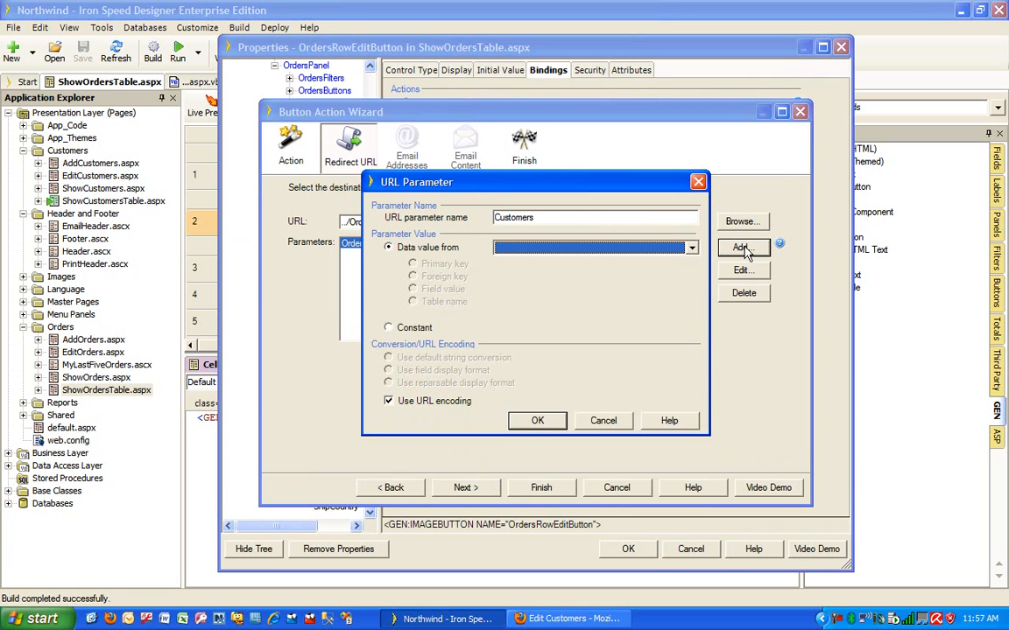
pyautogui.click(690, 248)
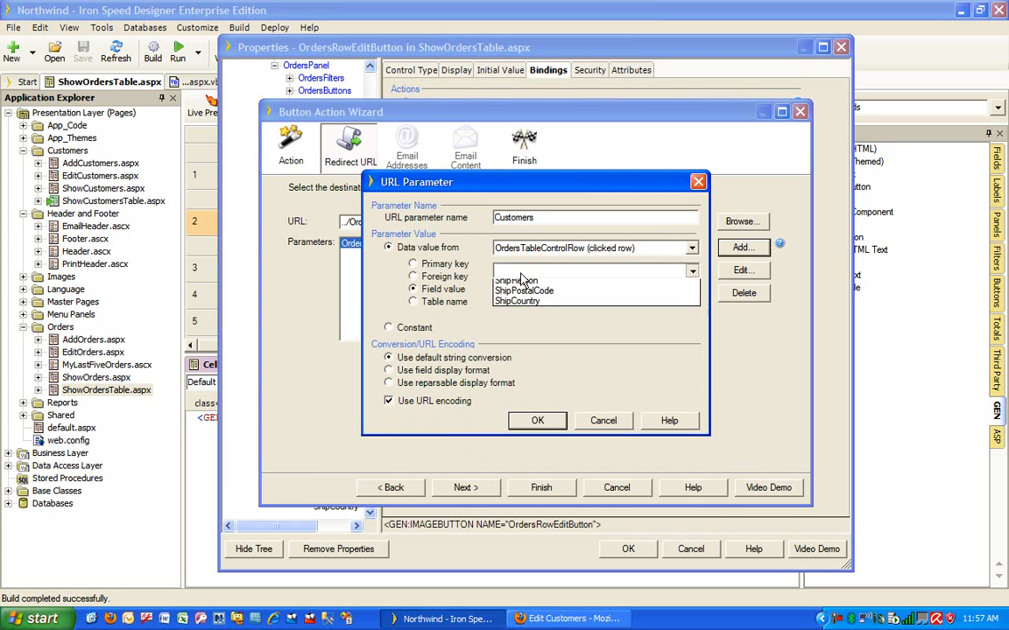
pyautogui.click(537, 421)
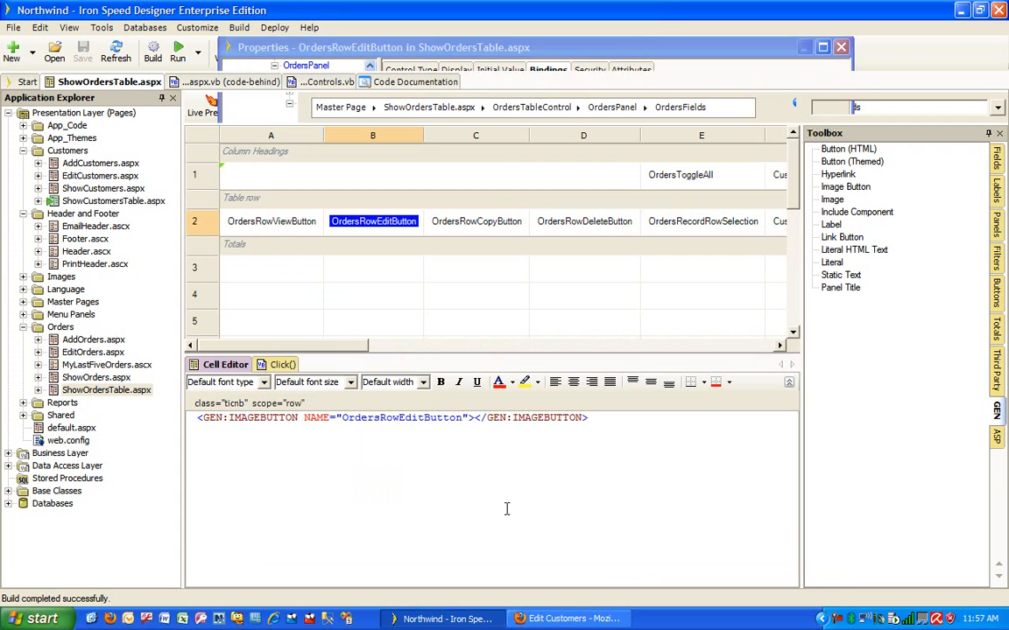
# - Add a Customers parameter from the row's CustomerID to OrdersRowViewButton's ShowOrders.aspx redirect
pyautogui.click(271, 220)
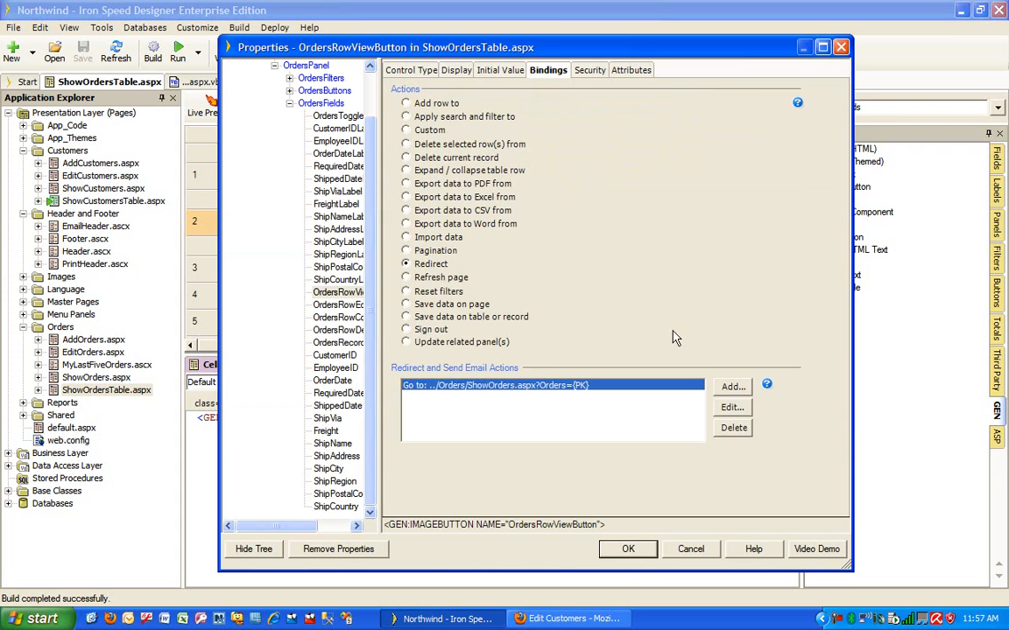
pyautogui.click(732, 406)
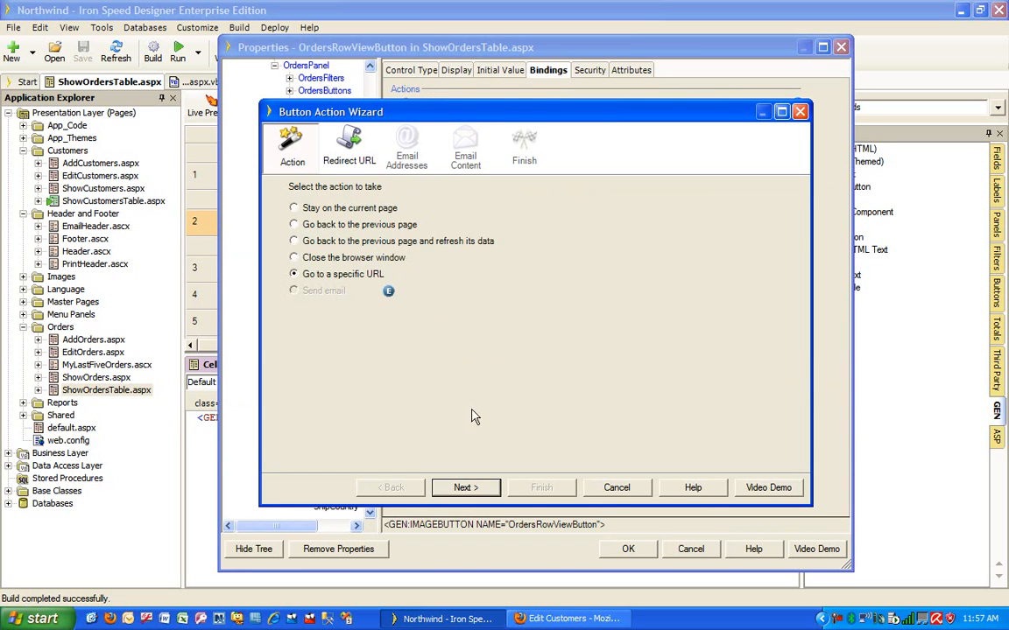
pyautogui.click(465, 488)
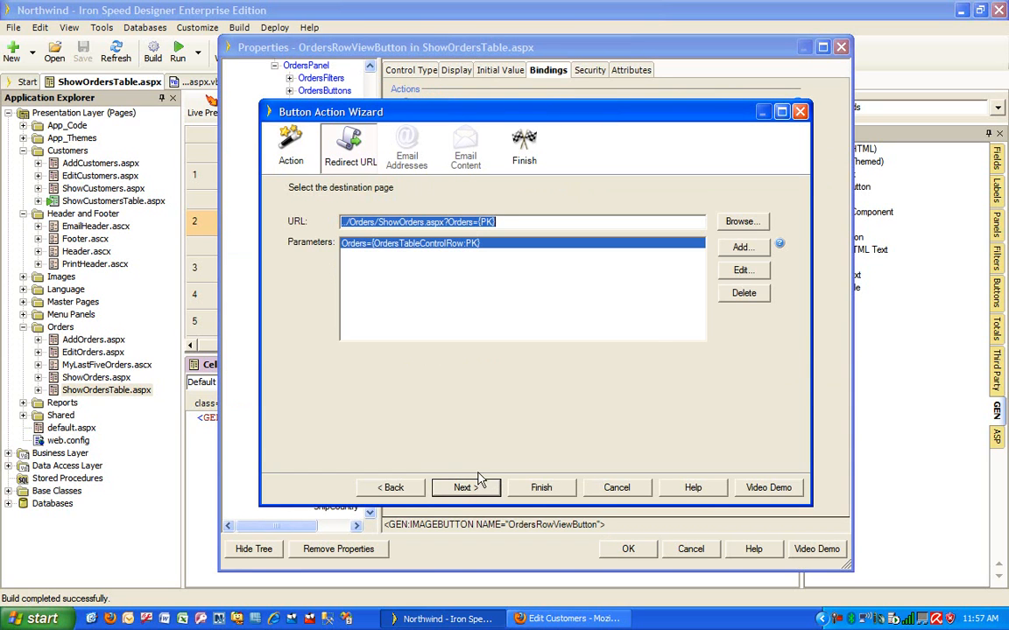
pyautogui.moveTo(613, 275)
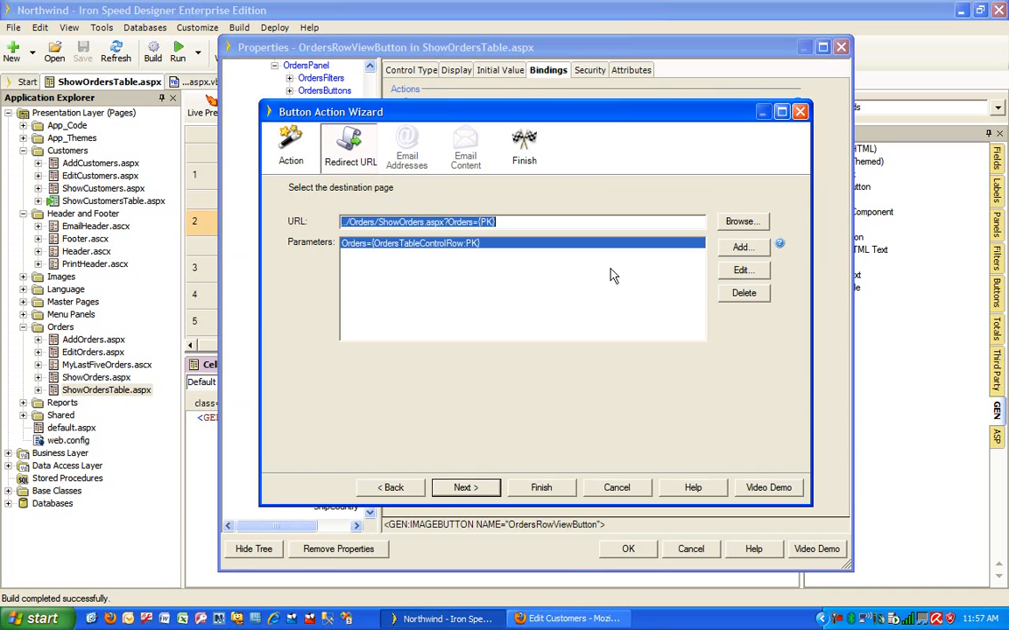
pyautogui.moveTo(738, 254)
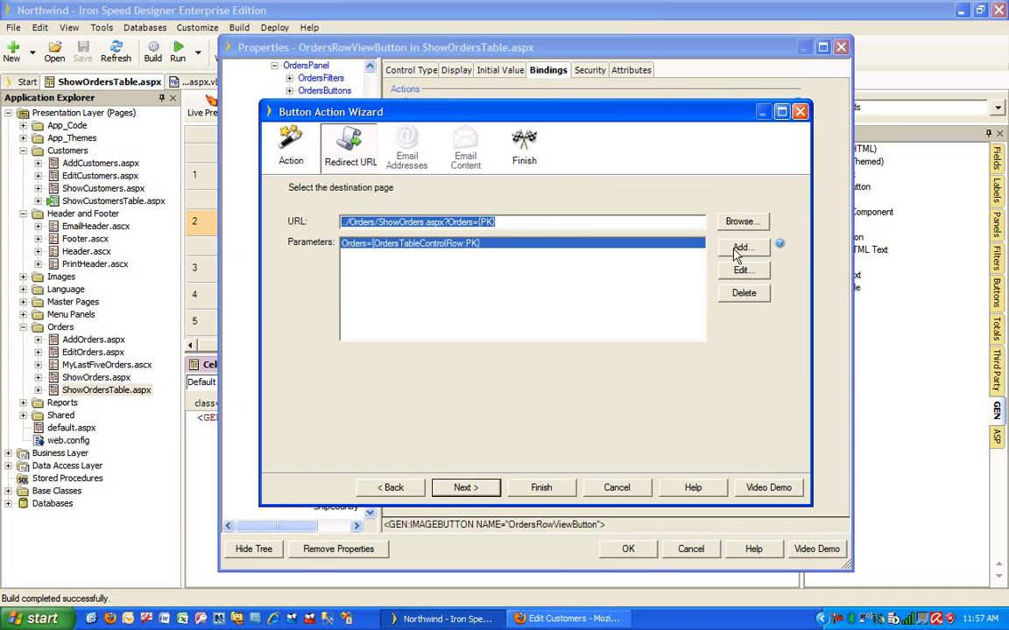
pyautogui.click(743, 247)
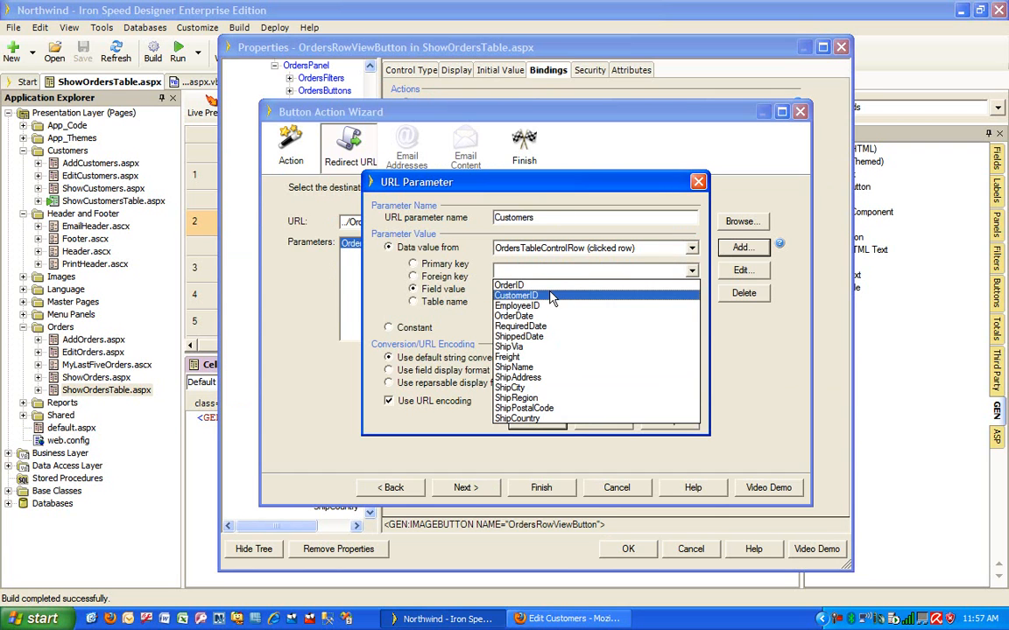
pyautogui.click(517, 295)
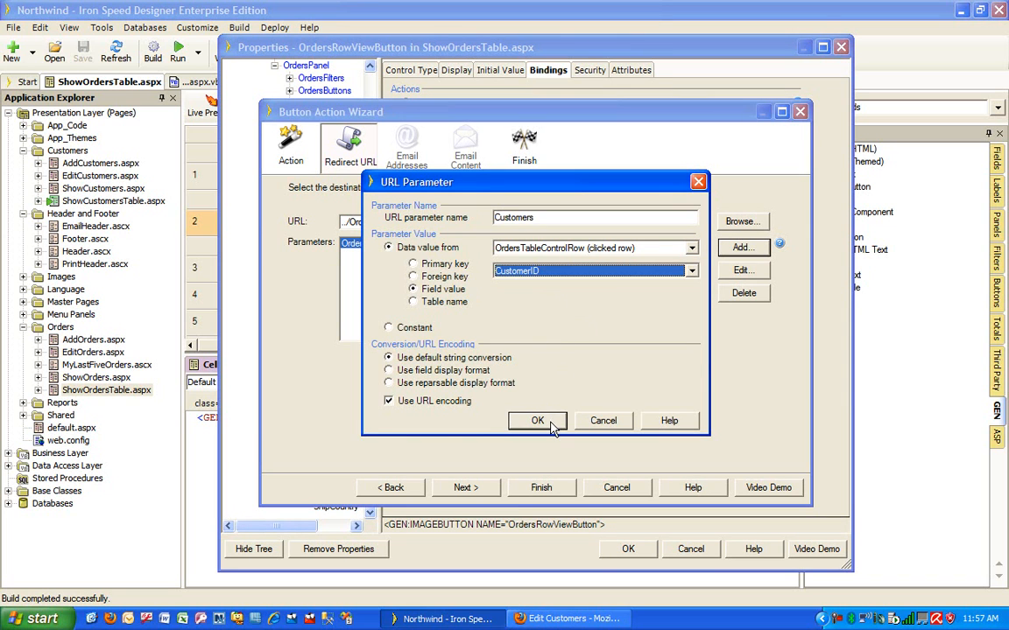
pyautogui.click(537, 420)
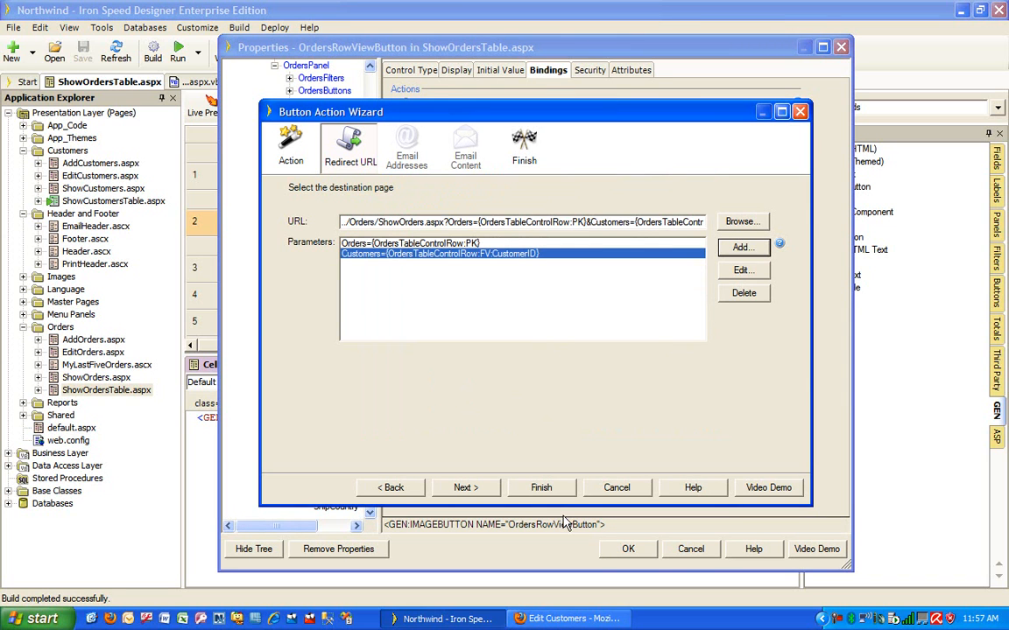
pyautogui.moveTo(79, 191)
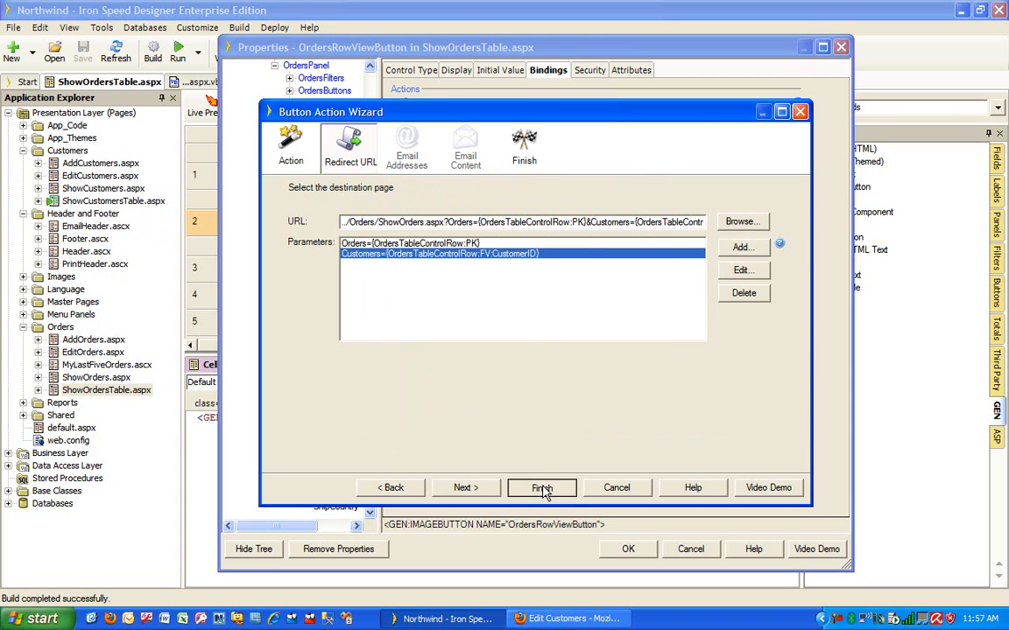
# - Finish the wizard, add an Include component to ShowCustomers.aspx, and browse for its .ascx file
pyautogui.click(541, 488)
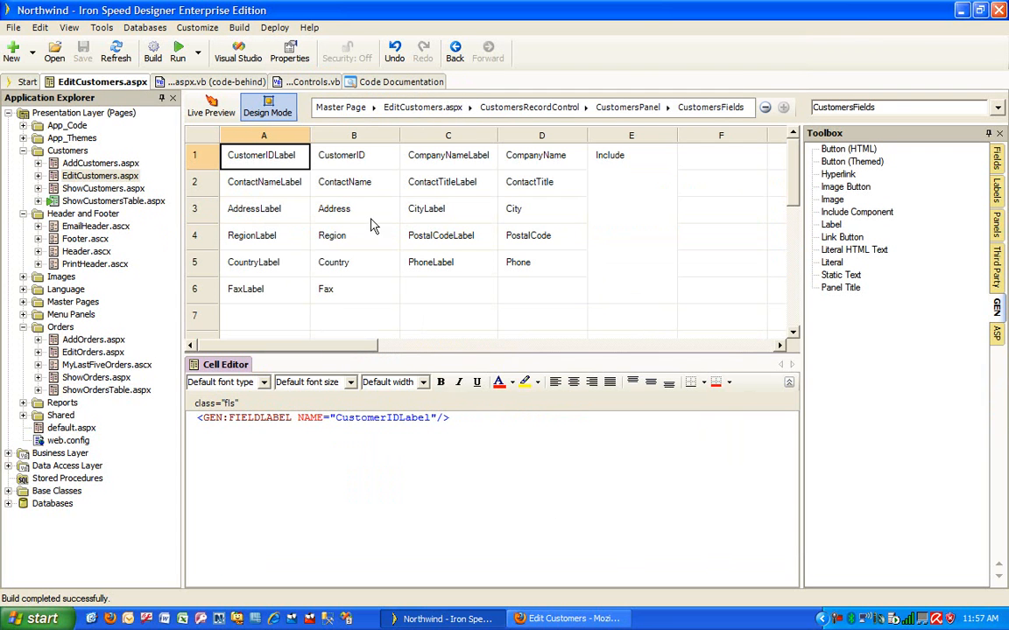
pyautogui.moveTo(617, 195)
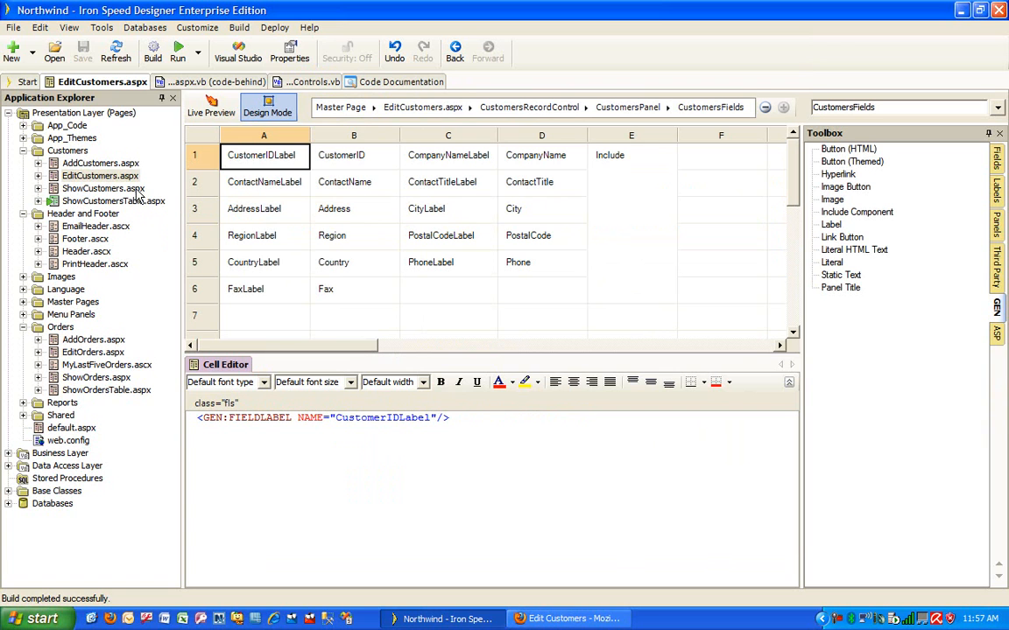
pyautogui.click(103, 188)
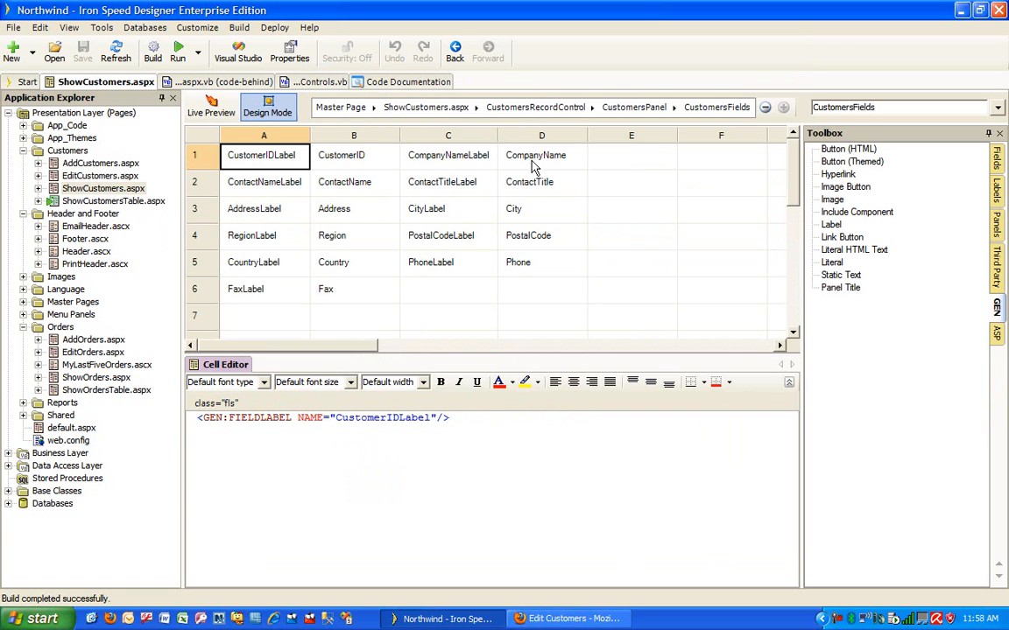
pyautogui.click(632, 155)
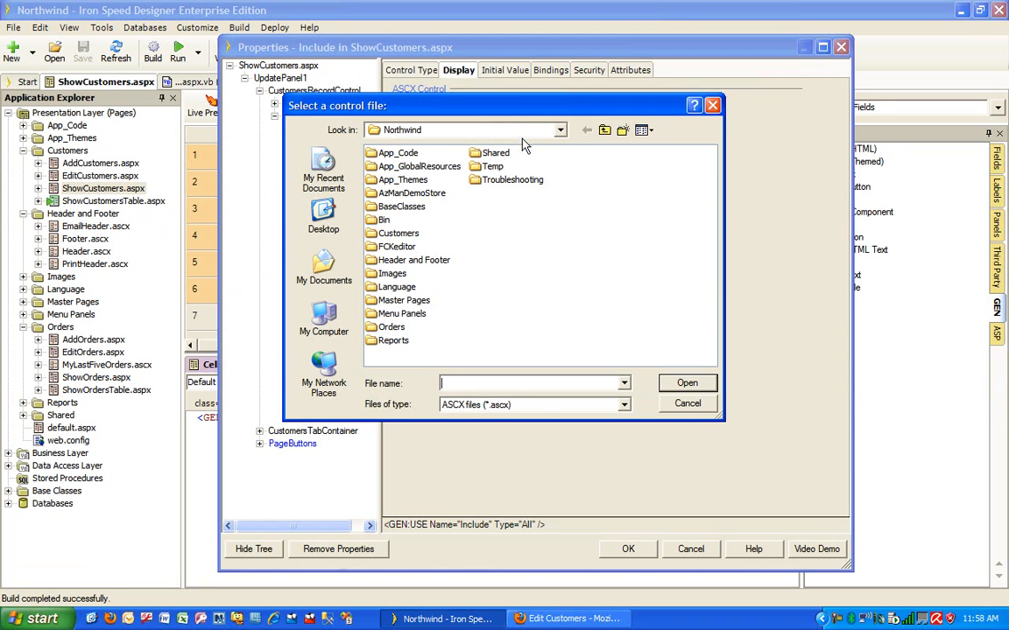
pyautogui.doubleClick(392, 327)
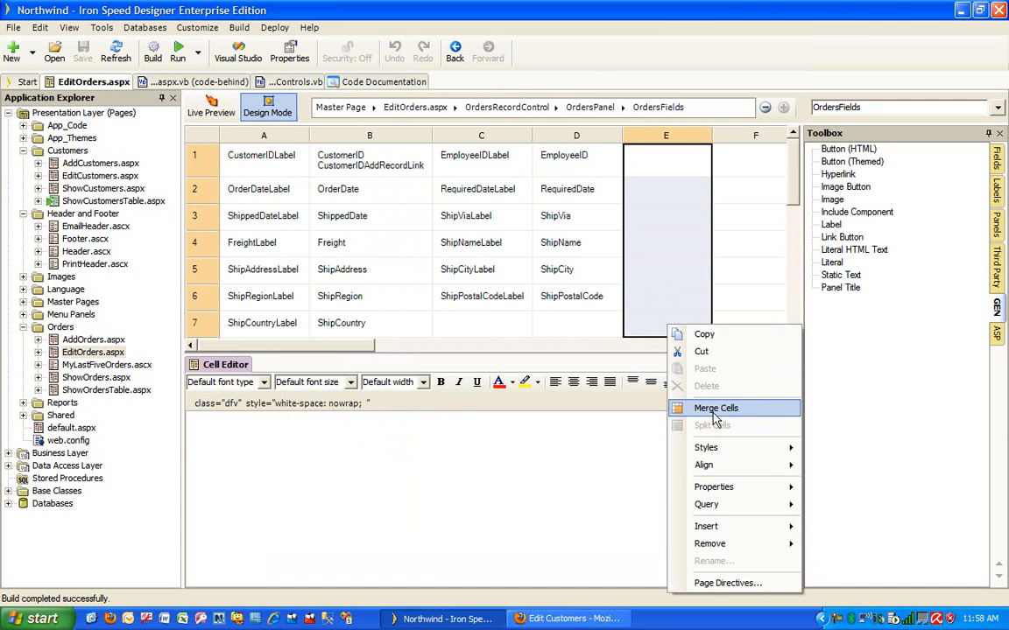
# - Merge EditOrders column E rows 1–7 into one Include component cell and browse for a control
pyautogui.click(716, 408)
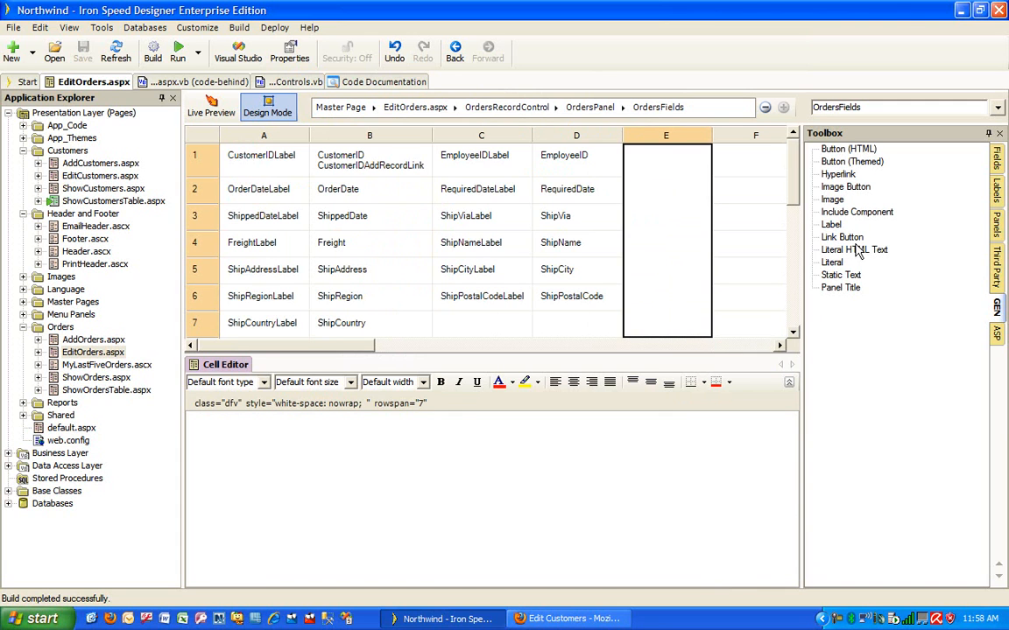
pyautogui.click(856, 212)
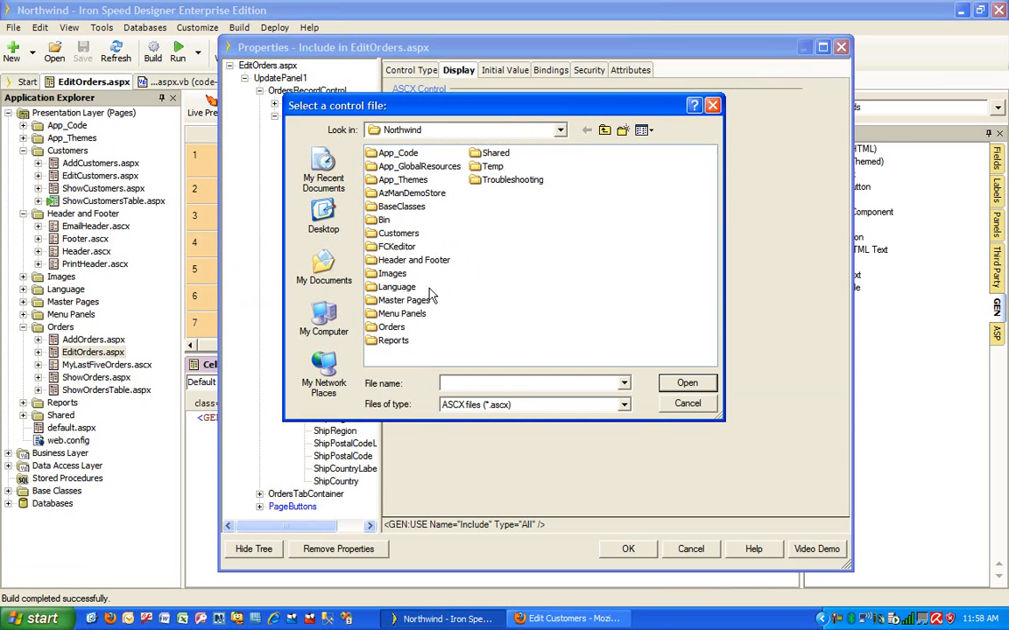
pyautogui.doubleClick(393, 326)
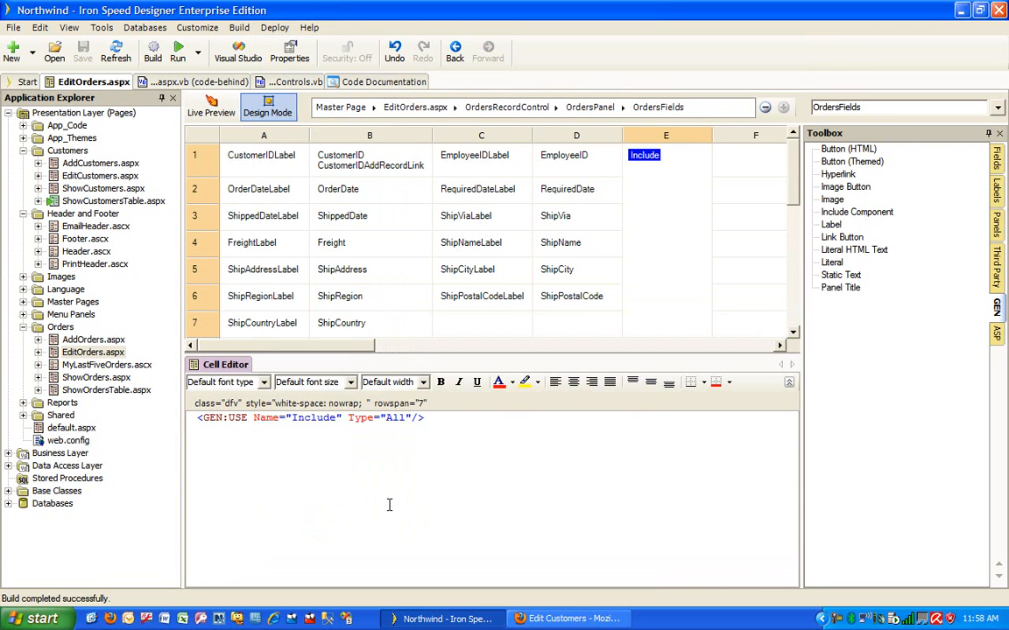
pyautogui.moveTo(118, 389)
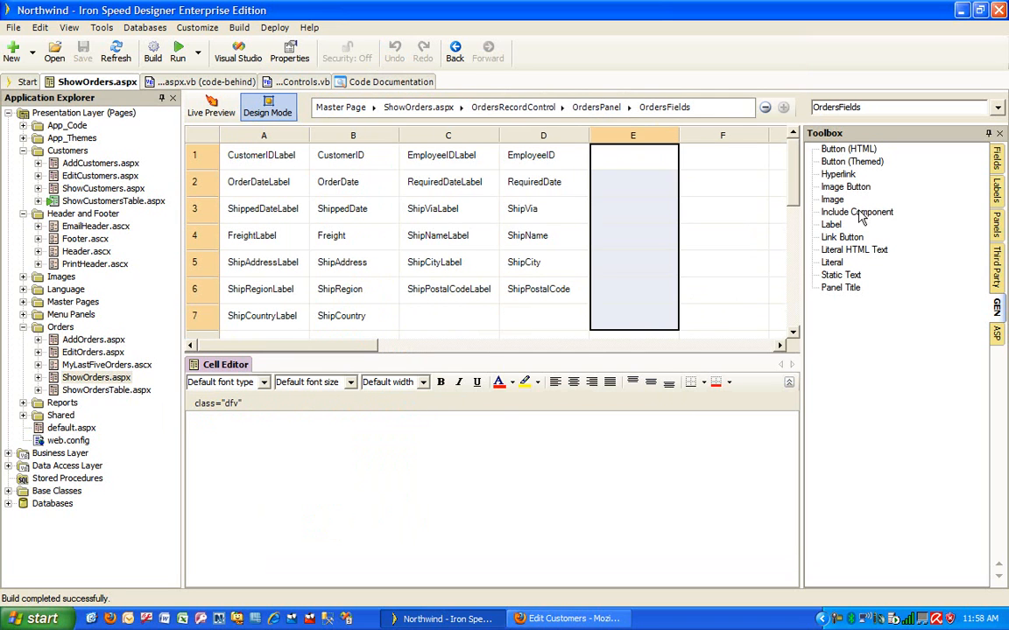
# - Merge ShowOrders column E rows 1–7, link an Include component to a user control, and run
pyautogui.rightClick(633, 236)
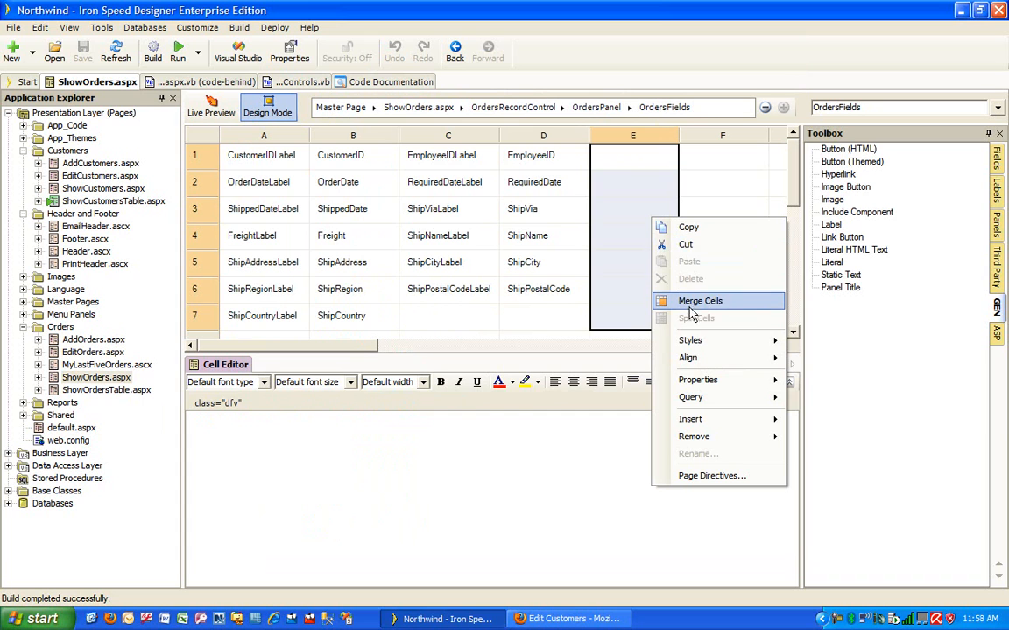
pyautogui.click(700, 301)
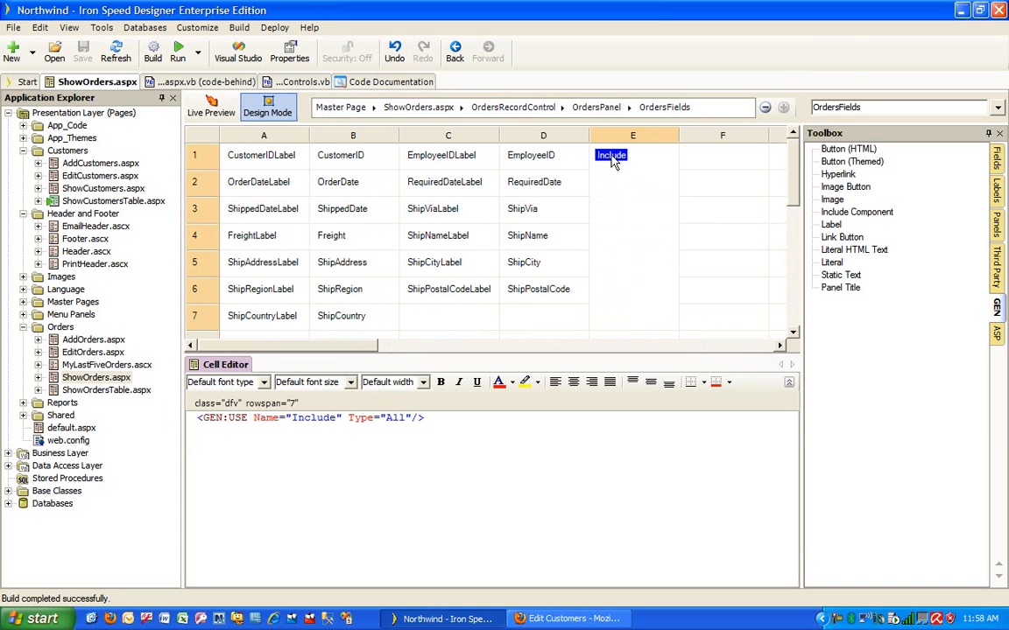
pyautogui.doubleClick(610, 155)
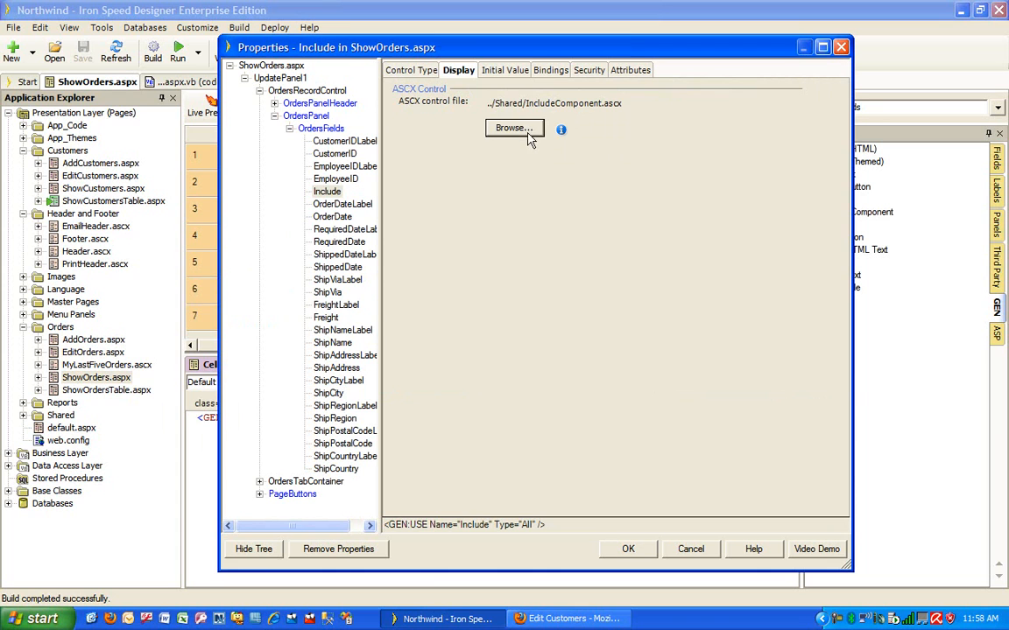
pyautogui.click(514, 129)
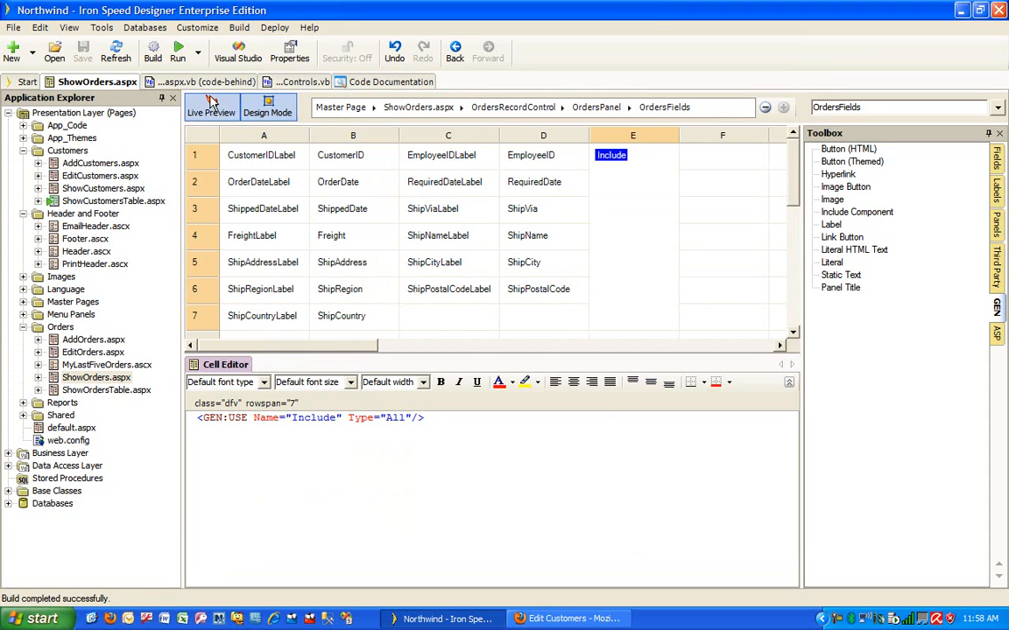
pyautogui.click(153, 50)
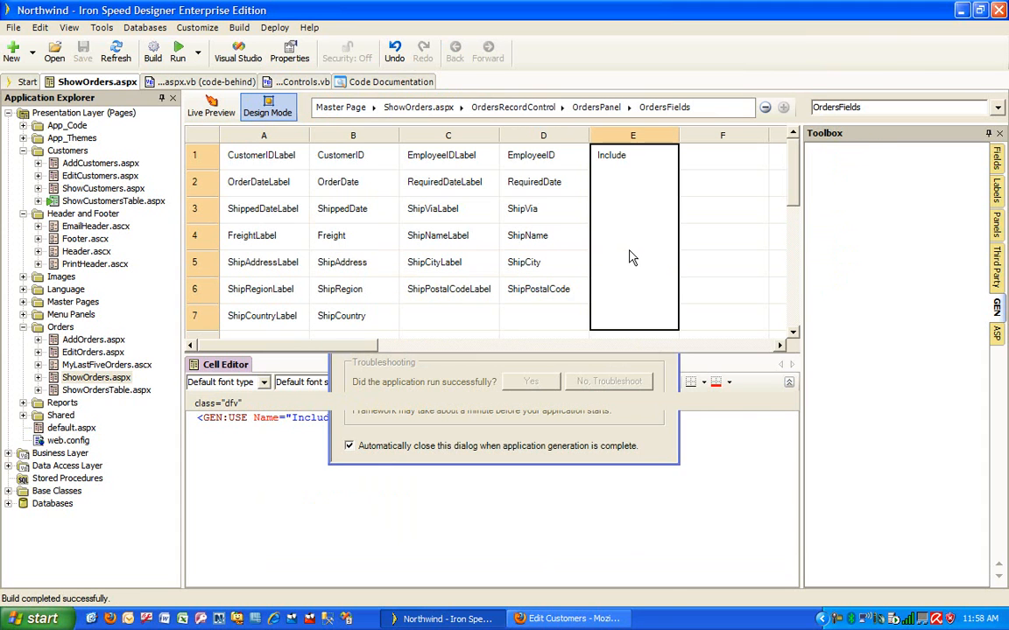
# - Open customers ALFKI then ANATR for editing, show ANATR's orders, and save
pyautogui.click(568, 620)
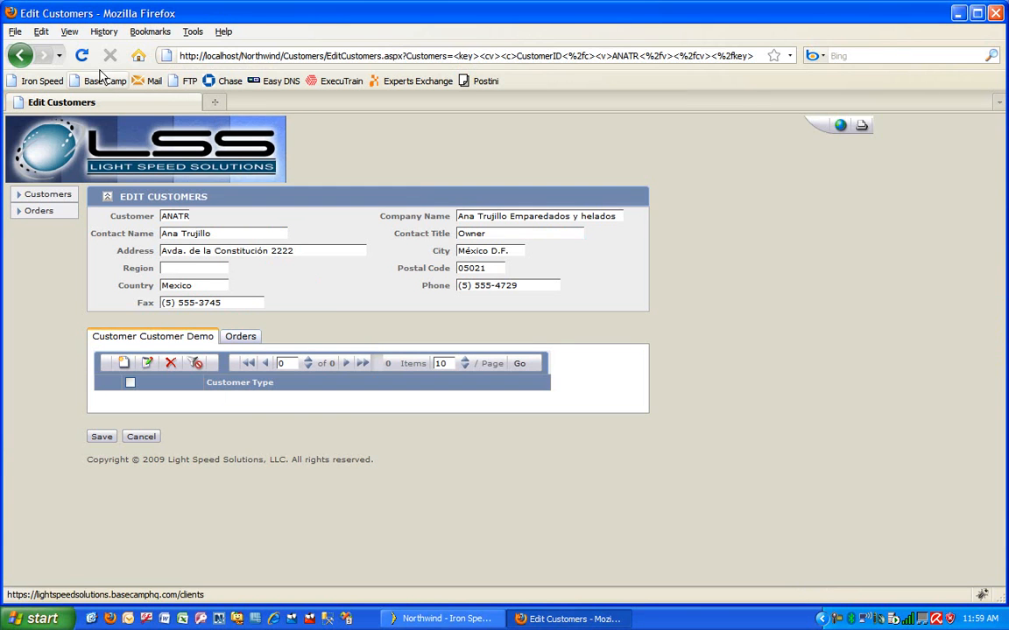
pyautogui.click(48, 194)
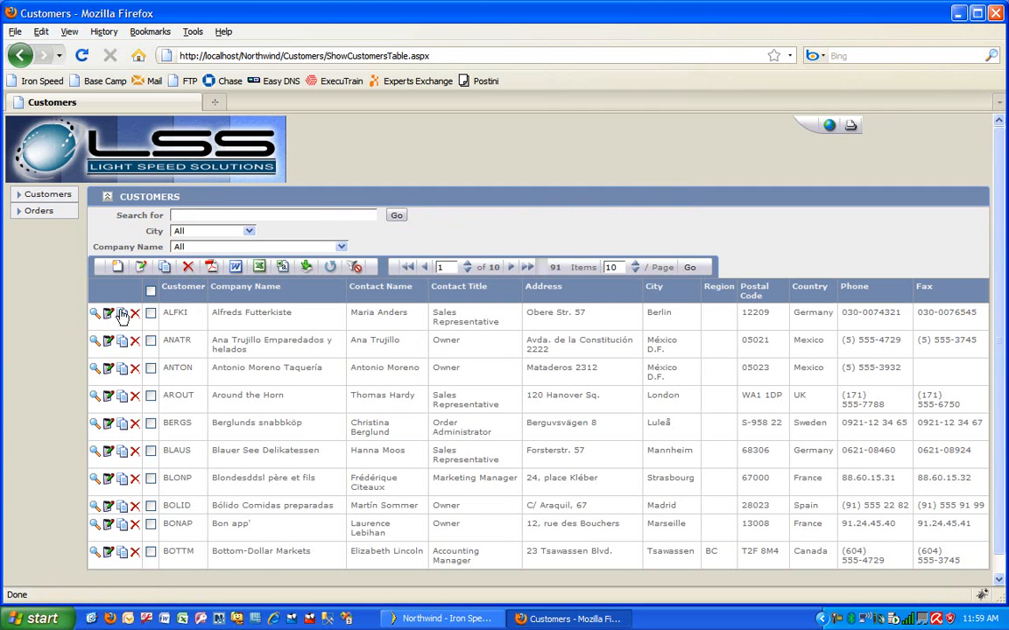
pyautogui.click(106, 313)
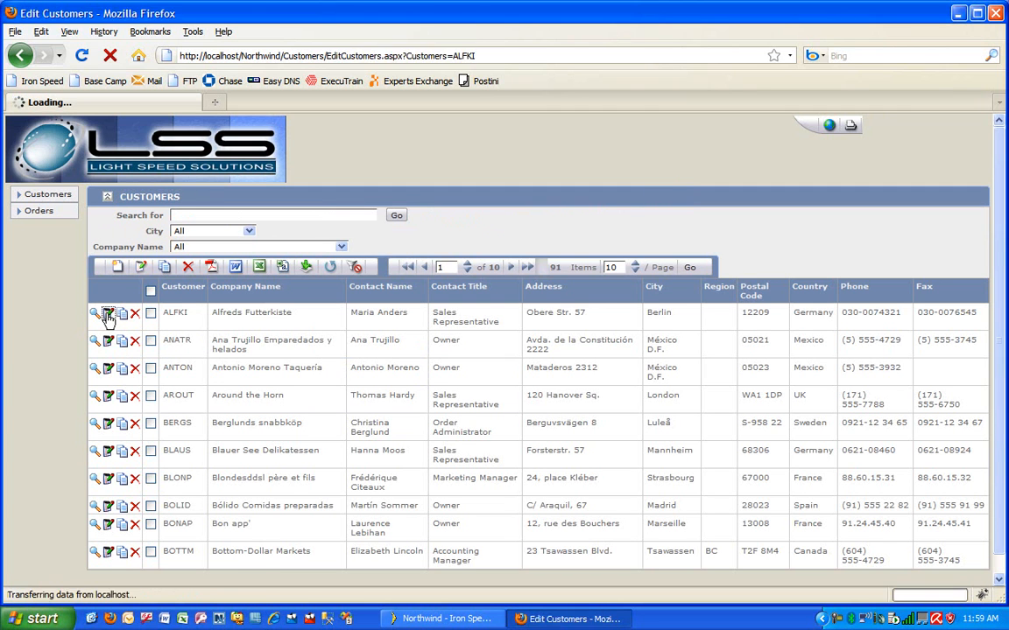
pyautogui.click(94, 312)
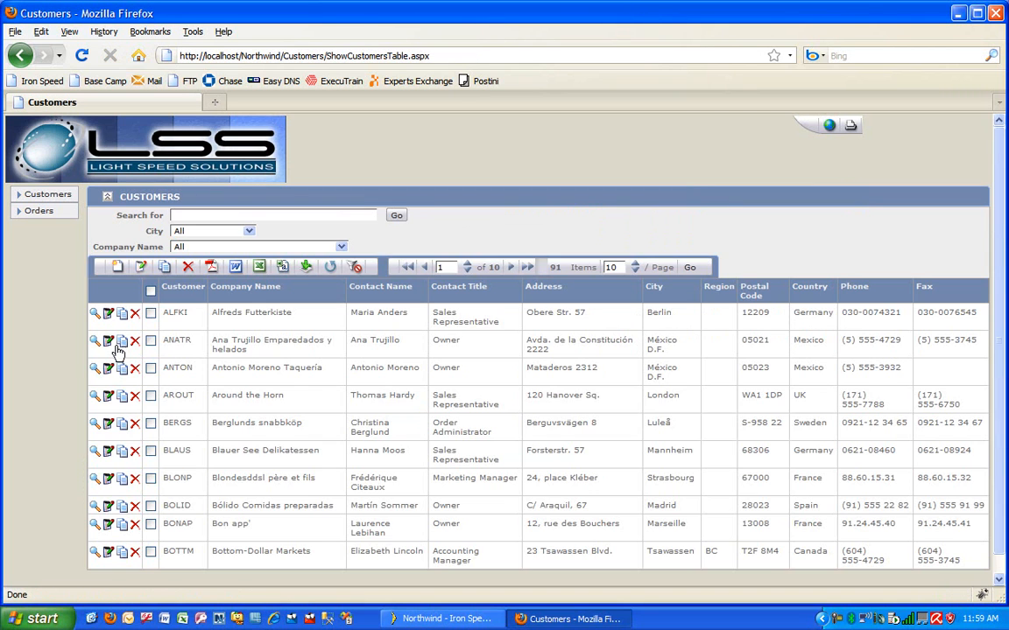
pyautogui.click(107, 342)
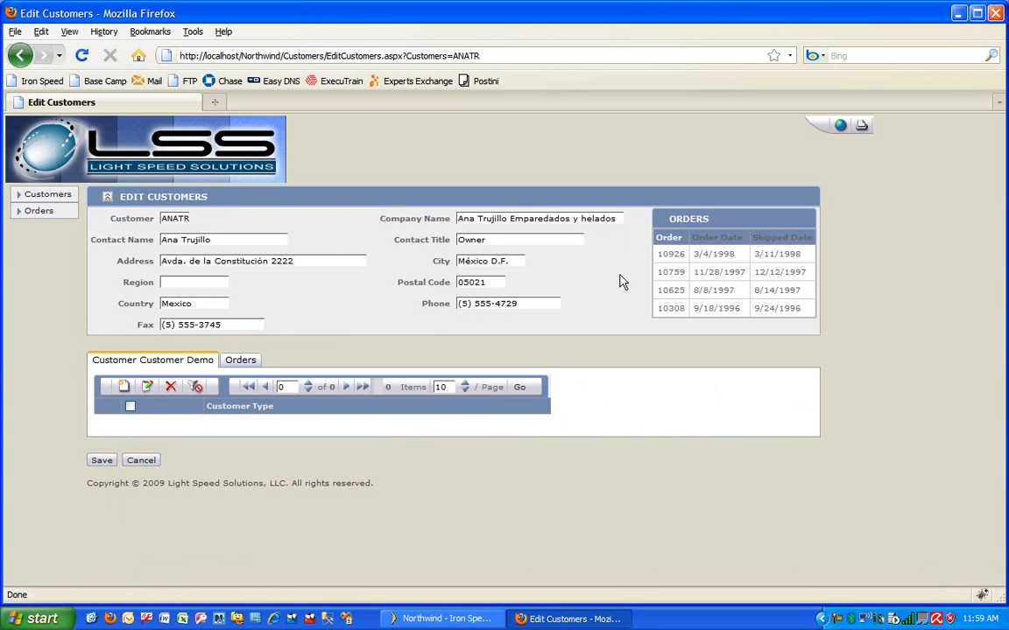
pyautogui.moveTo(707, 311)
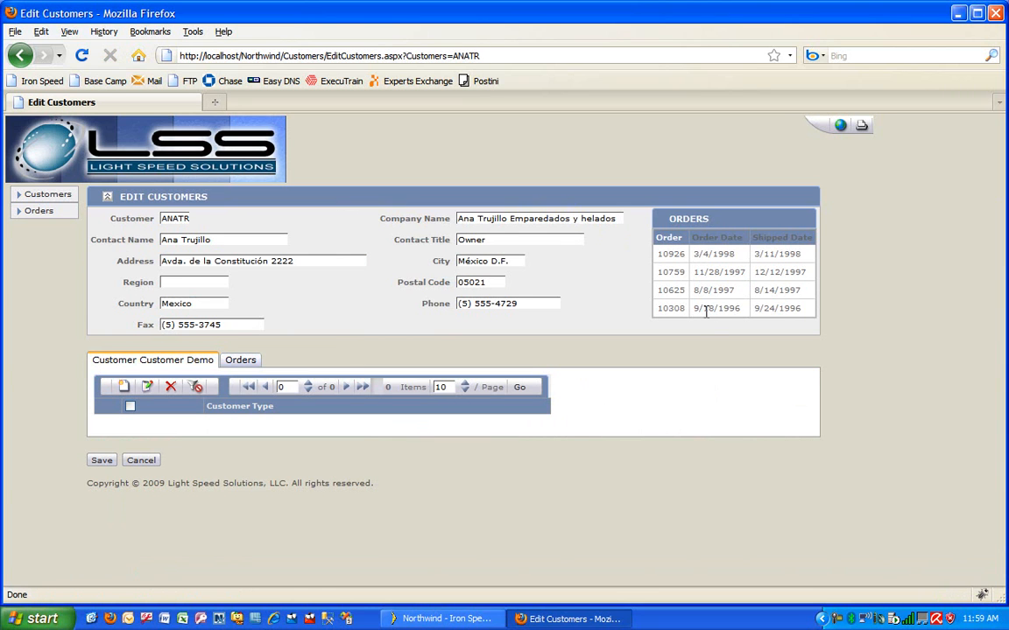
pyautogui.moveTo(710, 324)
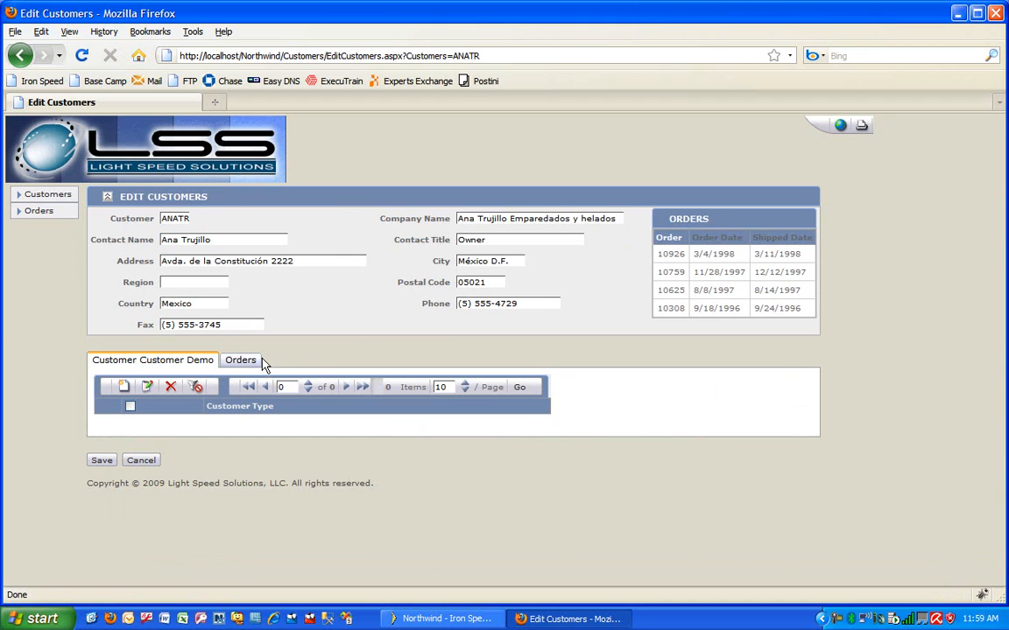
pyautogui.click(240, 360)
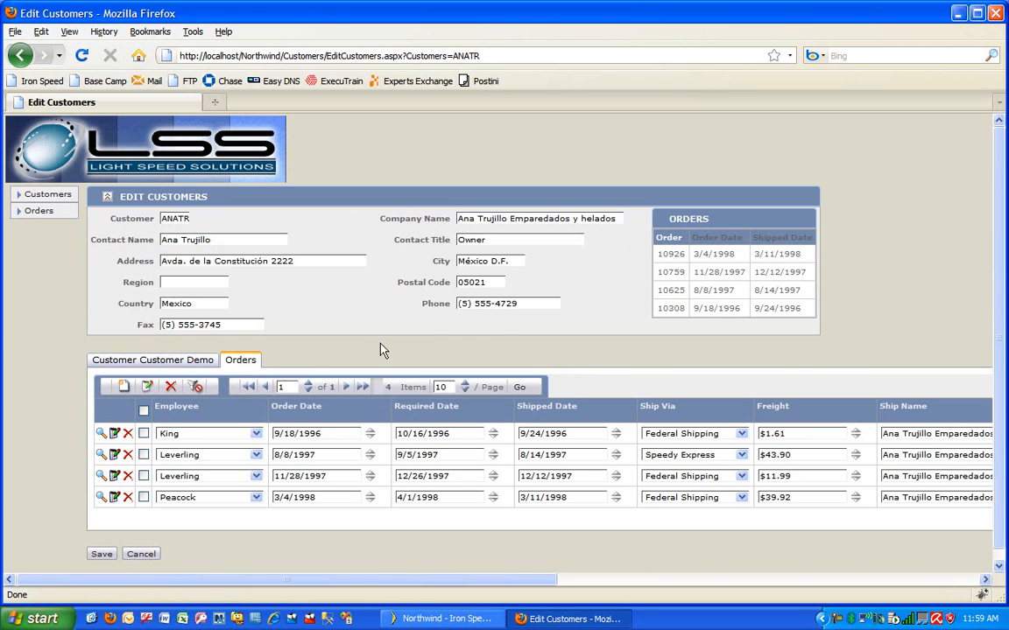
pyautogui.moveTo(591, 366)
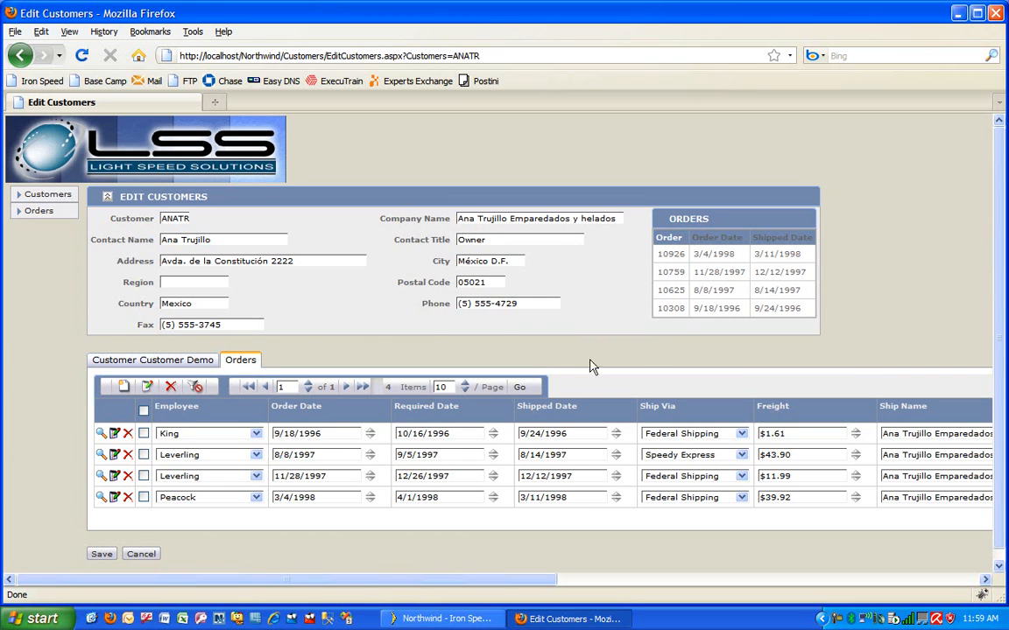
pyautogui.moveTo(708, 286)
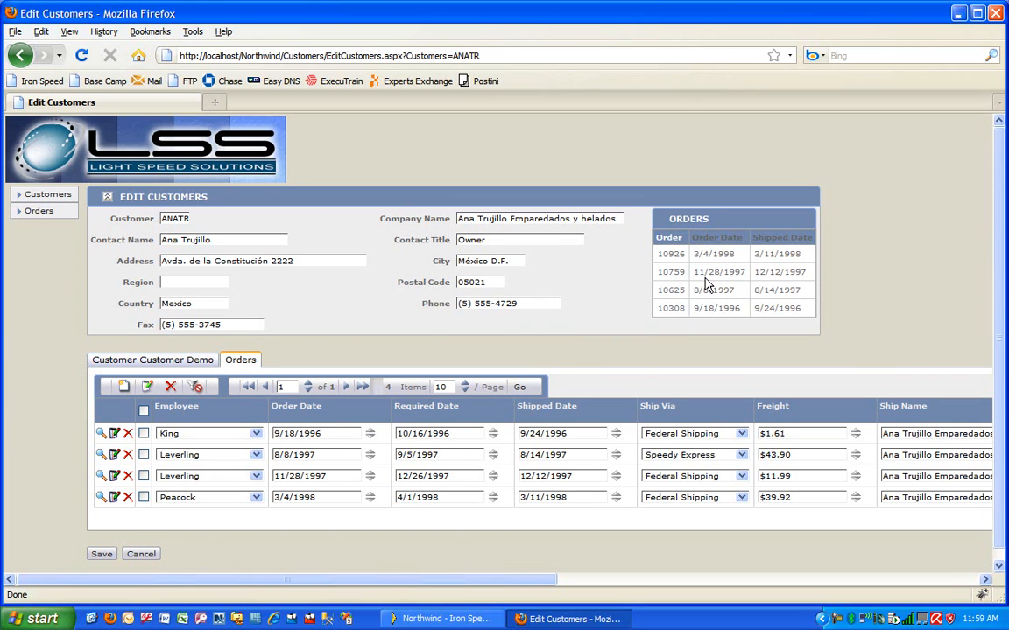
pyautogui.moveTo(348, 447)
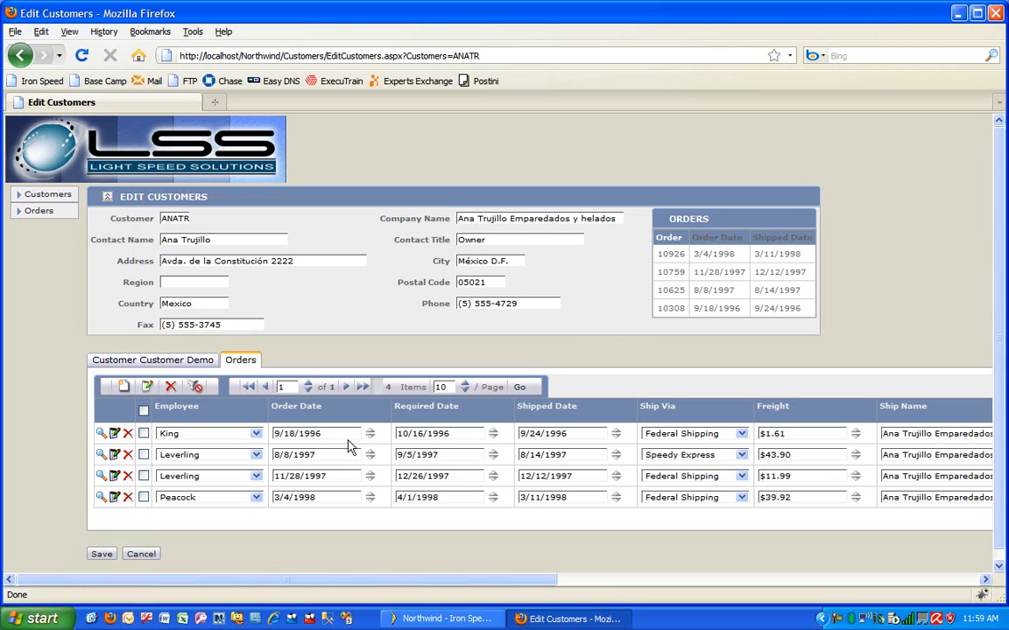
pyautogui.moveTo(208, 552)
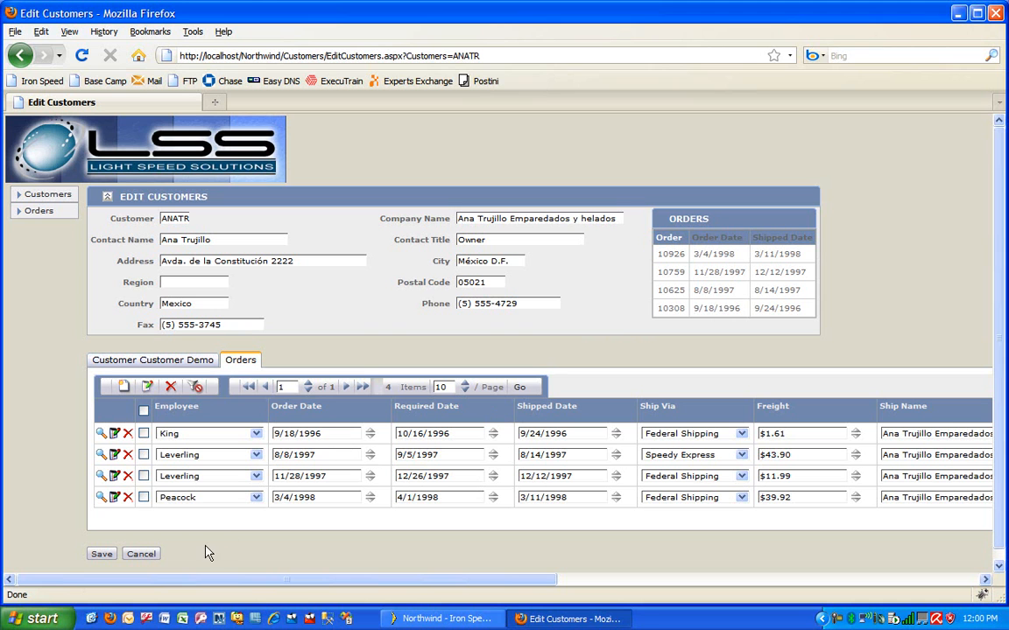
pyautogui.moveTo(118, 565)
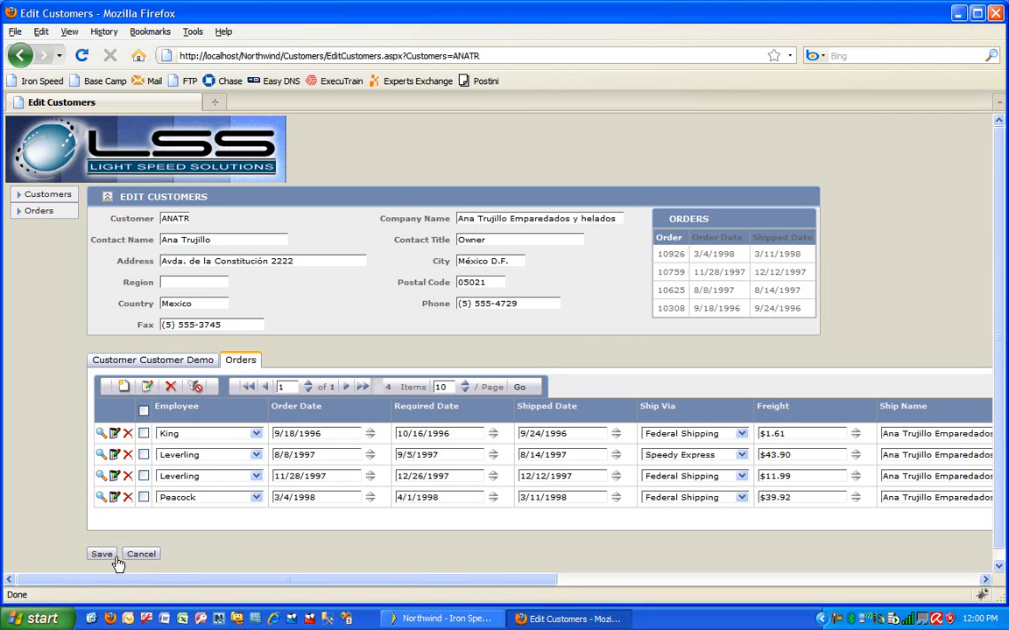
pyautogui.click(48, 193)
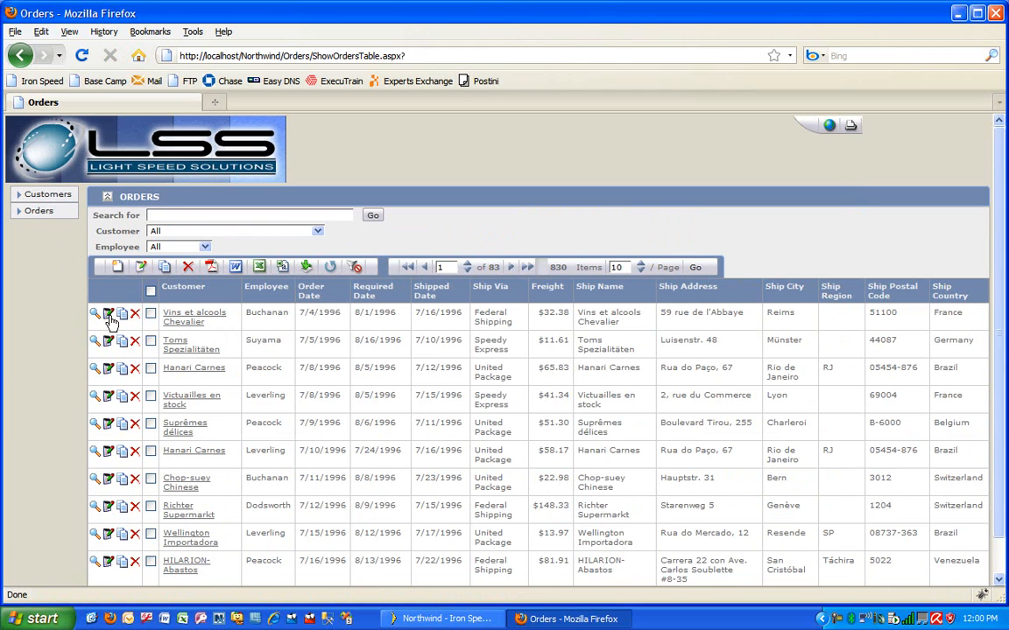
# - Edit order 10248 for Vins et alcools Chevalier from the Orders list
pyautogui.click(109, 313)
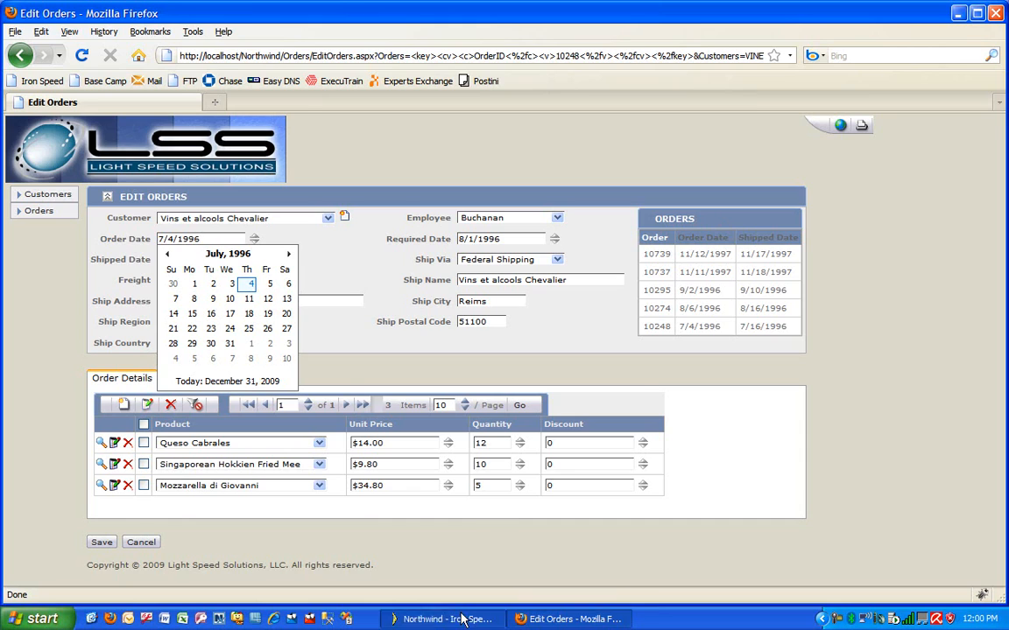
# - Open the MyLastFiveOrders user control and select its orders table title region
pyautogui.click(443, 619)
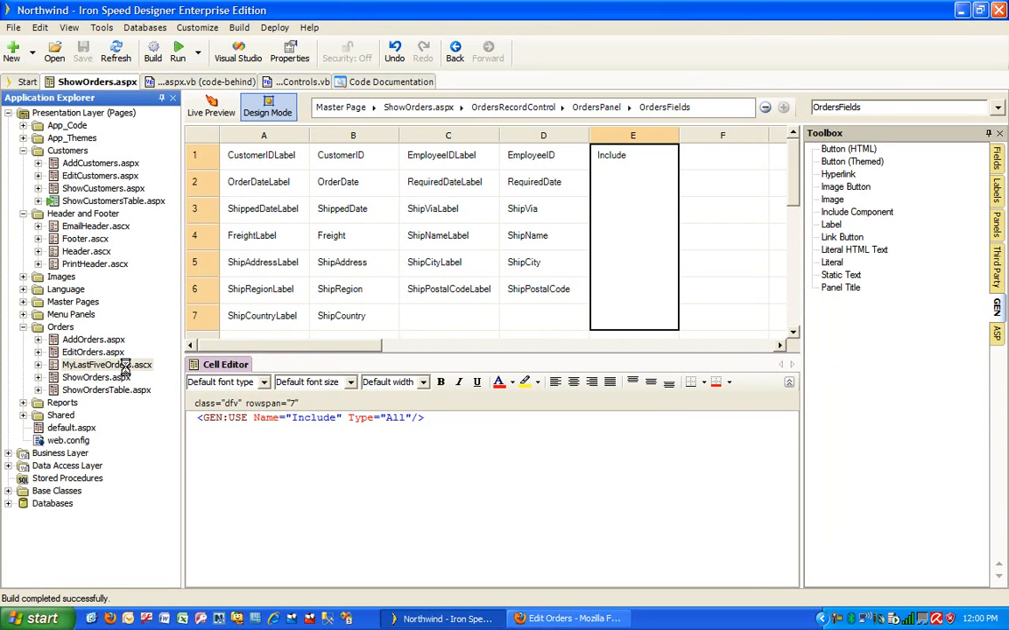
pyautogui.click(107, 364)
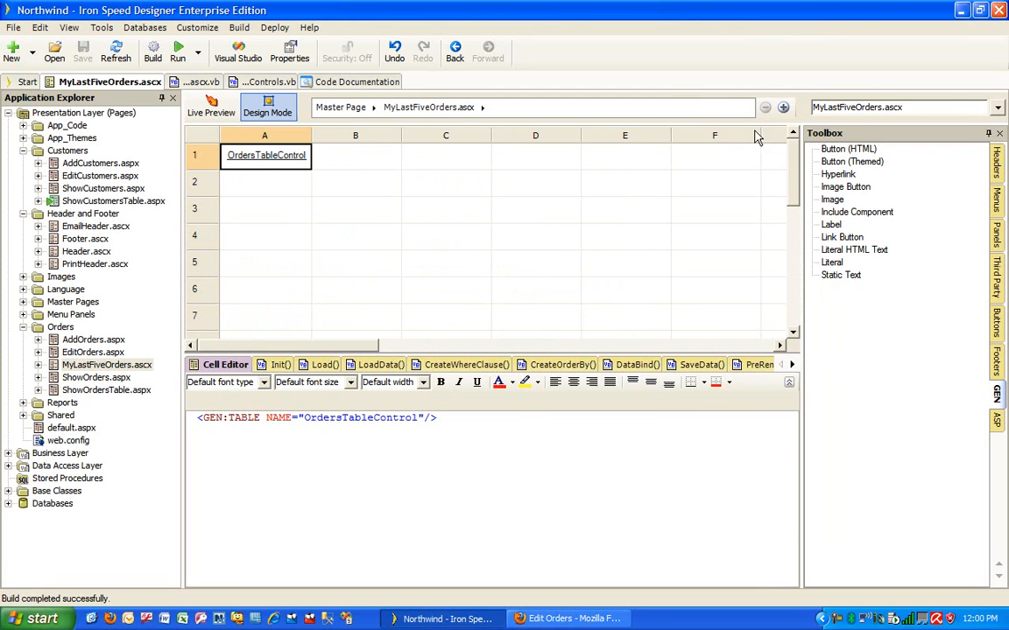
pyautogui.click(996, 107)
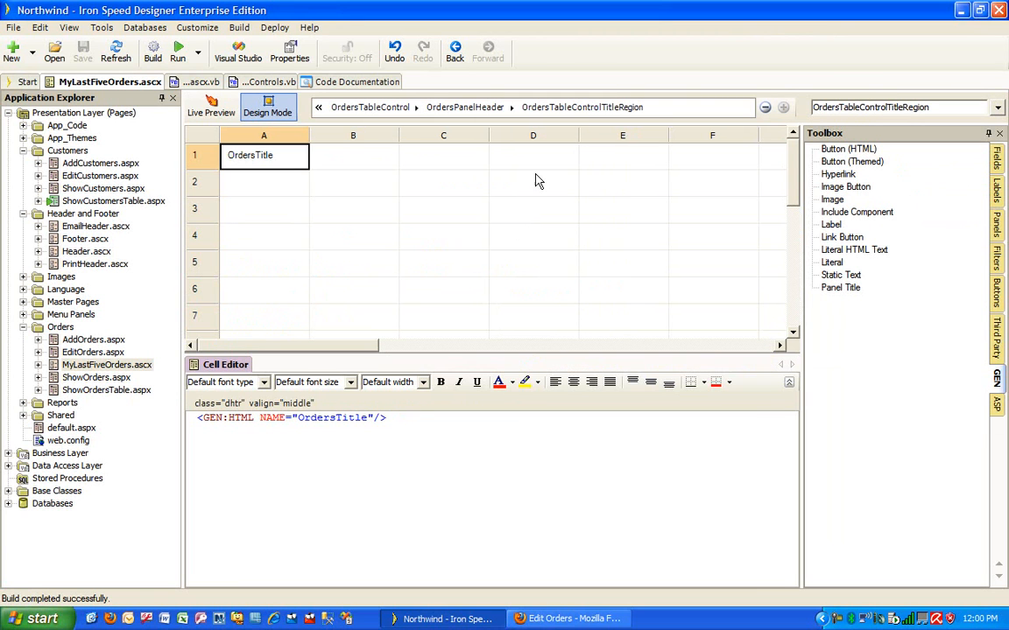
# - Change the OrdersTitle text to 'My Last 5 Orders' and run the application
pyautogui.doubleClick(249, 155)
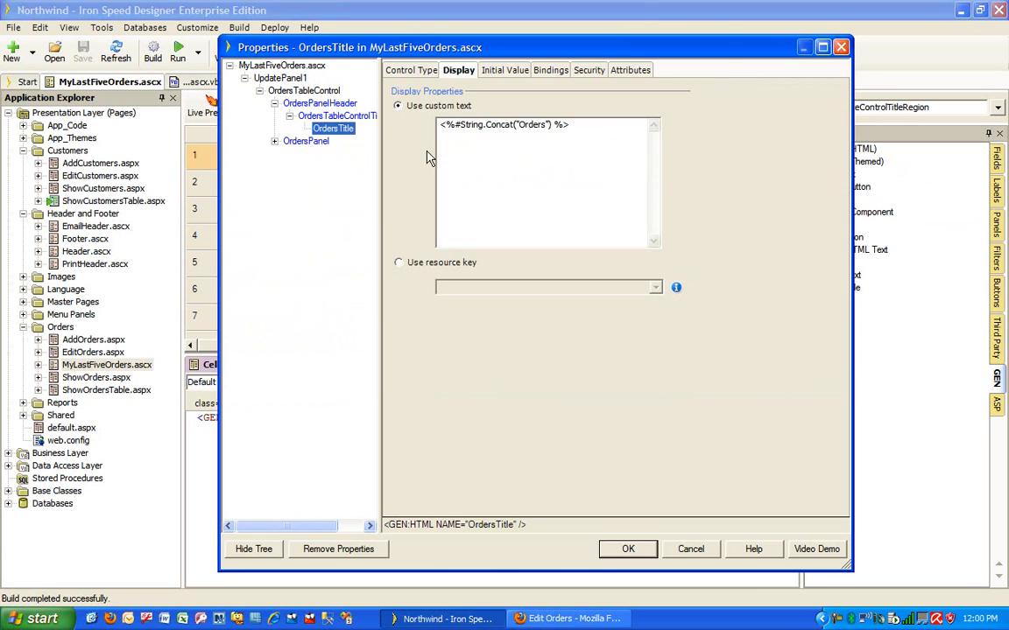
pyautogui.tripleClick(503, 124)
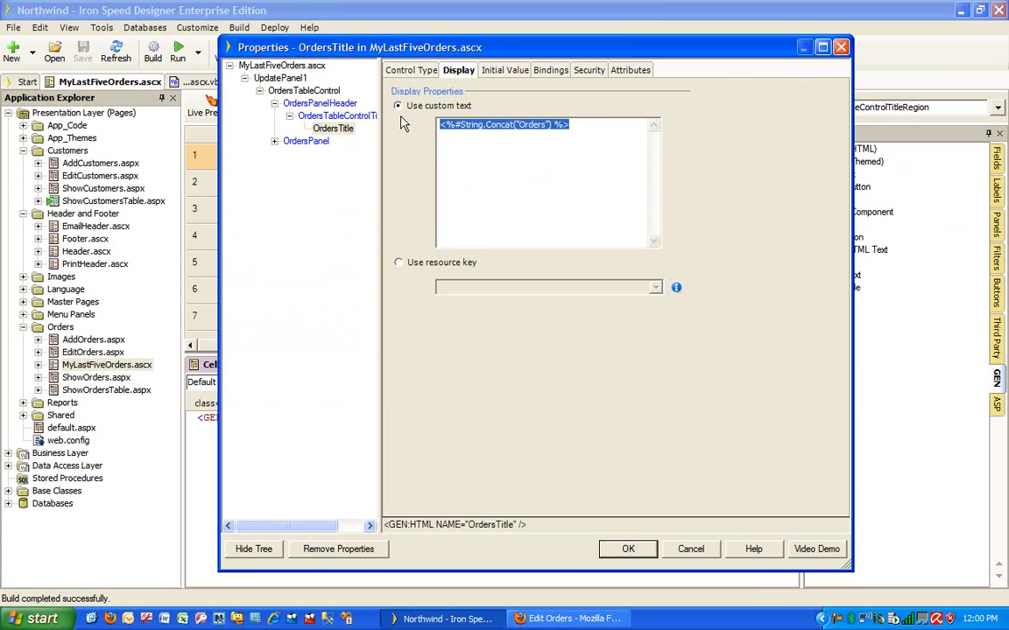
pyautogui.write('My Last')
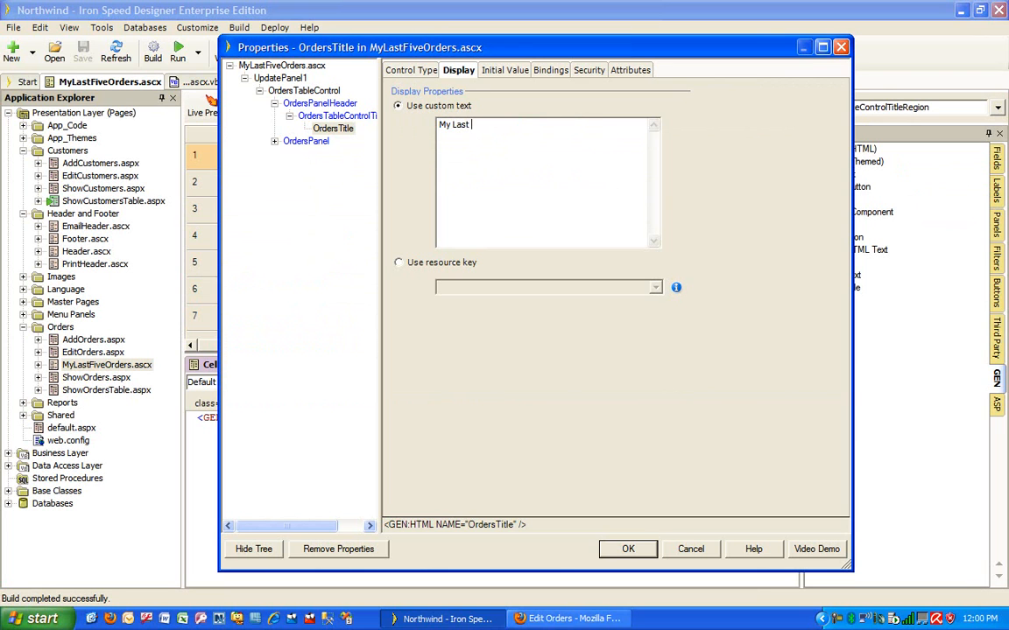
pyautogui.write('5 Orders')
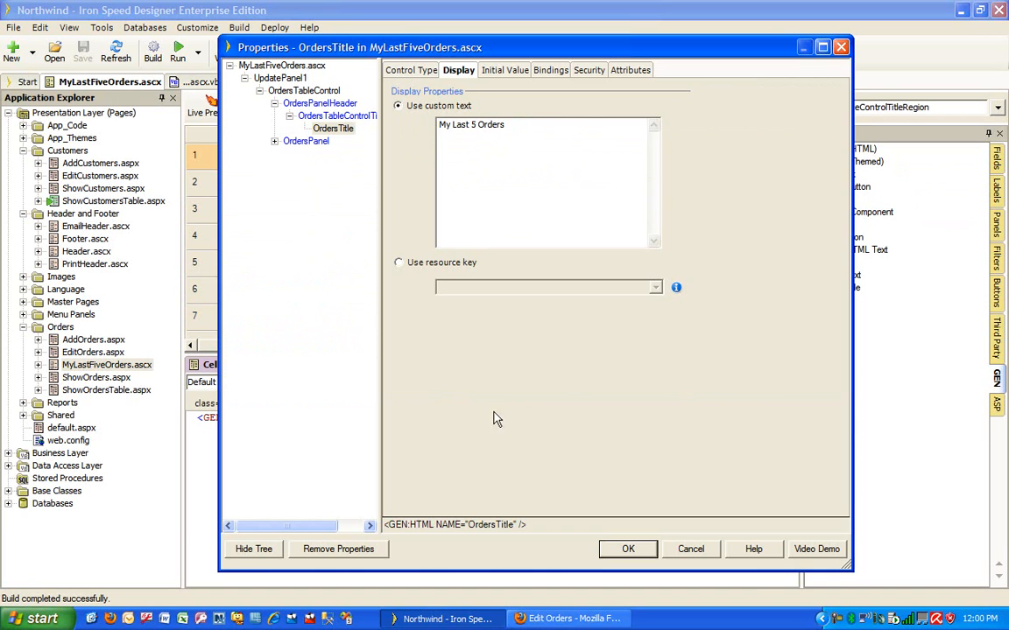
pyautogui.click(628, 549)
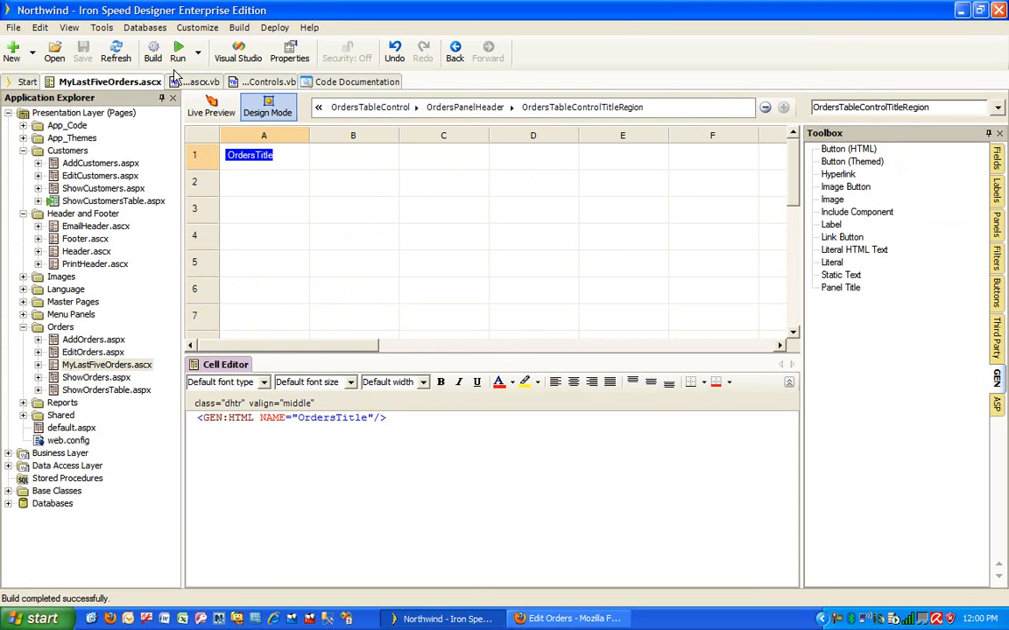
pyautogui.click(152, 51)
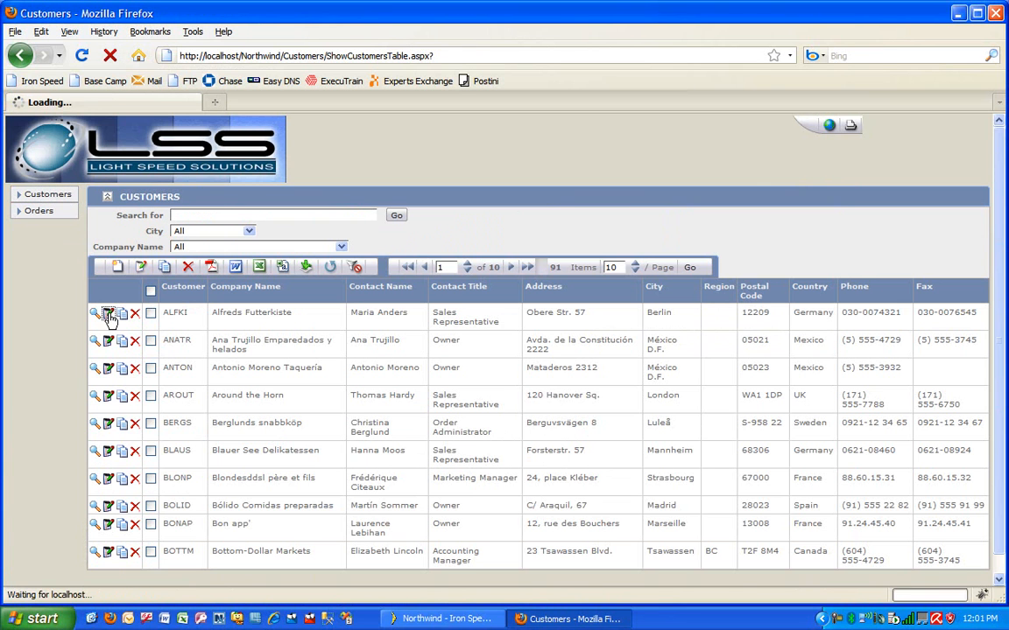
# - Check the My Last 5 Orders panel on ALFKI's and order 10248's edit pages, then save the order
pyautogui.click(108, 313)
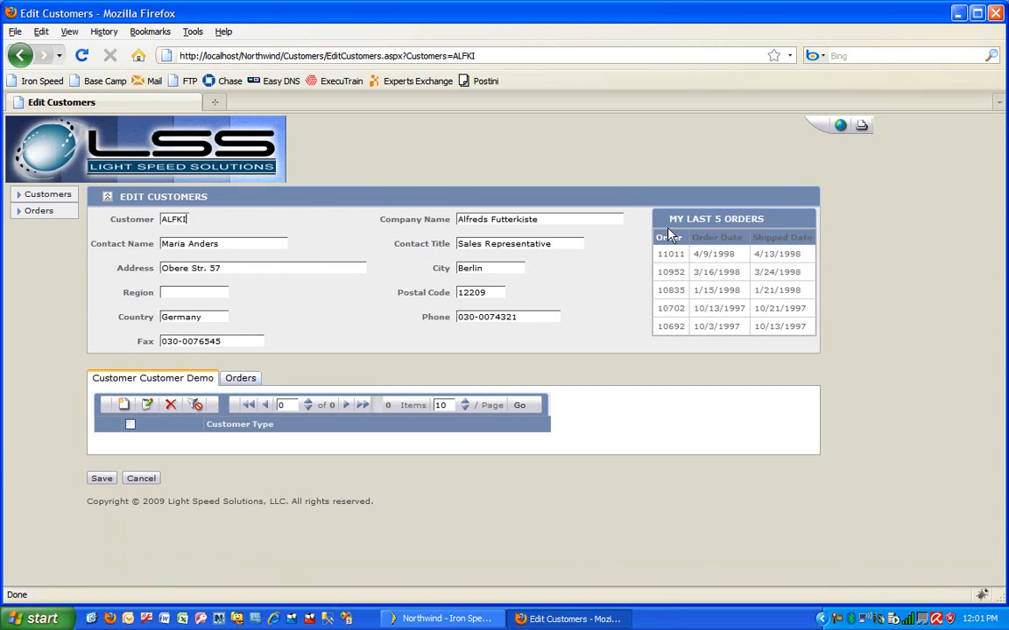
pyautogui.moveTo(756, 230)
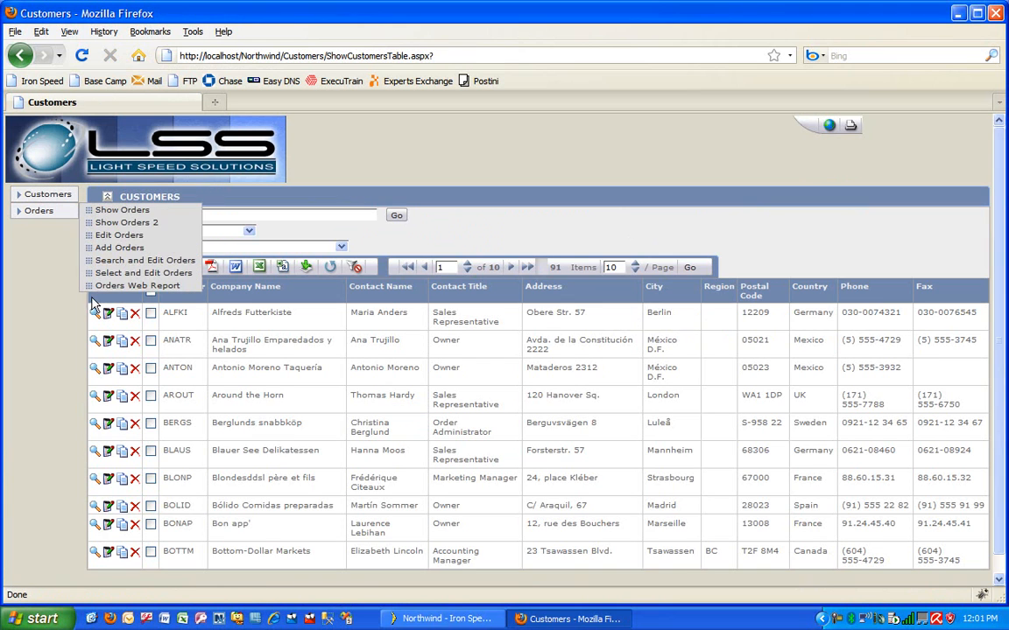
pyautogui.click(95, 313)
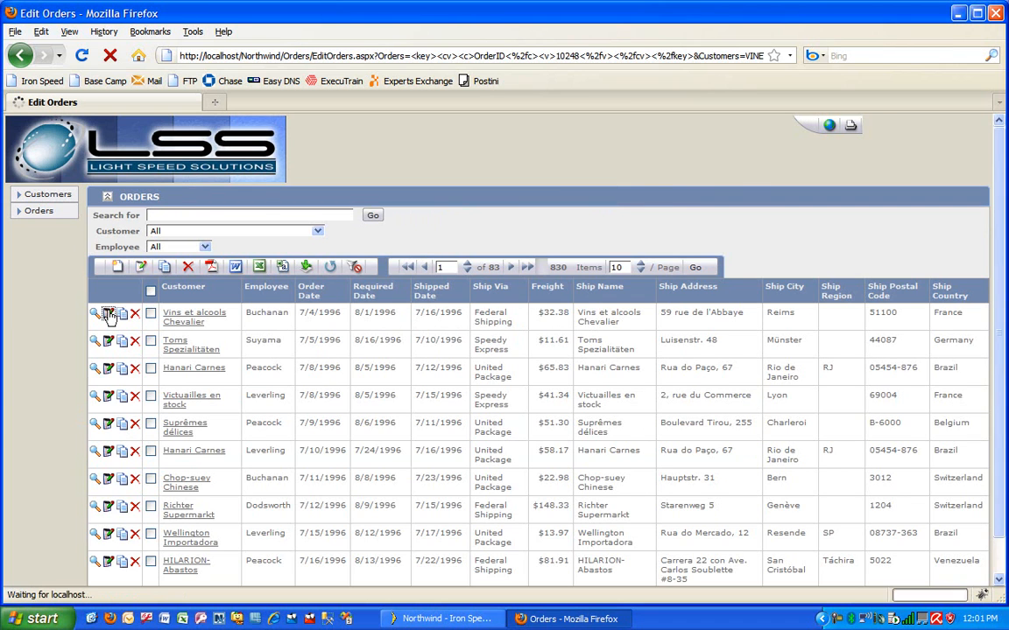
pyautogui.click(96, 313)
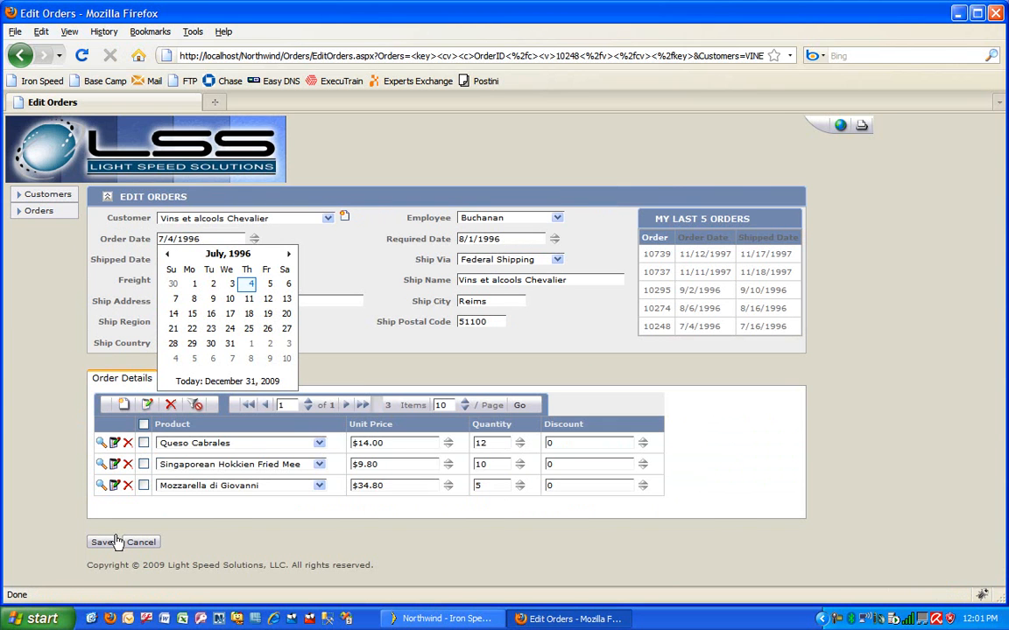
pyautogui.click(141, 542)
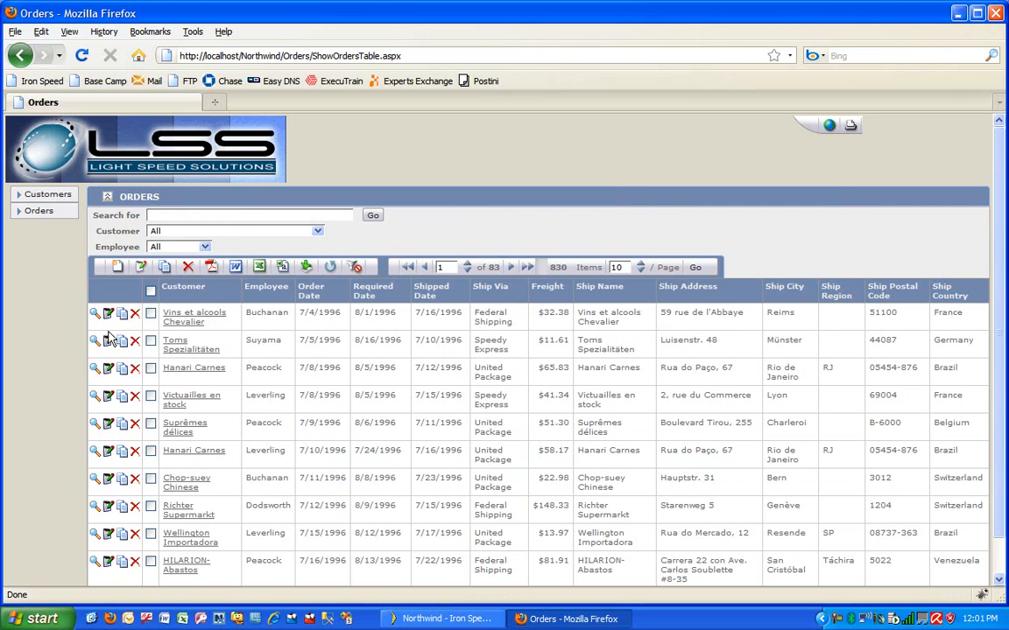
# - View order 10249 for Toms Spezialitäten in read-only mode
pyautogui.click(95, 340)
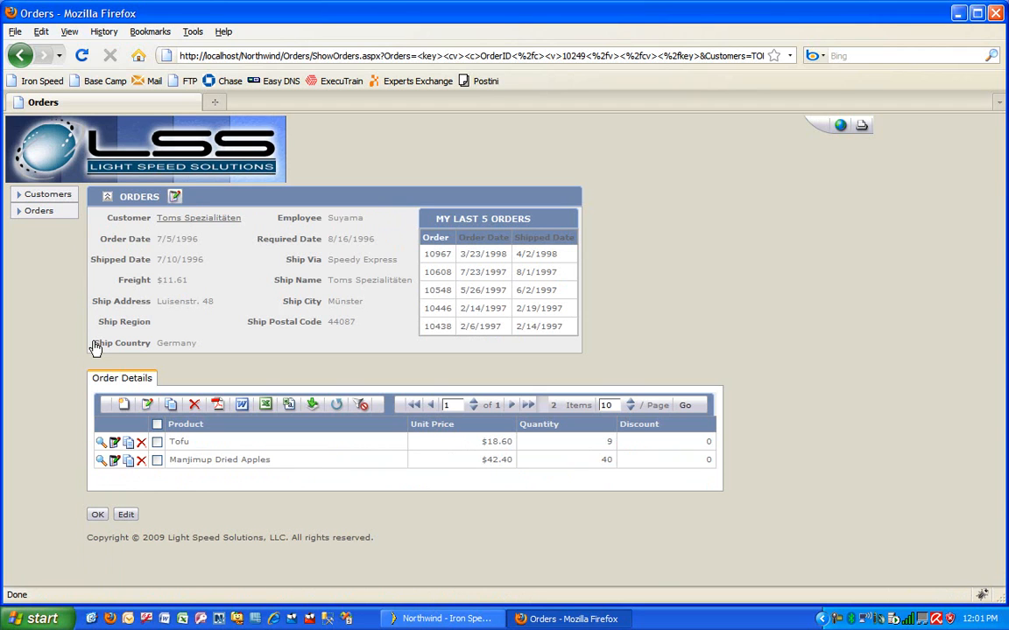
pyautogui.click(450, 405)
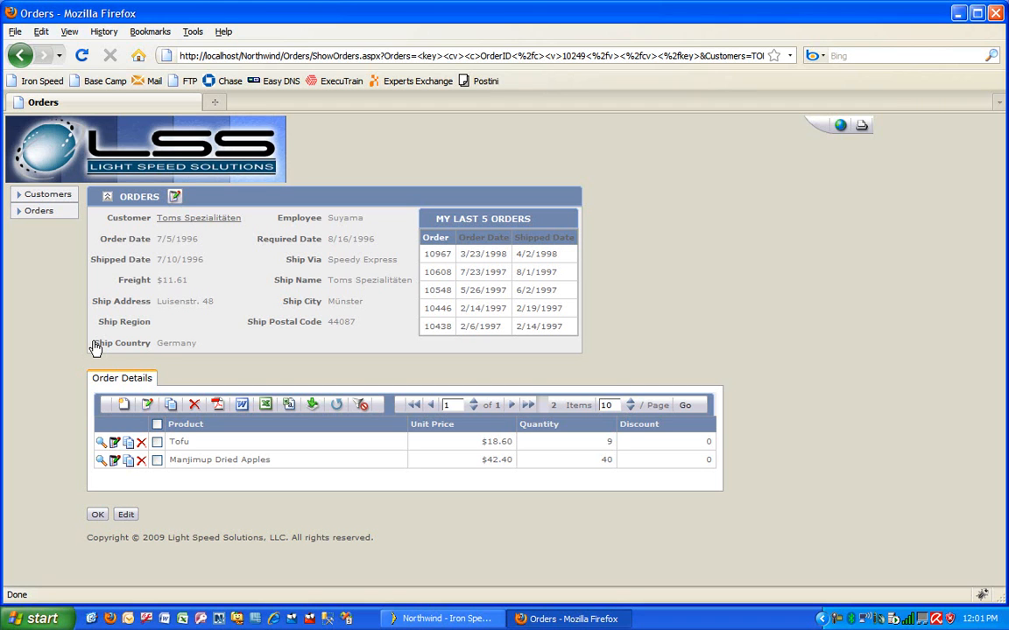
pyautogui.click(446, 404)
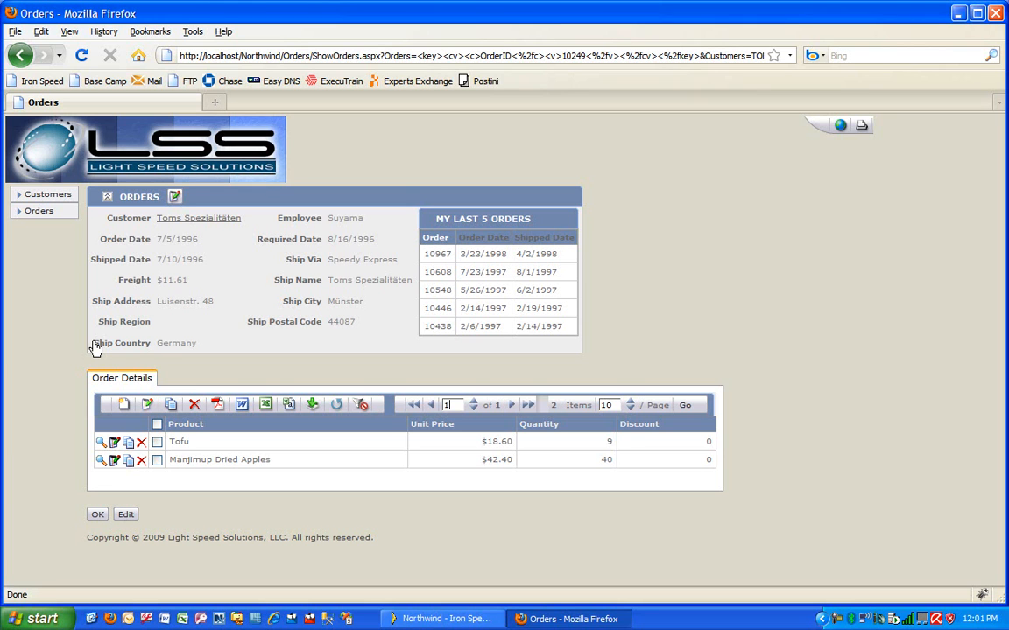